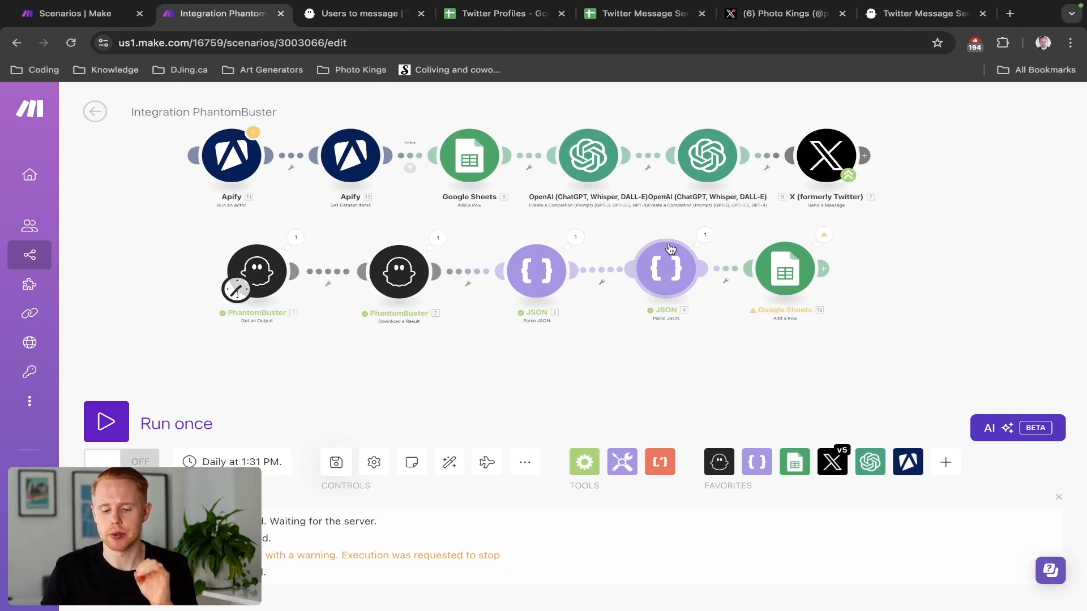
{"action": "mouse_move", "coordinate": [547, 217]}
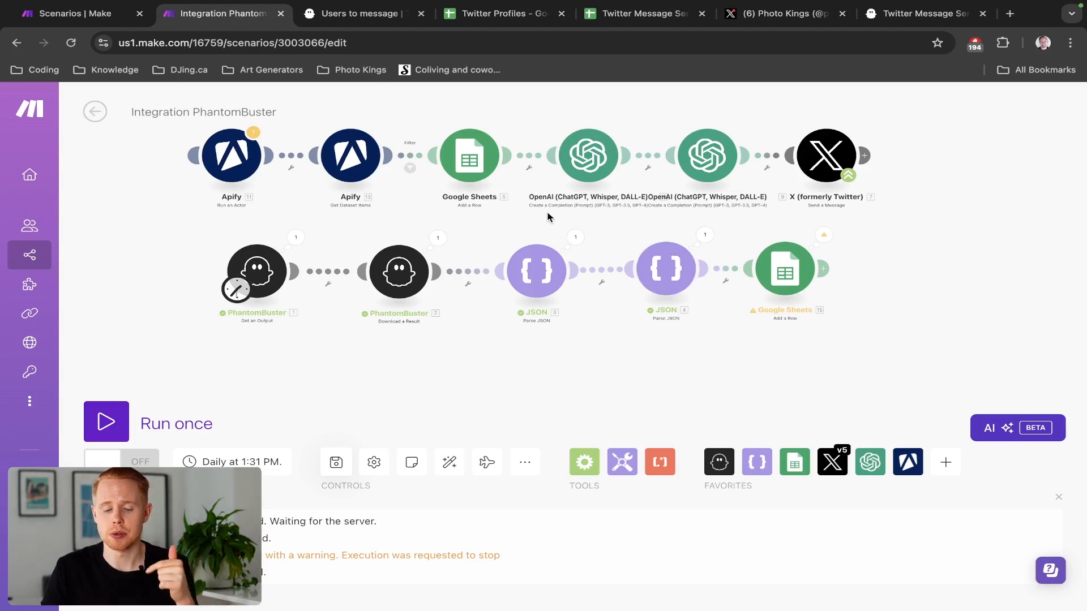
{"action": "mouse_move", "coordinate": [514, 223]}
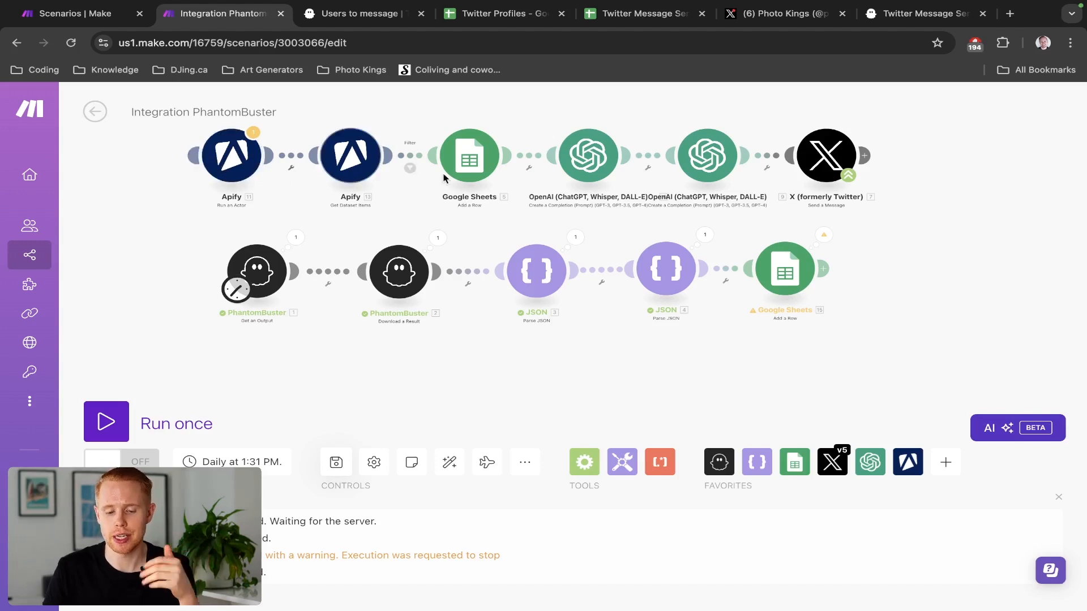
{"action": "mouse_move", "coordinate": [588, 155]}
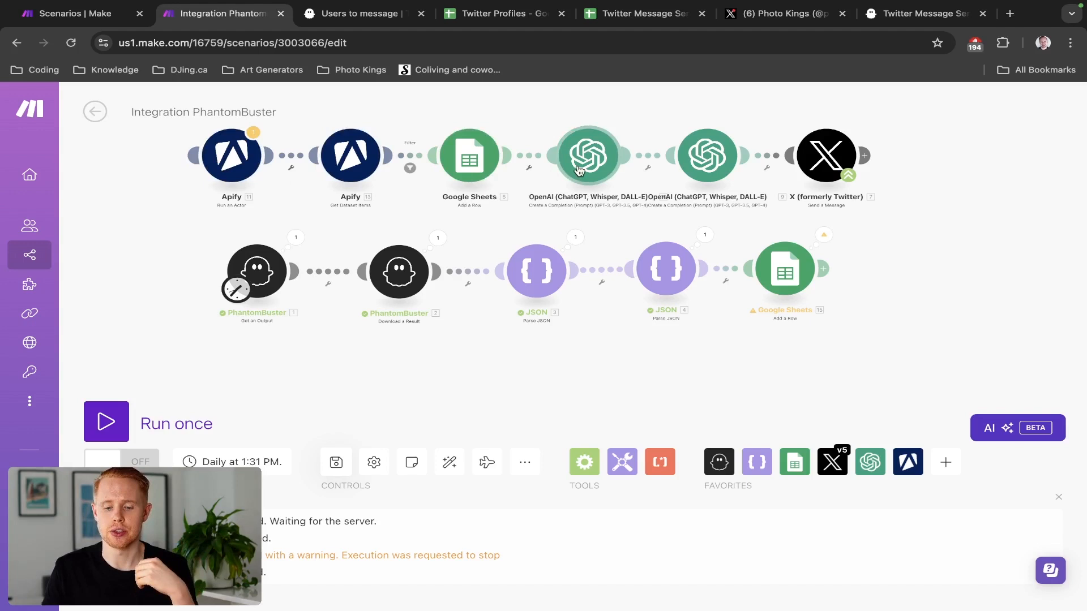
Browse the PhantomBuster store and filter the phantoms to Twitter only.
{"action": "left_click", "coordinate": [587, 155]}
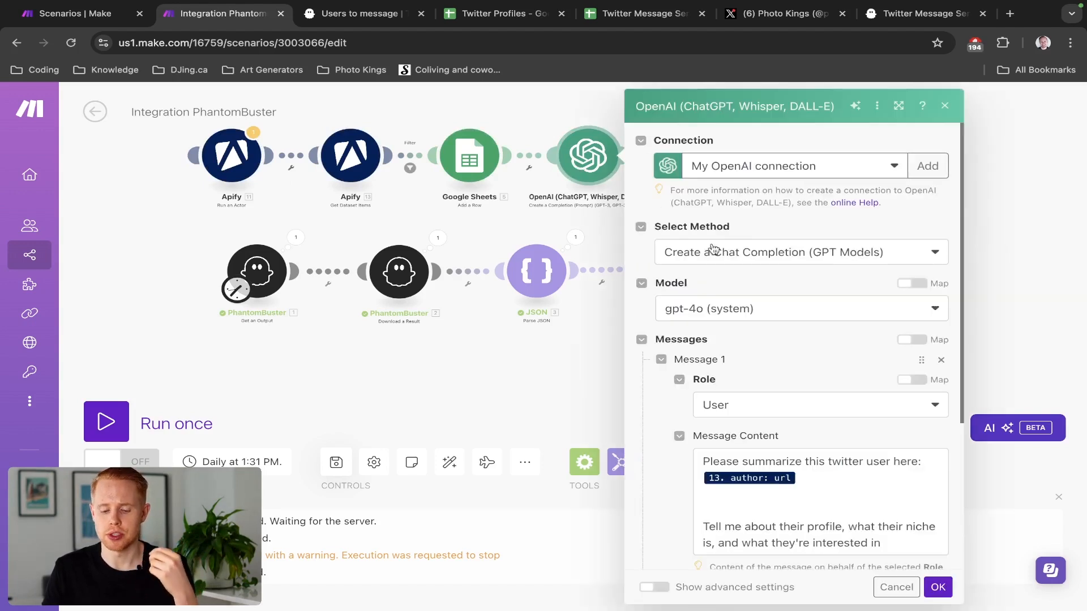
{"action": "scroll", "scroll_direction": "down", "scroll_amount": 3}
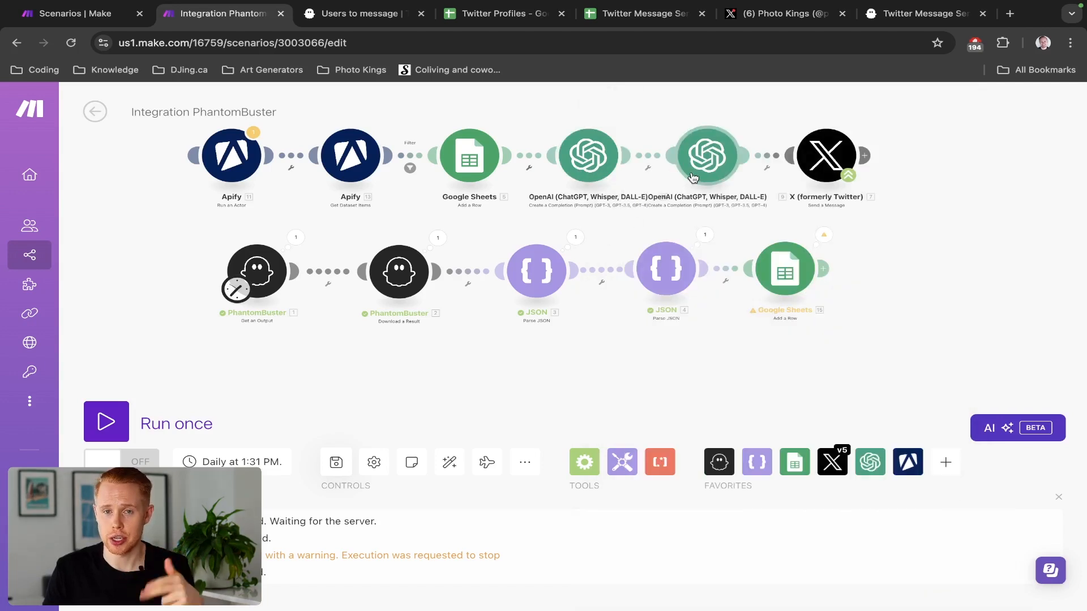
{"action": "mouse_move", "coordinate": [811, 169]}
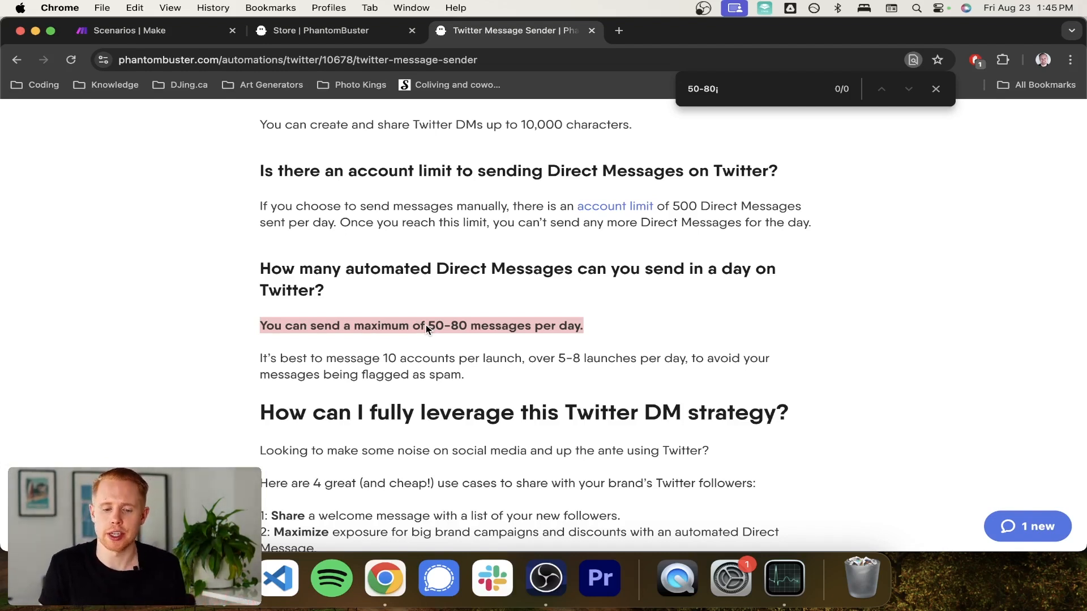
{"action": "left_click", "coordinate": [316, 30]}
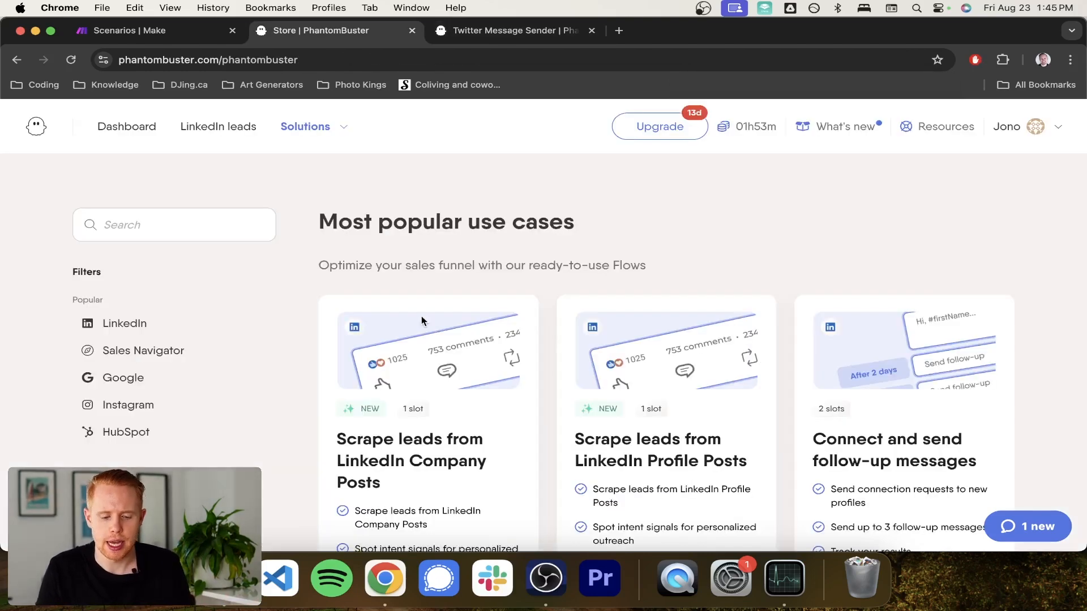
{"action": "scroll", "scroll_direction": "down", "scroll_amount": 3}
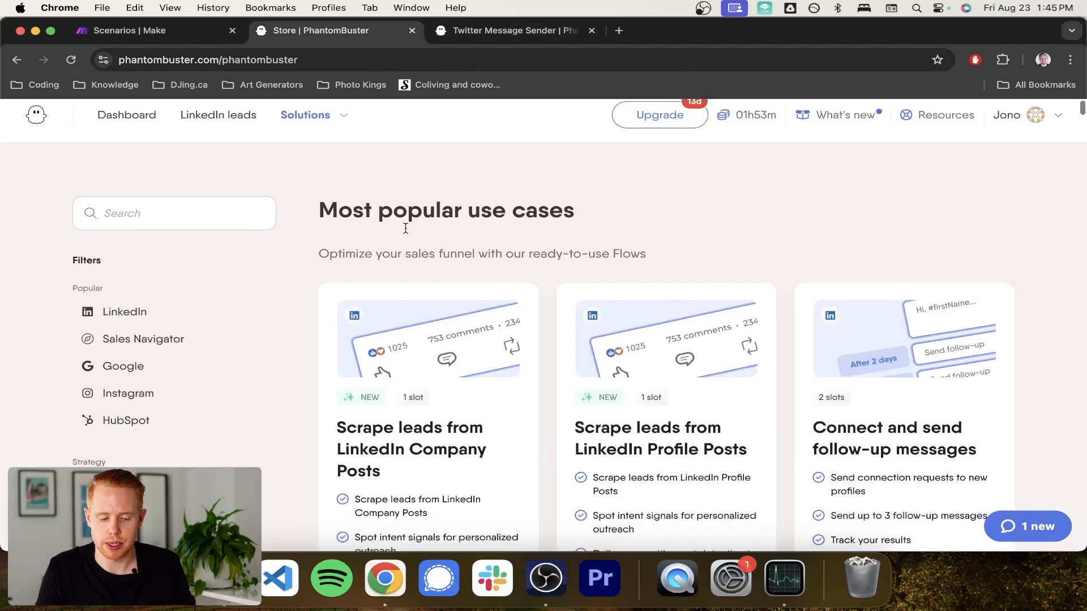
{"action": "scroll", "scroll_direction": "down", "scroll_amount": 3}
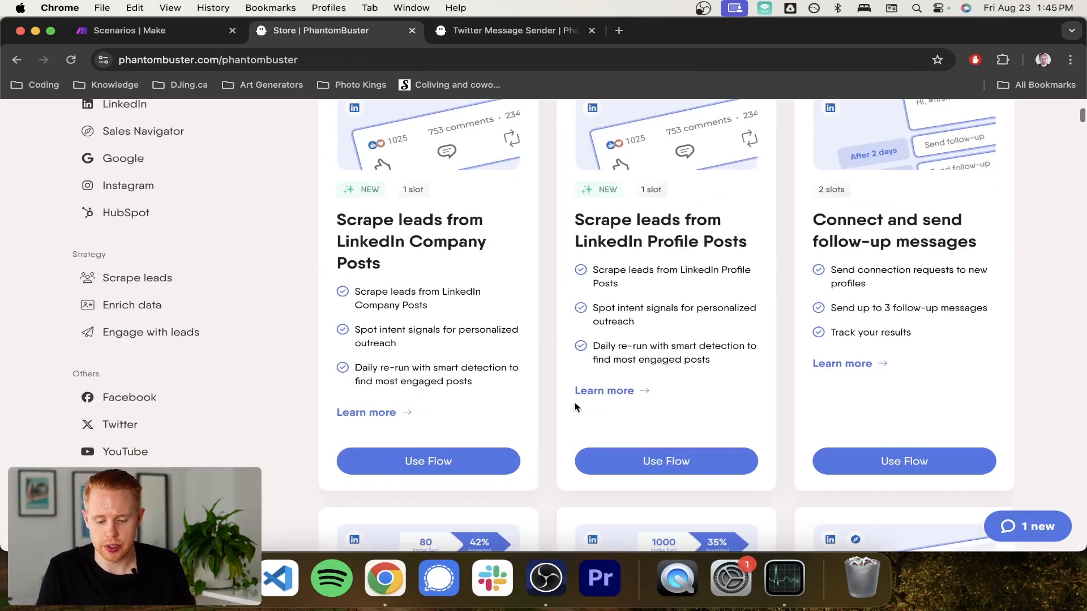
{"action": "scroll", "scroll_direction": "down", "scroll_amount": 3}
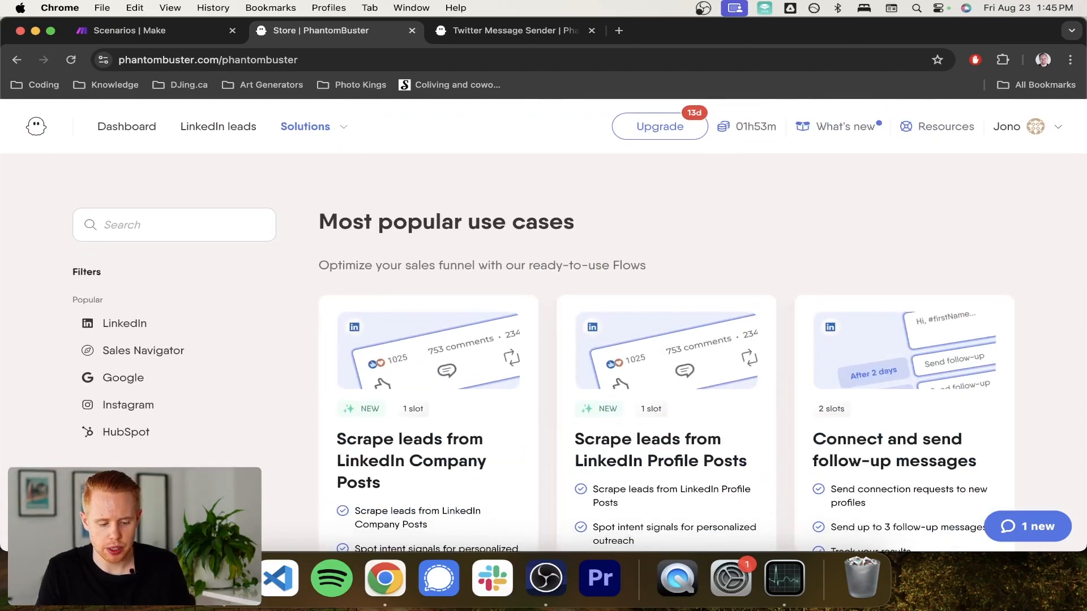
{"action": "left_click", "coordinate": [120, 404]}
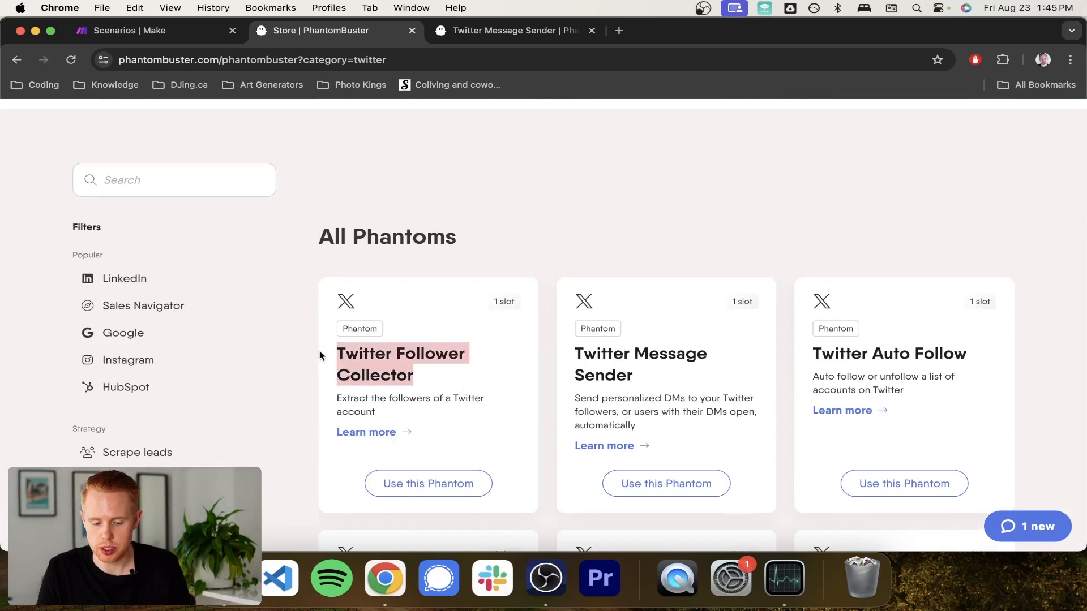
{"action": "left_click", "coordinate": [428, 483]}
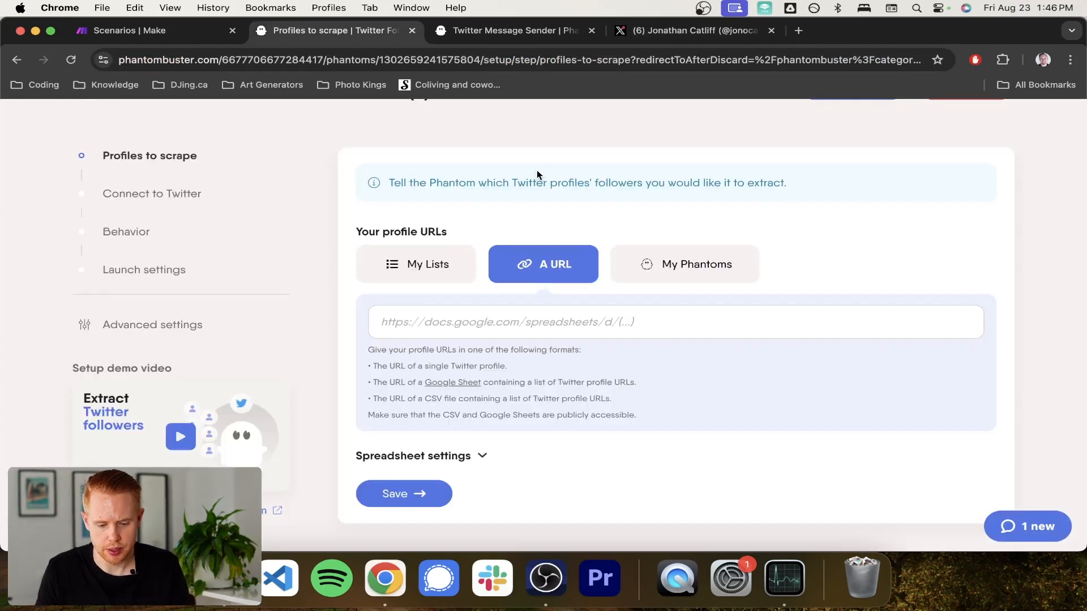
{"action": "type", "text": "https://x.com/jonocatliff"}
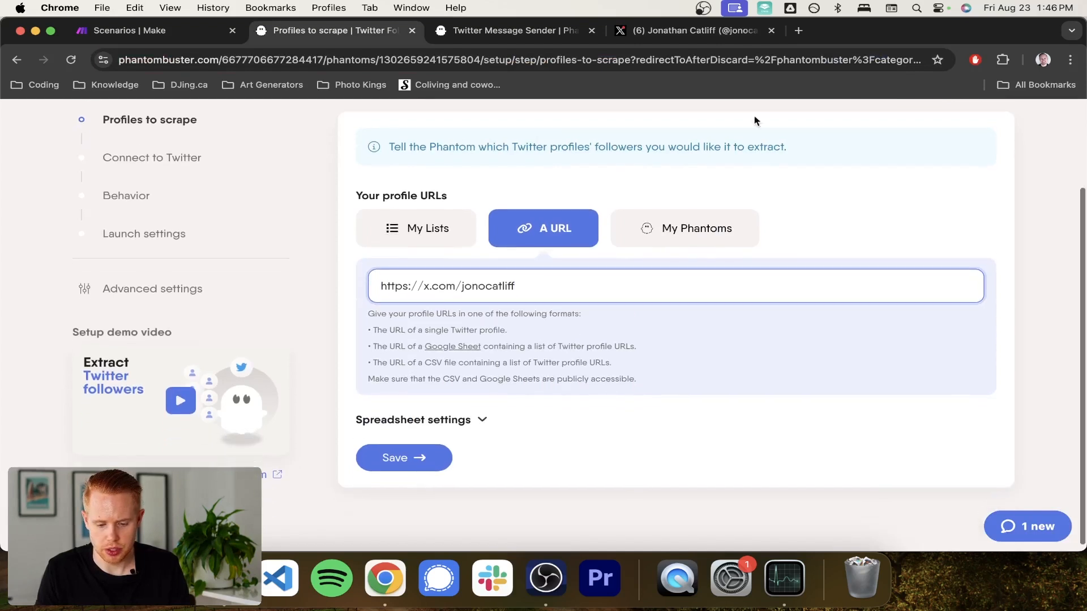
{"action": "left_click", "coordinate": [404, 457]}
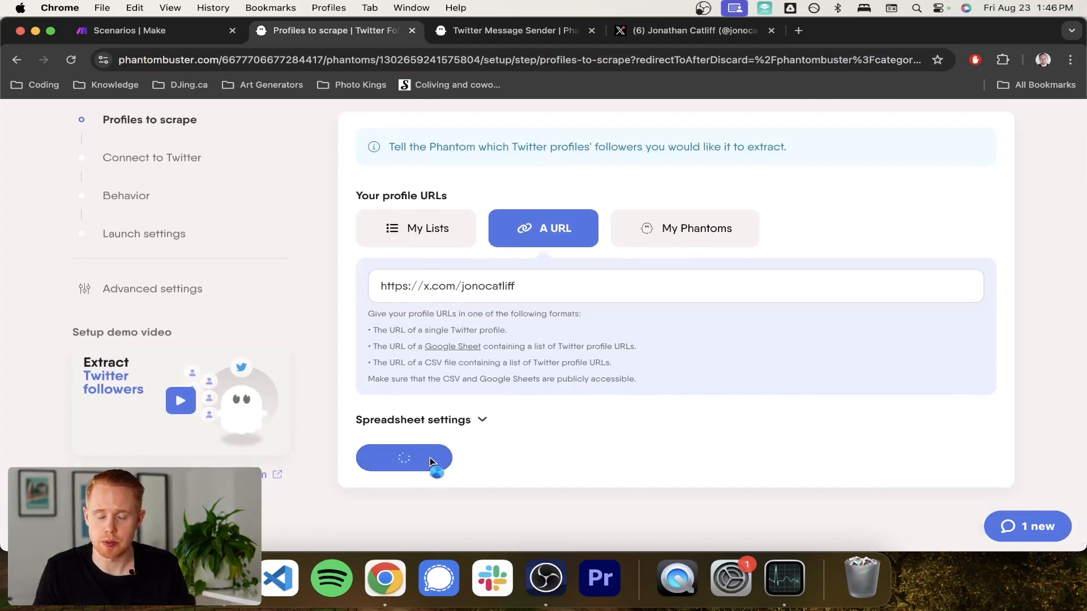
{"action": "left_click", "coordinate": [403, 458]}
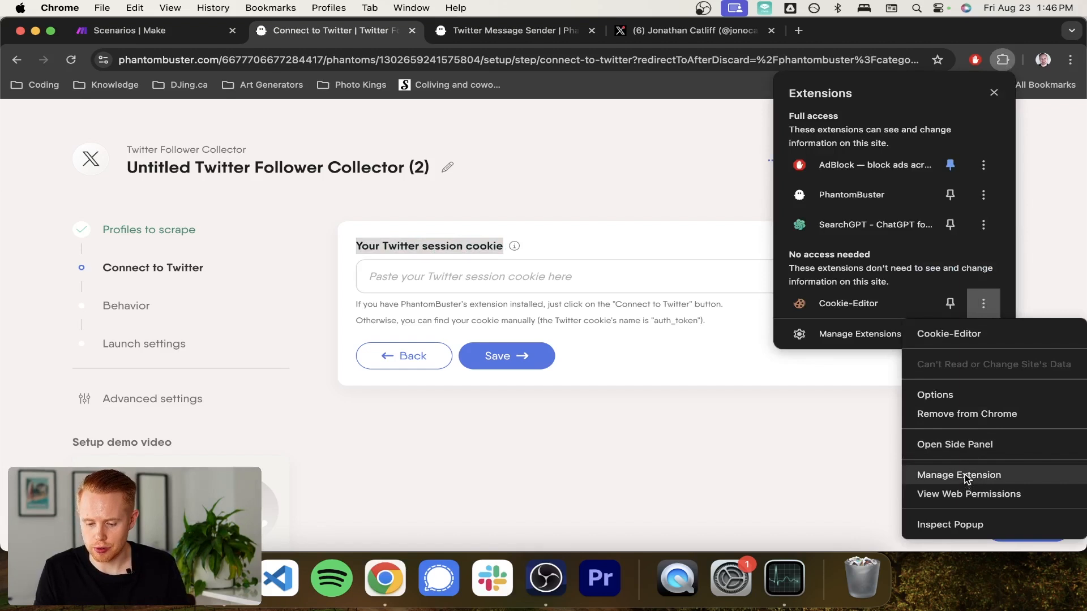
Install the PhantomBuster browser extension in Chrome.
{"action": "left_click", "coordinate": [965, 419]}
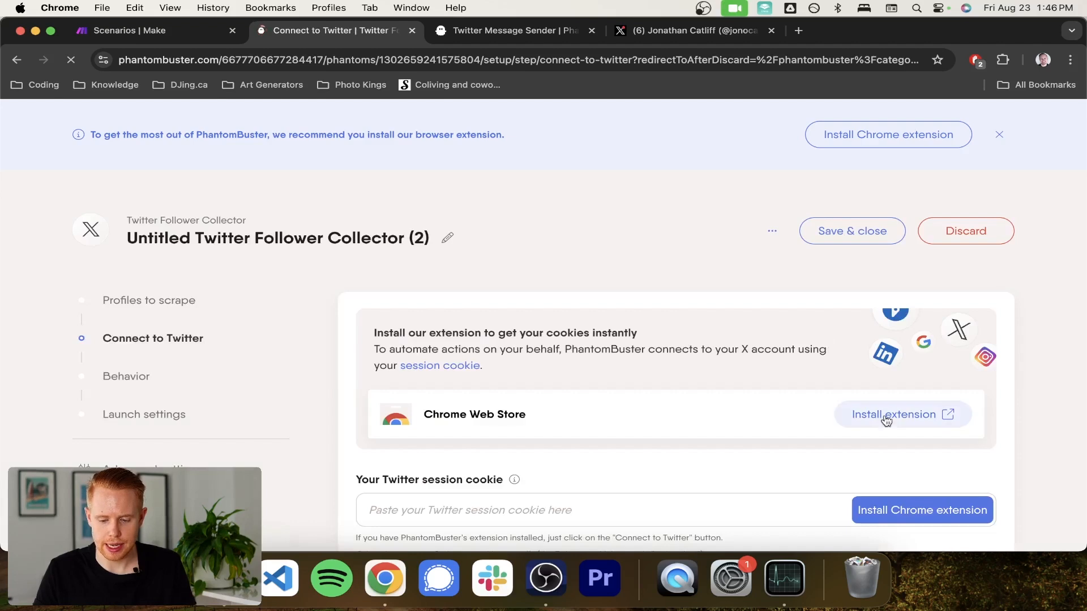
{"action": "left_click", "coordinate": [894, 414]}
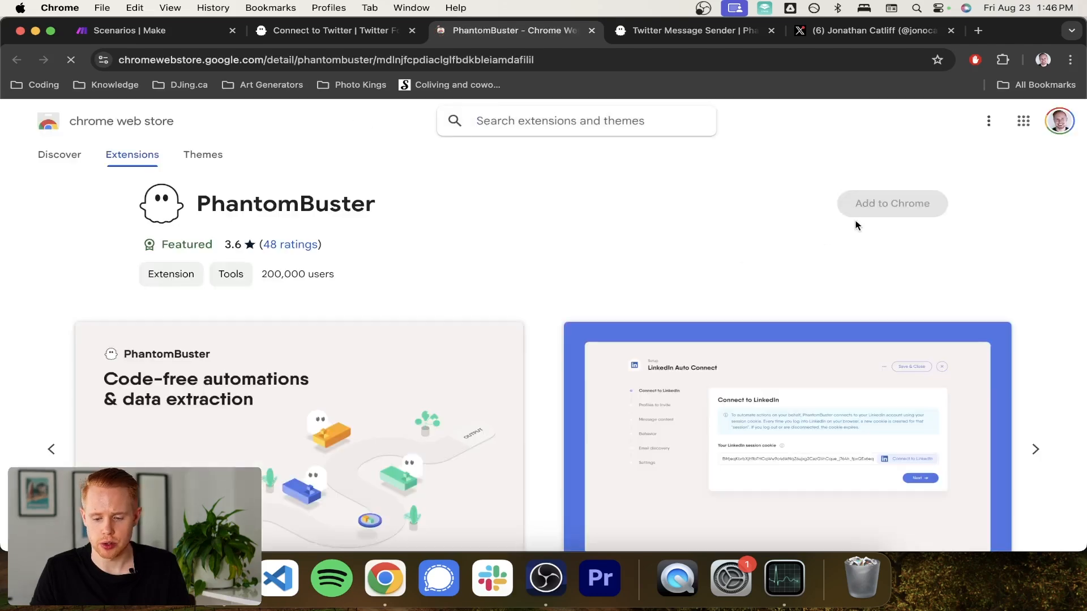
{"action": "left_click", "coordinate": [892, 203]}
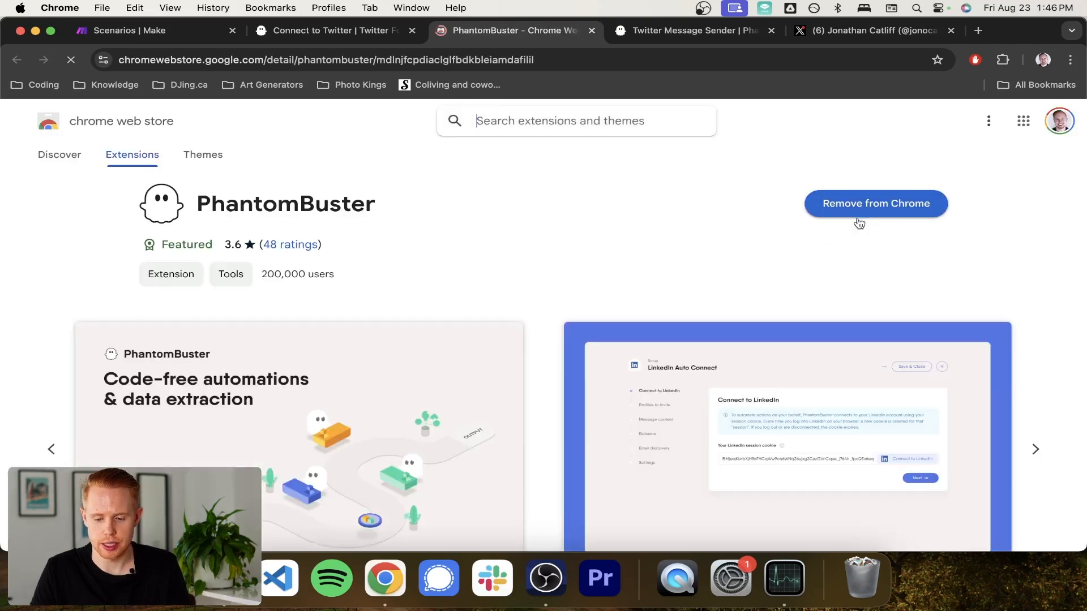
Connect the collector to Twitter with the auto-filled session cookie and save.
{"action": "left_click", "coordinate": [333, 30]}
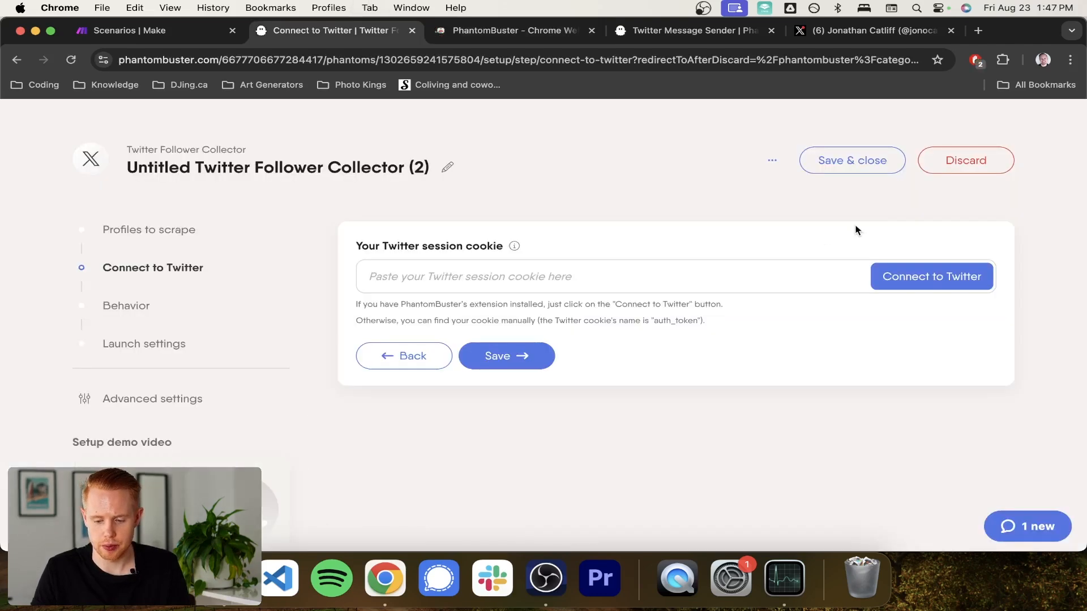
{"action": "left_click", "coordinate": [931, 275]}
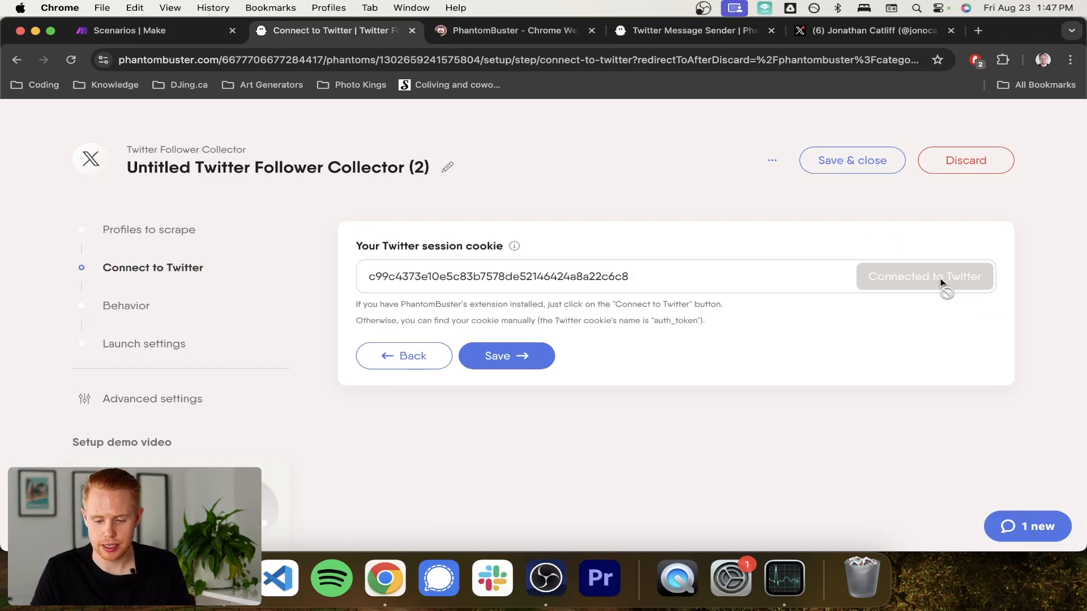
{"action": "triple_click", "coordinate": [498, 276]}
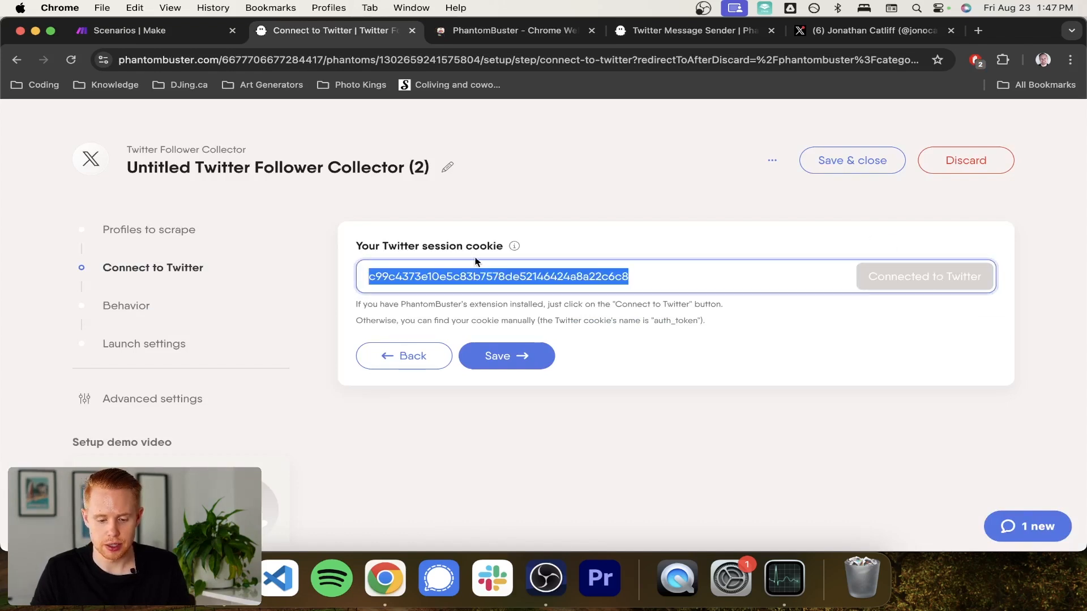
{"action": "mouse_move", "coordinate": [491, 272]}
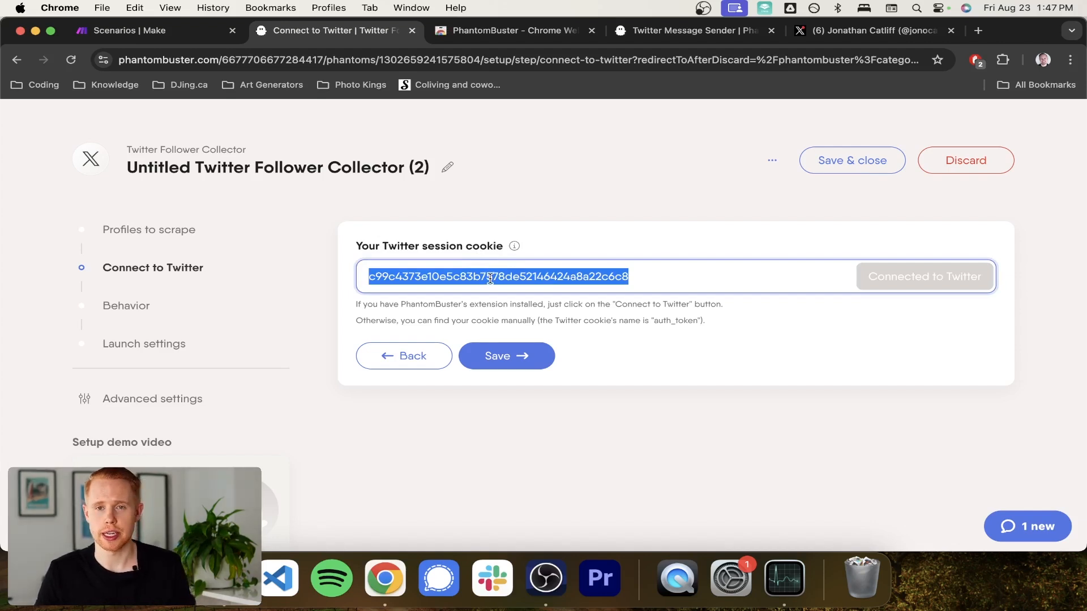
{"action": "left_click", "coordinate": [506, 355]}
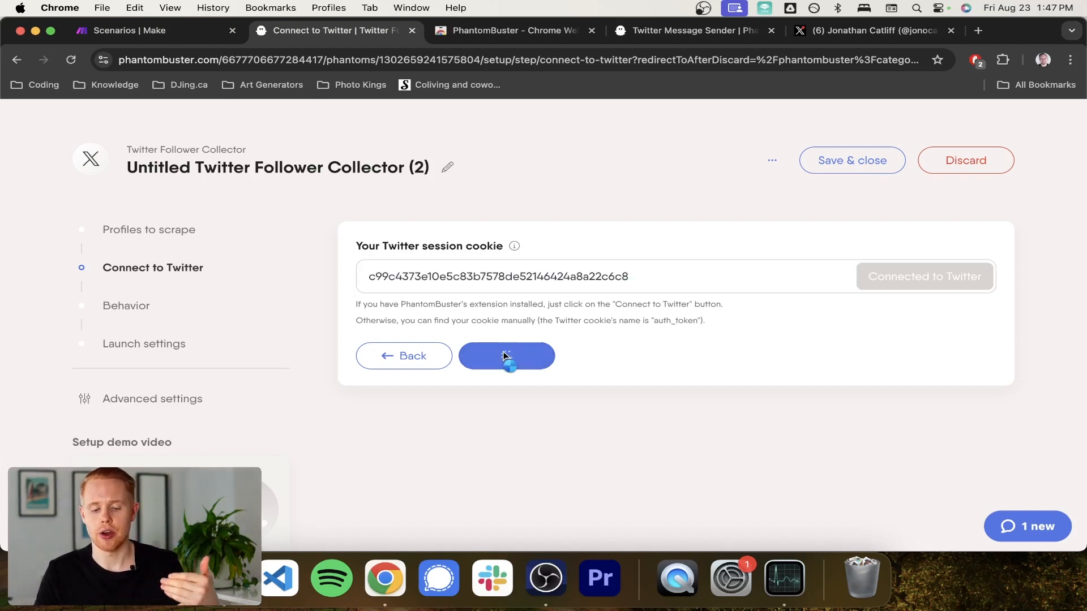
Keep 10 followers per profile and 10 rows per launch in Behavior, then save.
{"action": "left_click", "coordinate": [506, 356]}
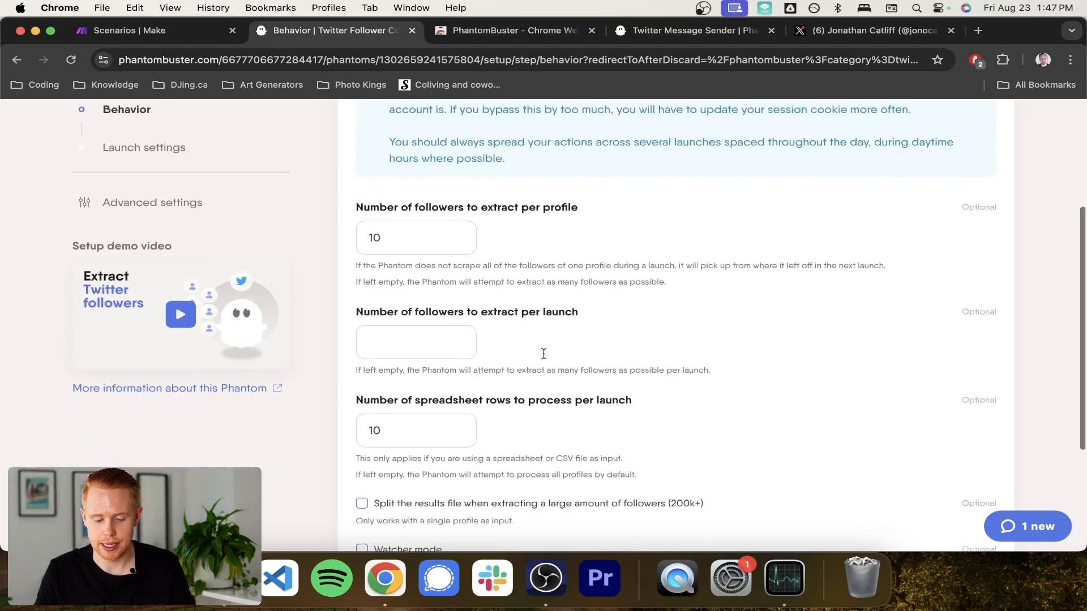
{"action": "type", "text": "1"}
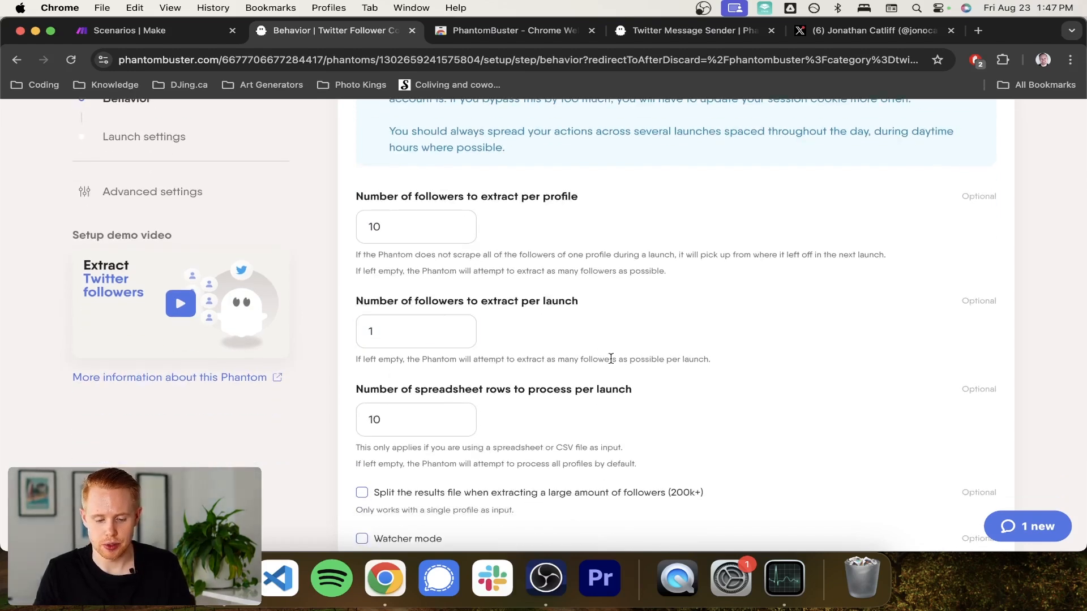
{"action": "scroll", "scroll_direction": "down", "scroll_amount": 3}
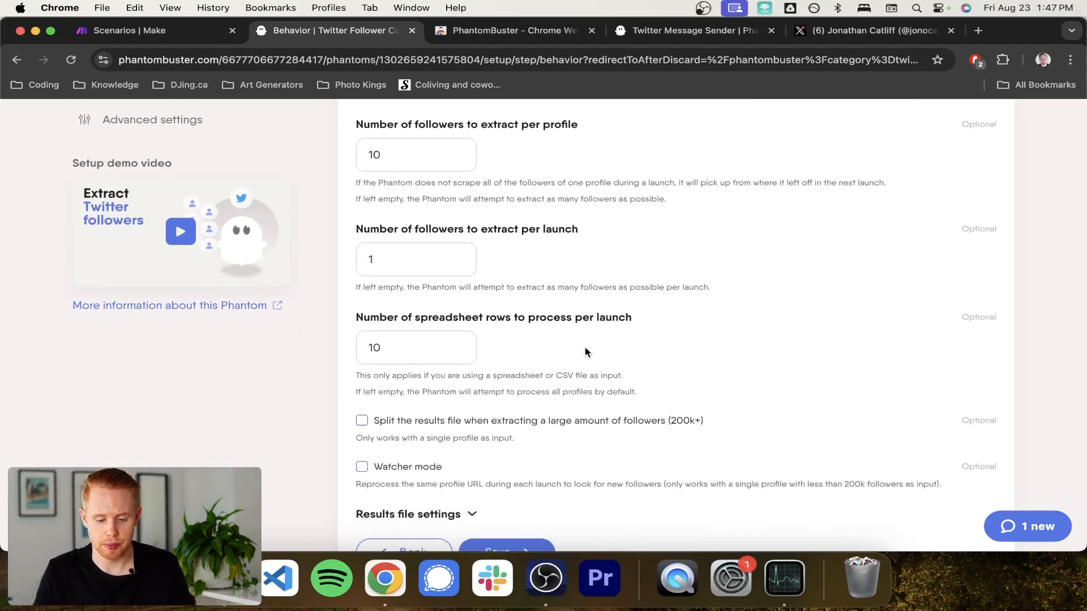
{"action": "scroll", "scroll_direction": "up", "scroll_amount": 3}
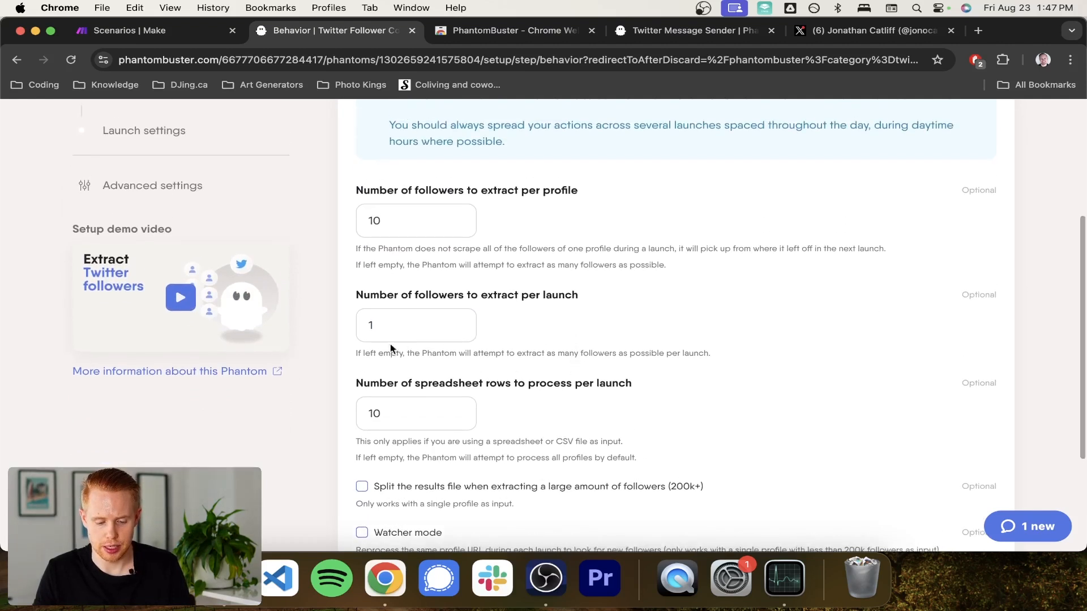
{"action": "type", "text": "0"}
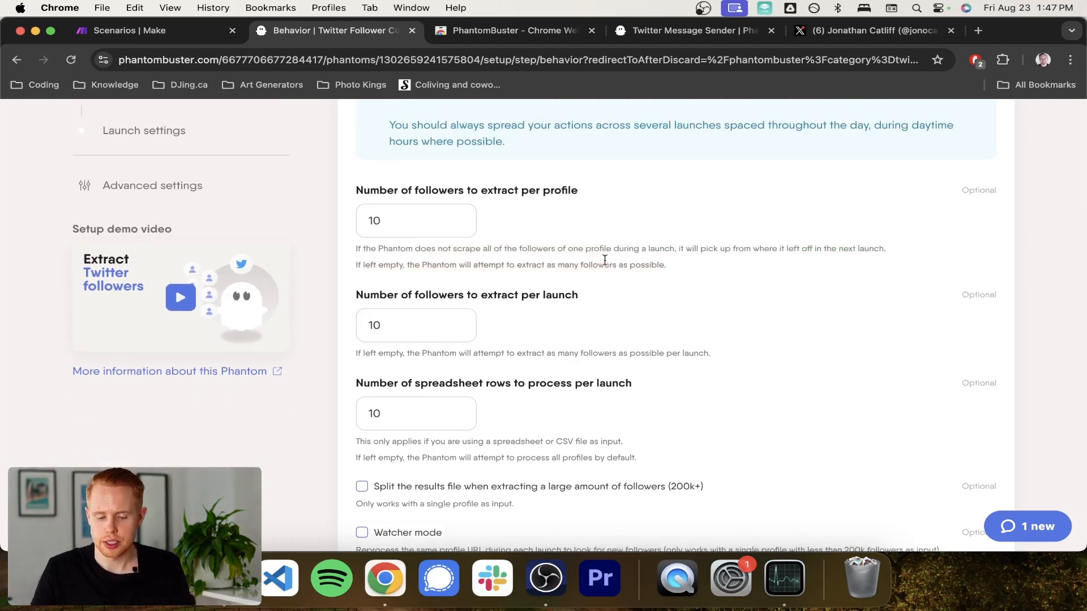
{"action": "left_click", "coordinate": [416, 220]}
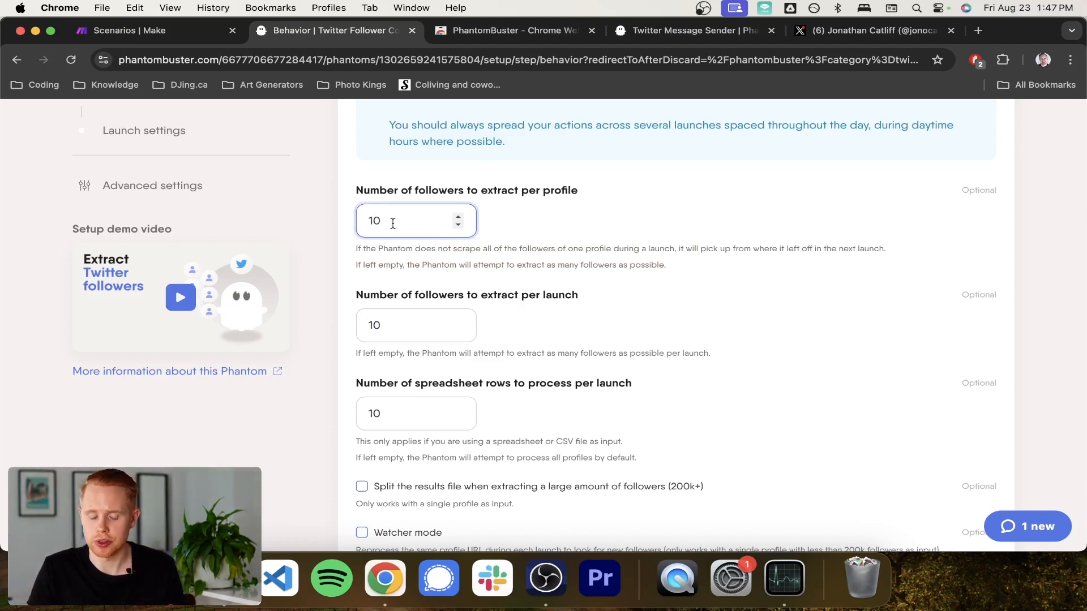
{"action": "scroll", "scroll_direction": "down", "scroll_amount": 3}
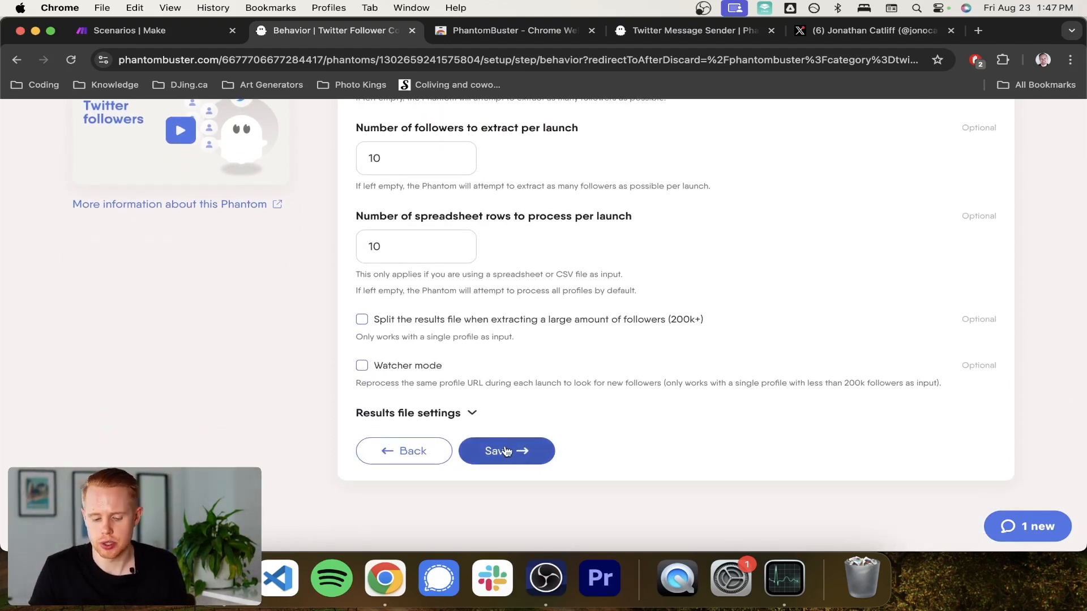
{"action": "left_click", "coordinate": [505, 451]}
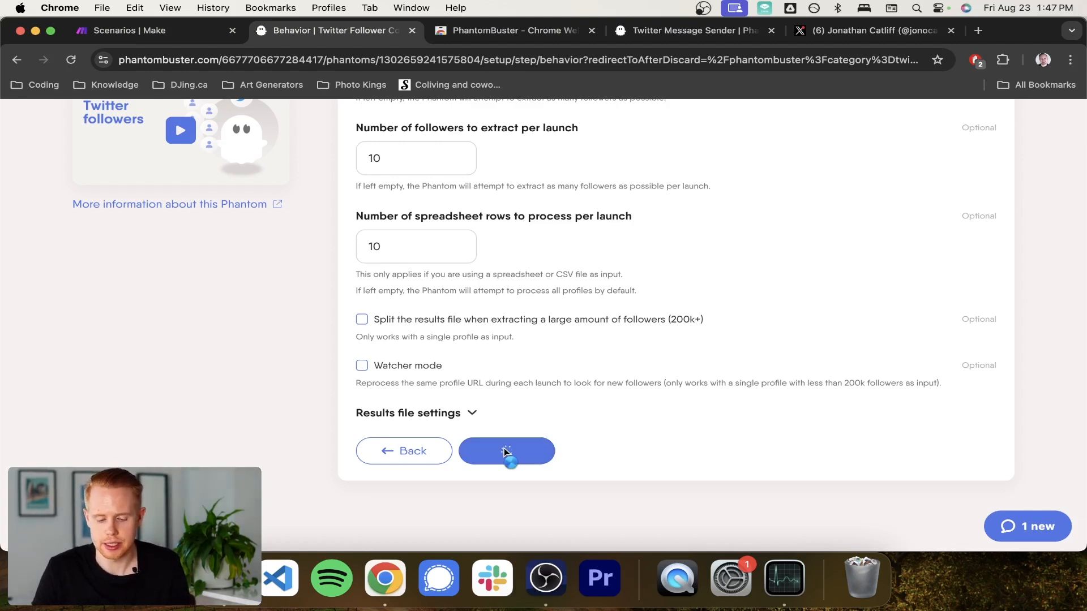
{"action": "left_click", "coordinate": [505, 452]}
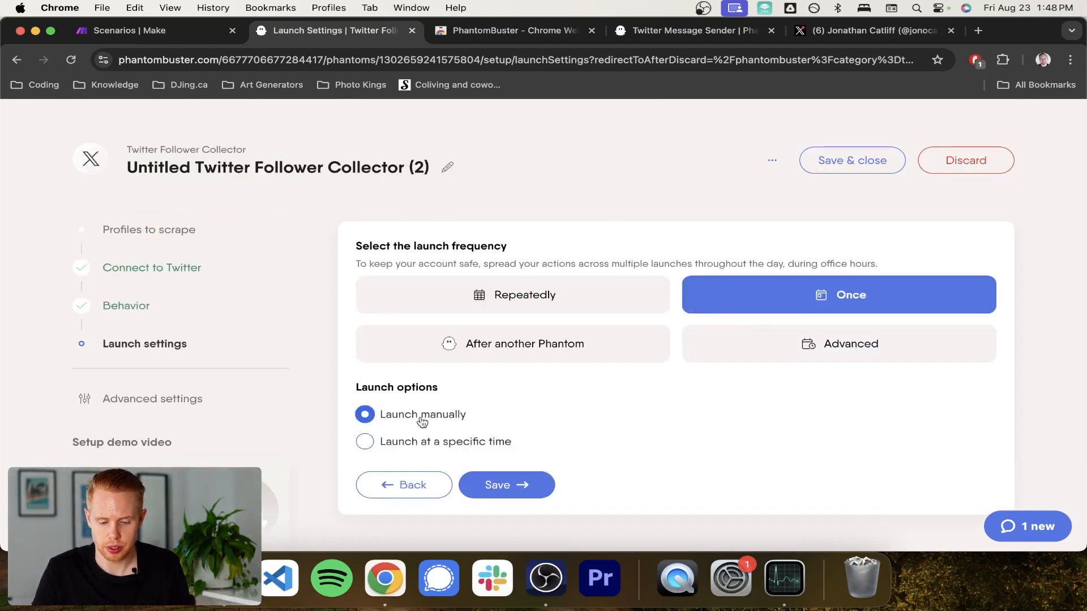
Set the collector's launch frequency to Once, launched manually.
{"action": "left_click", "coordinate": [511, 294]}
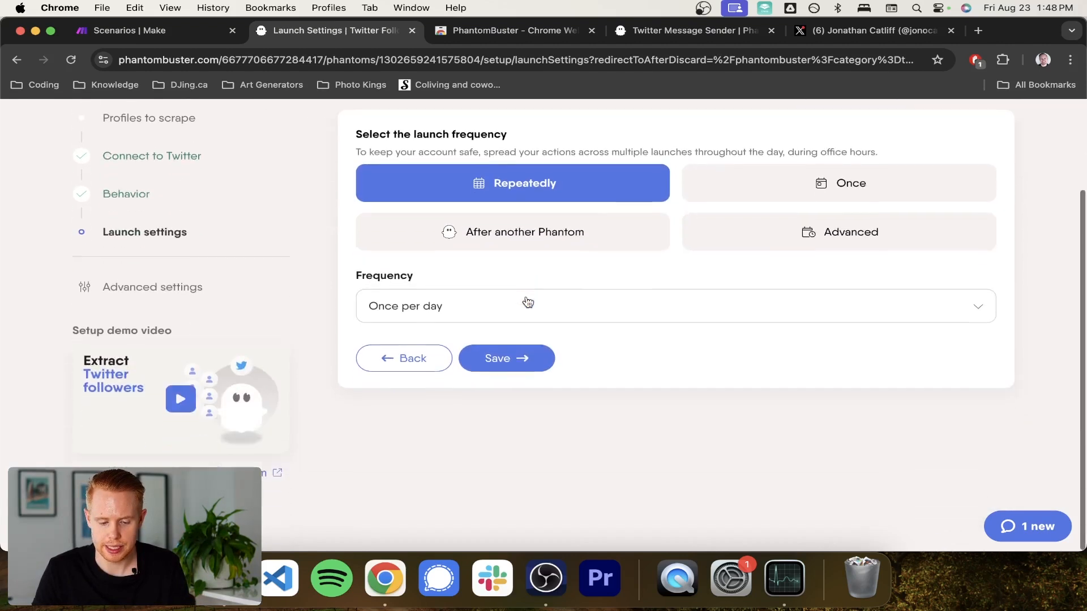
{"action": "left_click", "coordinate": [837, 182]}
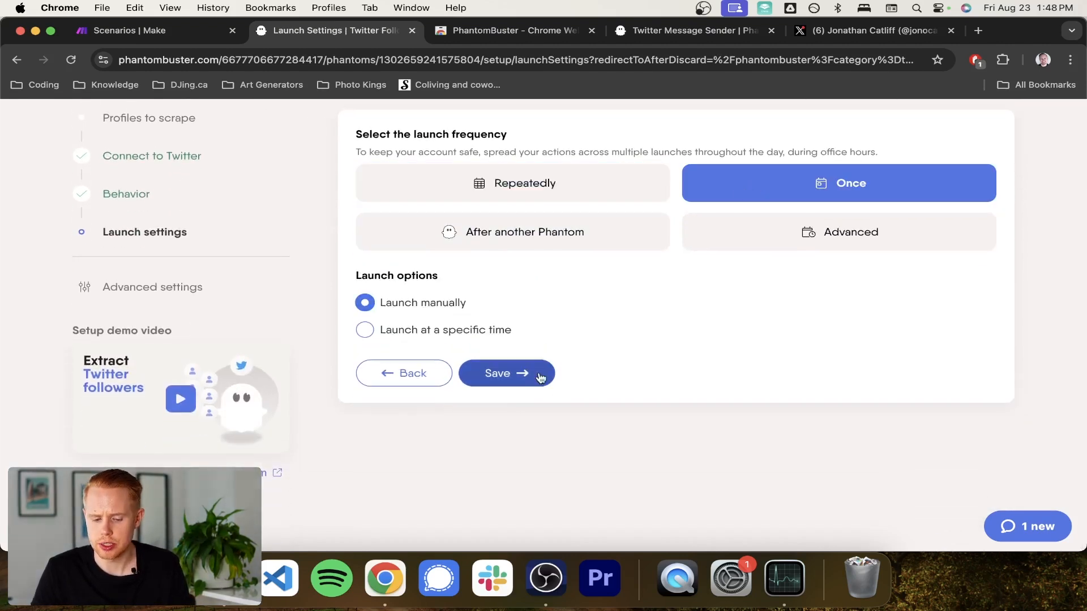
{"action": "left_click", "coordinate": [512, 183]}
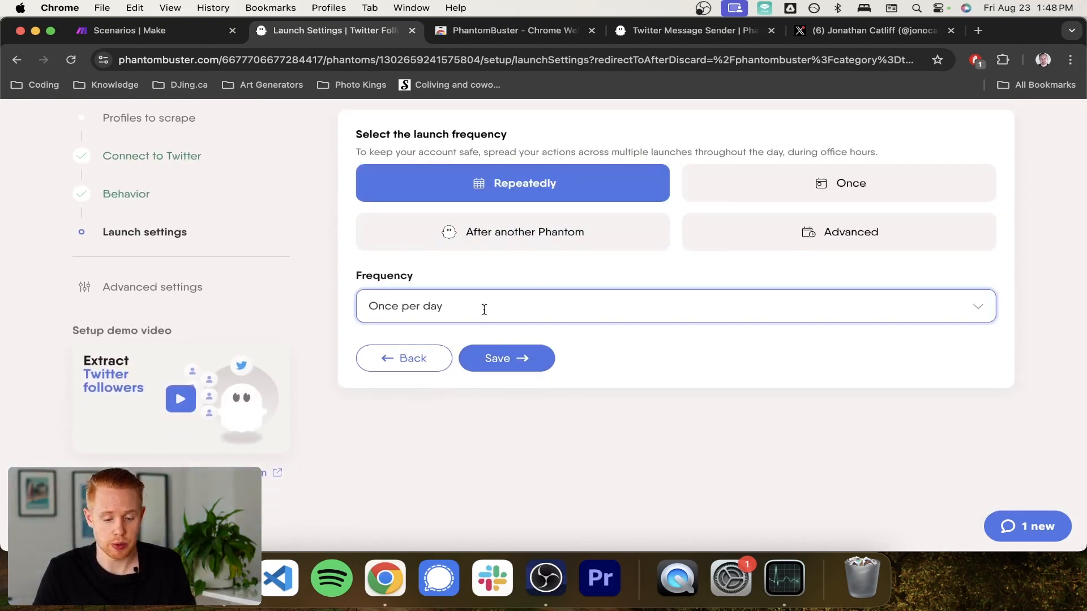
{"action": "left_click", "coordinate": [674, 306]}
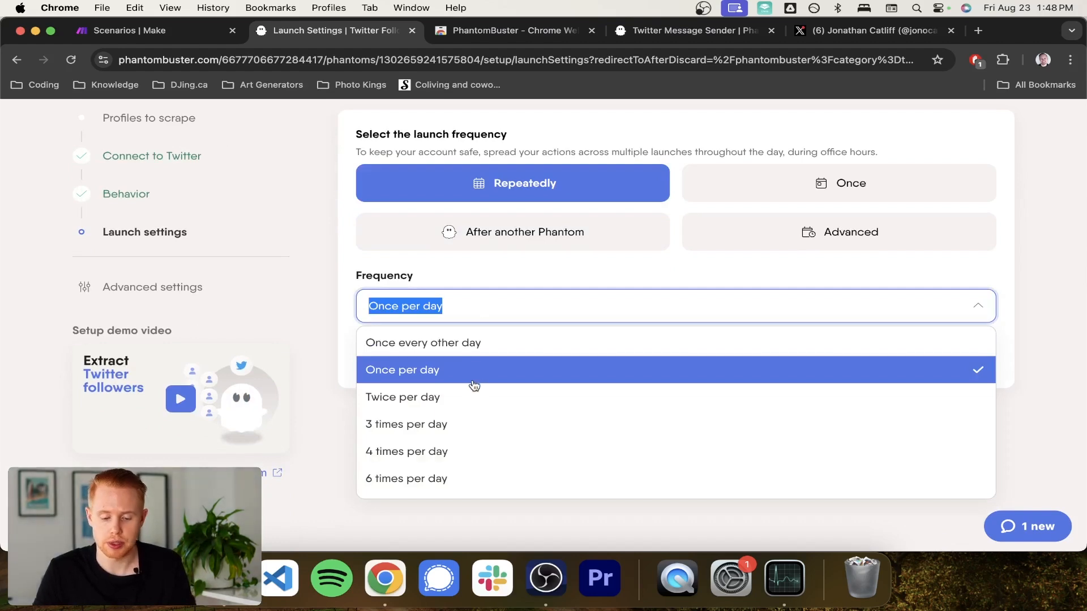
{"action": "left_click", "coordinate": [837, 183]}
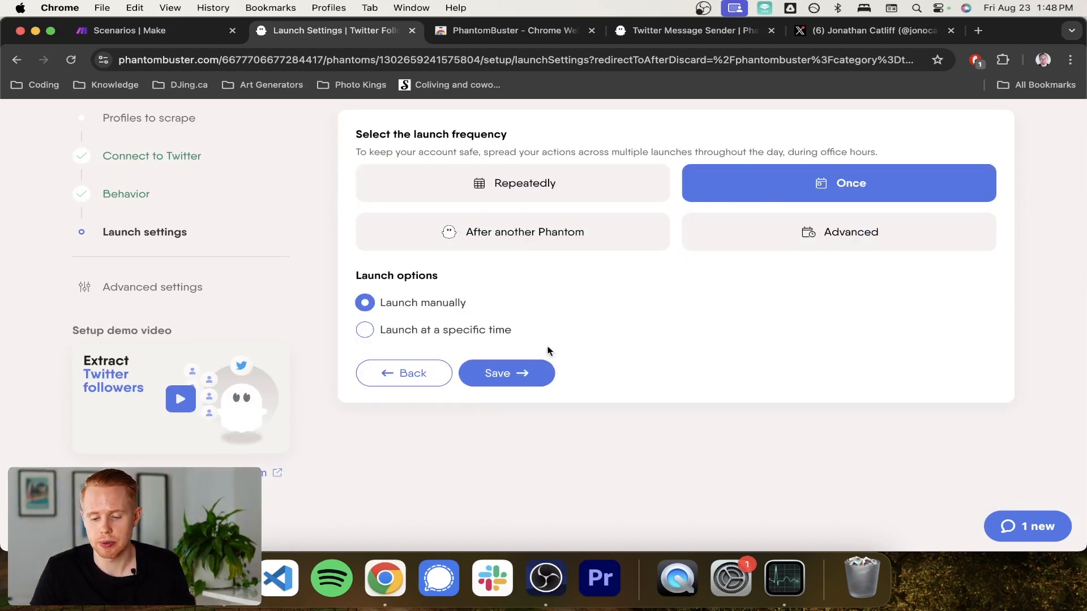
Save the launch settings and launch the collector, gathering 3 followers.
{"action": "left_click", "coordinate": [505, 374]}
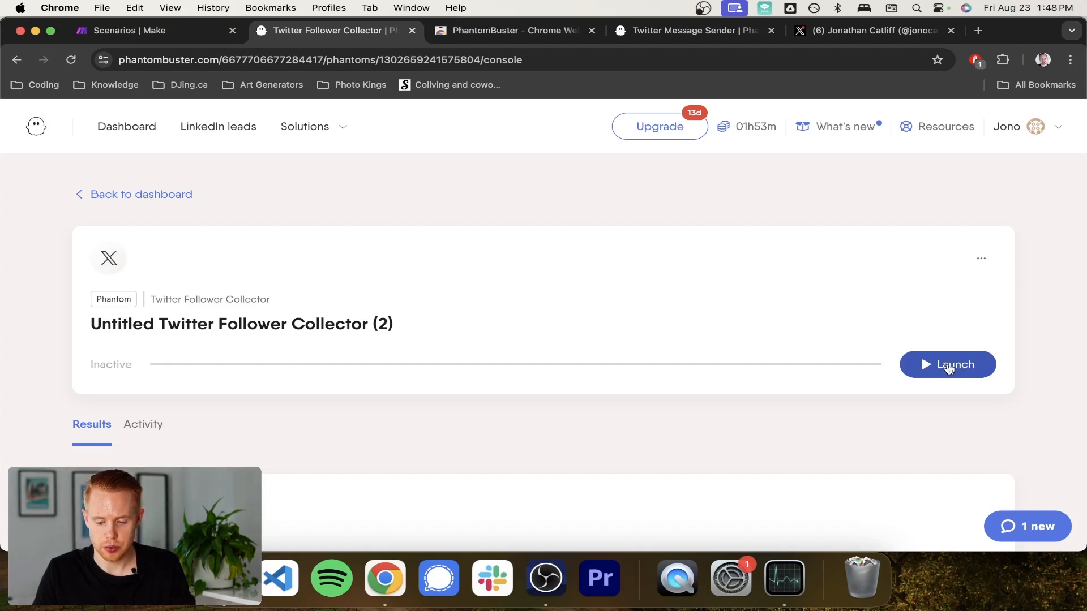
{"action": "left_click", "coordinate": [948, 364]}
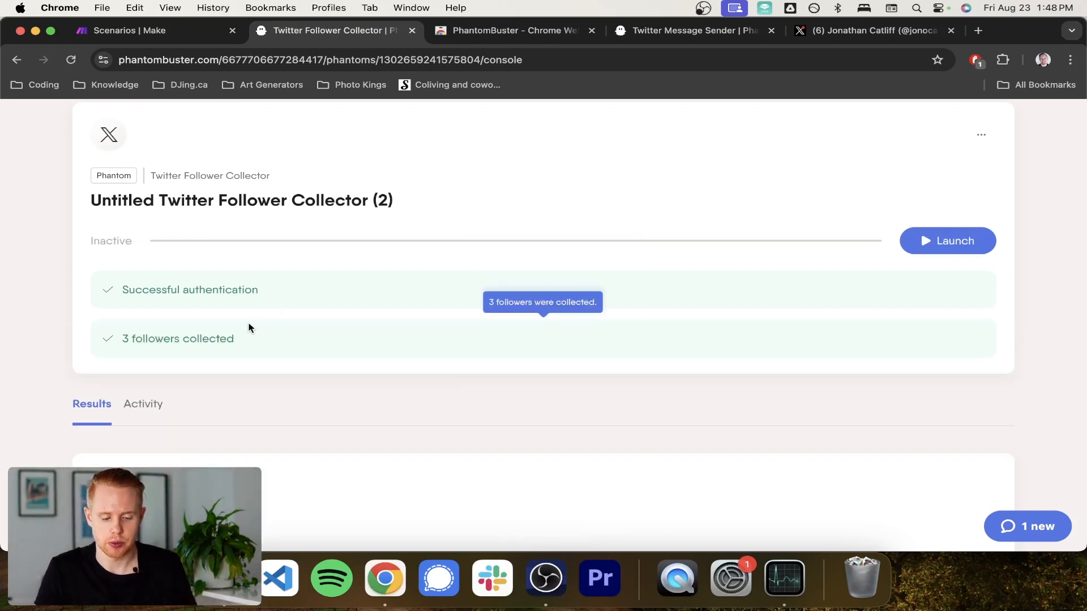
{"action": "left_click", "coordinate": [128, 30]}
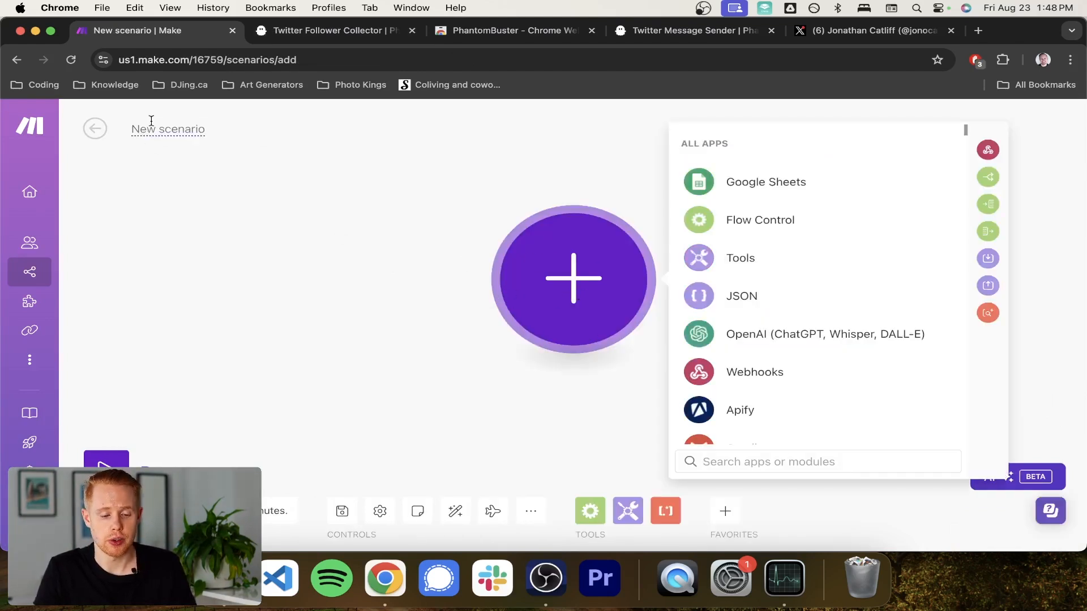
Name the new Make scenario 'PhantomBuster Twitter Message'.
{"action": "type", "text": "P"}
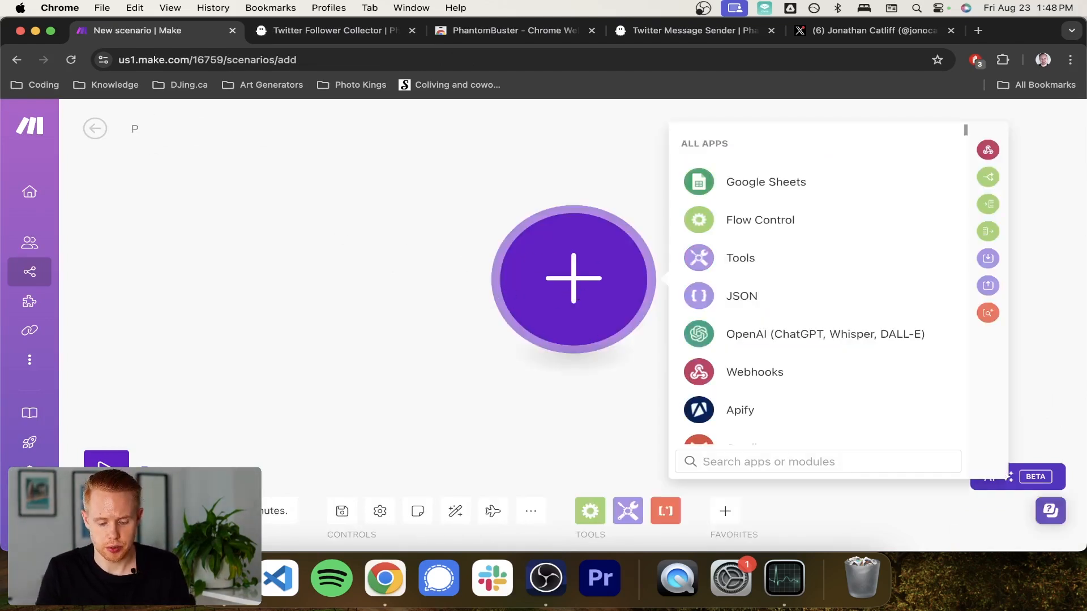
{"action": "type", "text": "hantomBuster"}
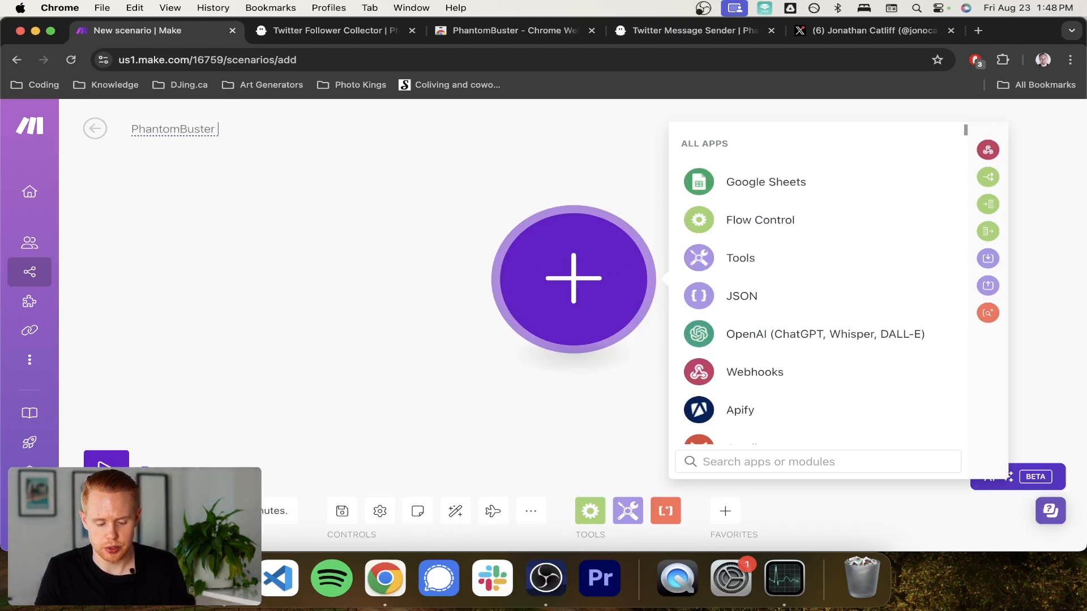
{"action": "type", "text": "Twitter"}
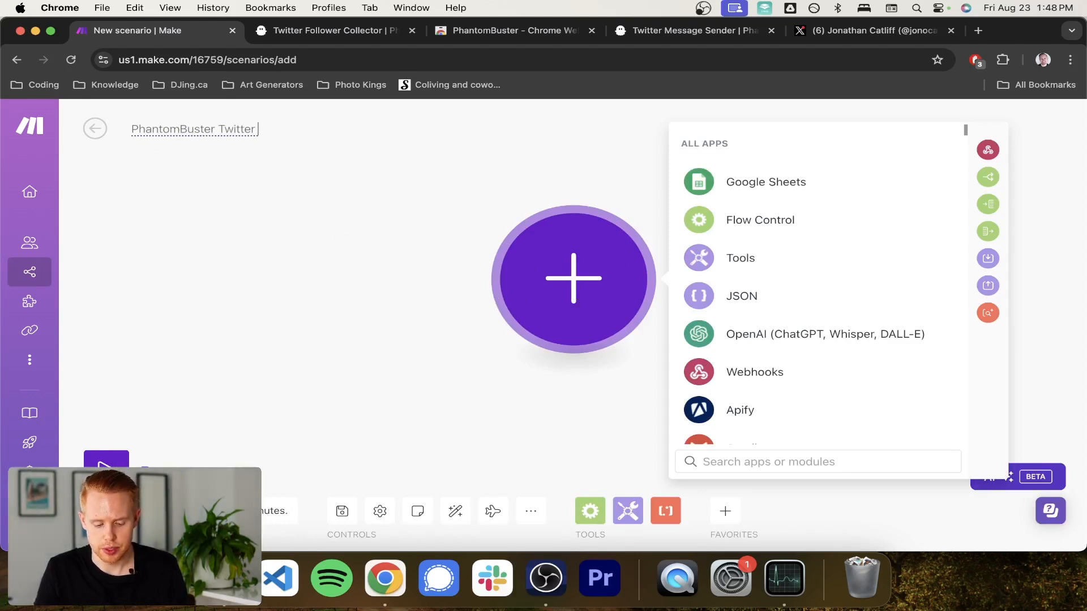
{"action": "type", "text": "Message"}
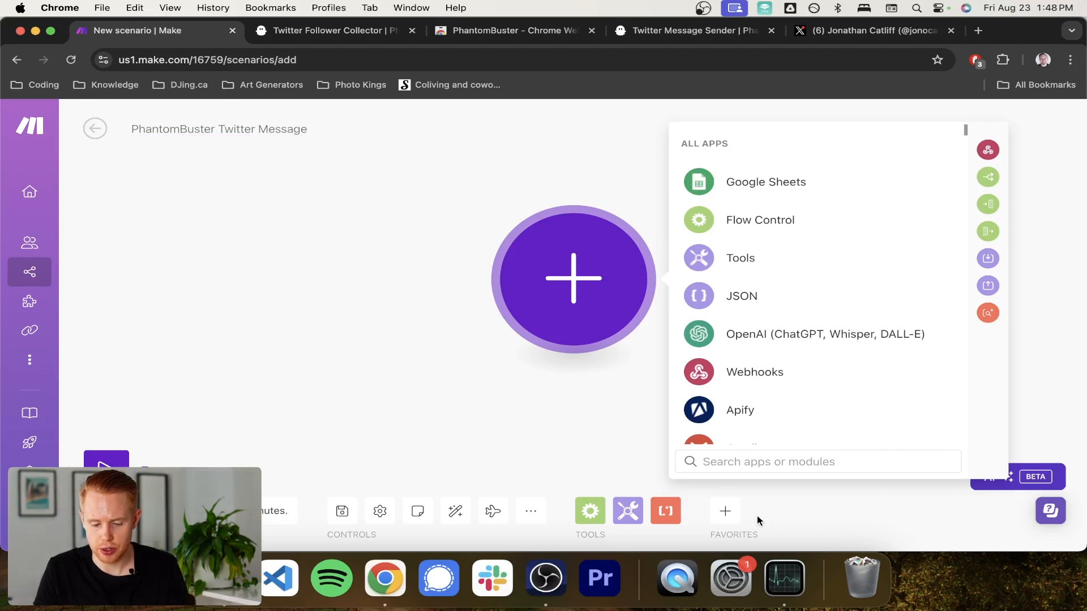
Add the PhantomBuster Watch an Output trigger and browse its Phantom ID list.
{"action": "type", "text": "ph"}
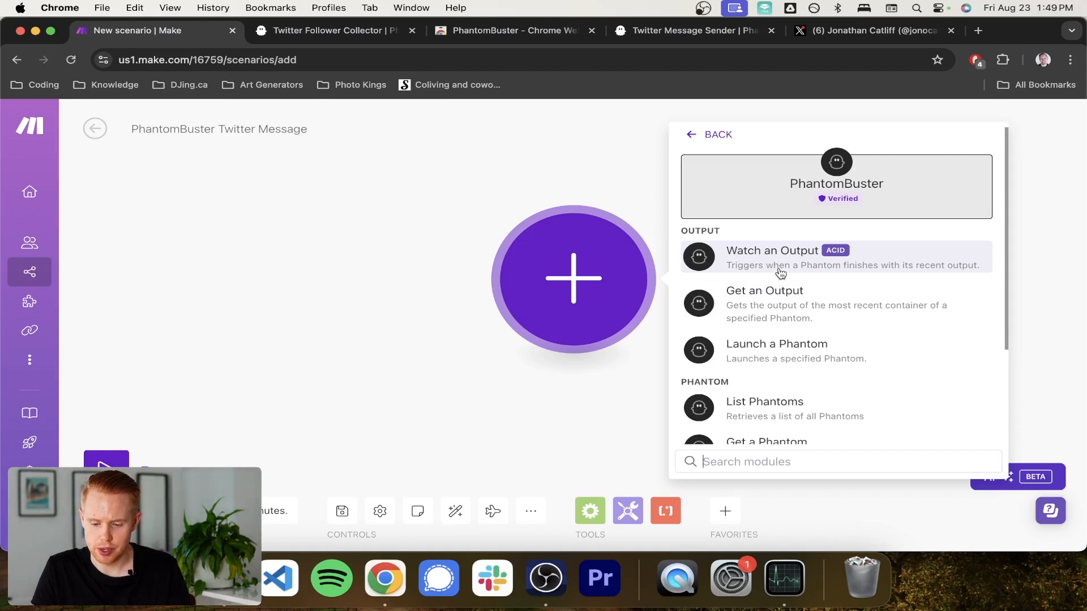
{"action": "left_click", "coordinate": [771, 250]}
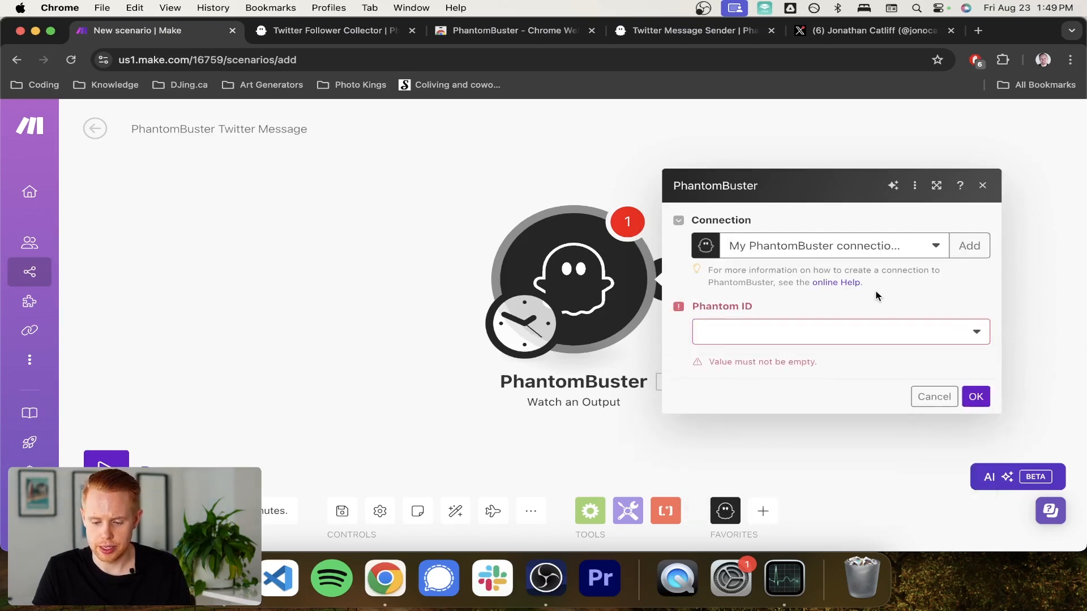
{"action": "left_click", "coordinate": [836, 331]}
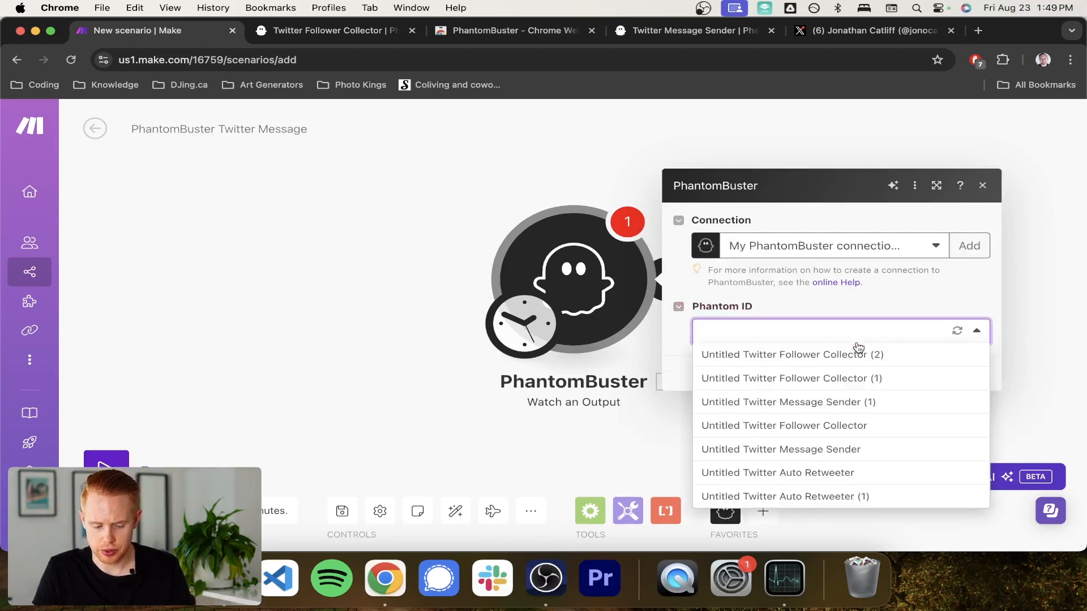
{"action": "left_click", "coordinate": [326, 30]}
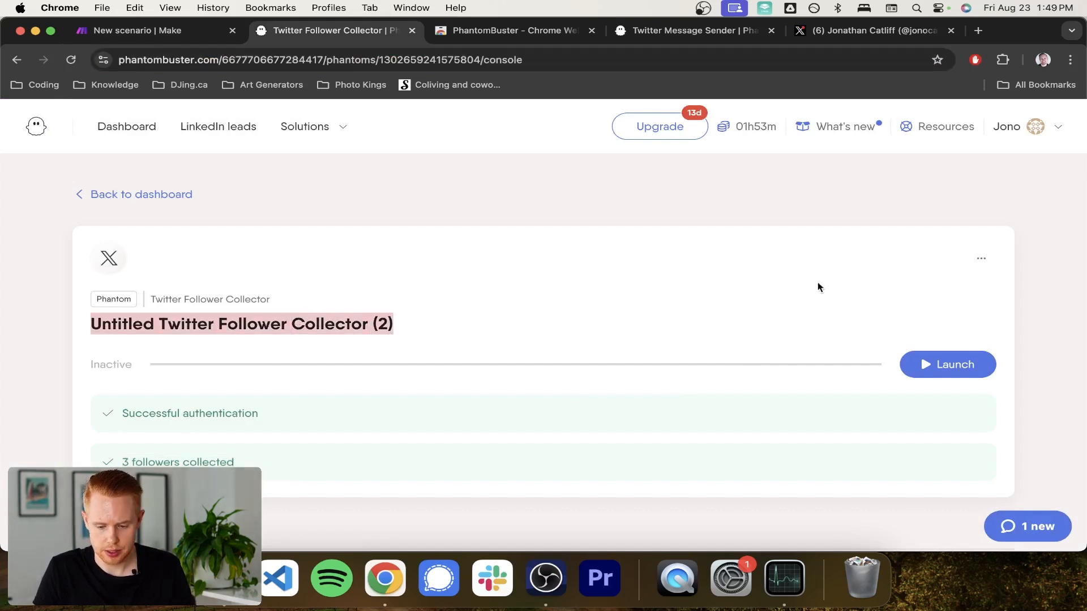
Rename the Untitled Twitter Follower Collector (2) phantom to 'Test Twitter Messenger'.
{"action": "left_click", "coordinate": [982, 259]}
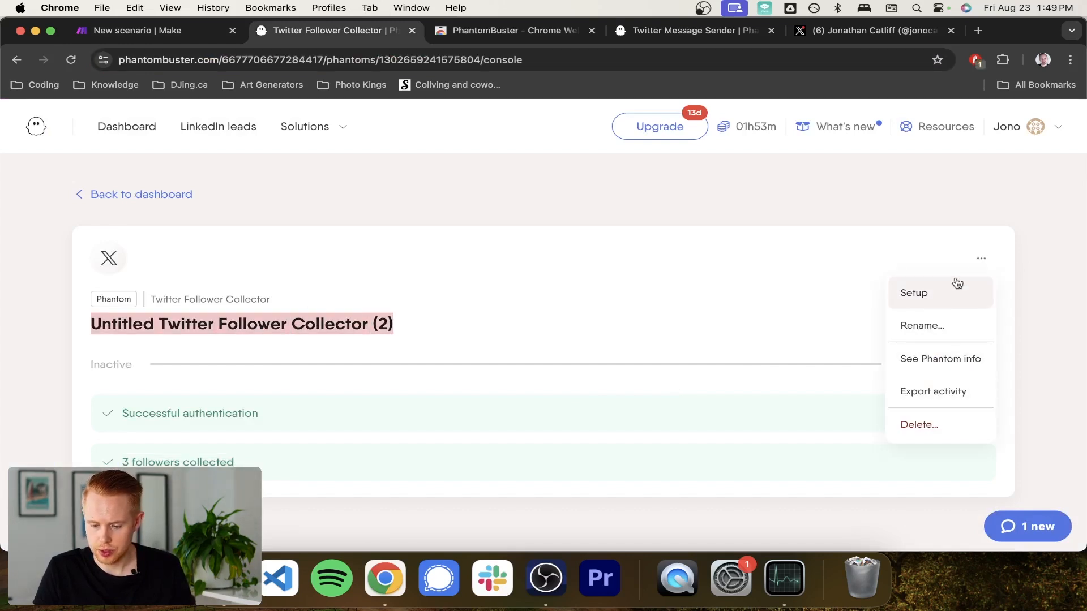
{"action": "left_click", "coordinate": [921, 325]}
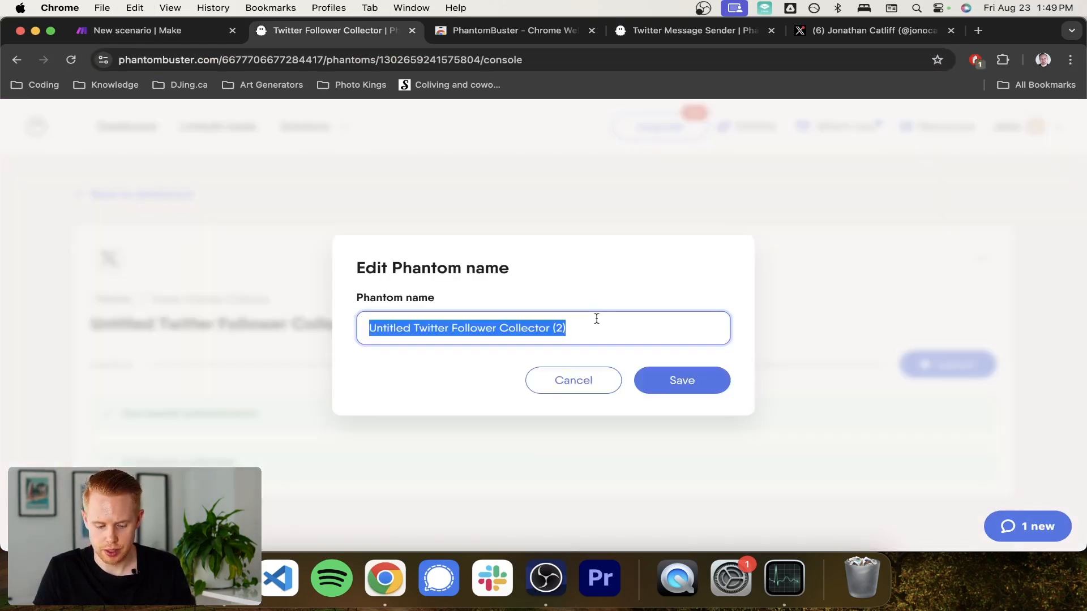
{"action": "type", "text": "Test Twitter S"}
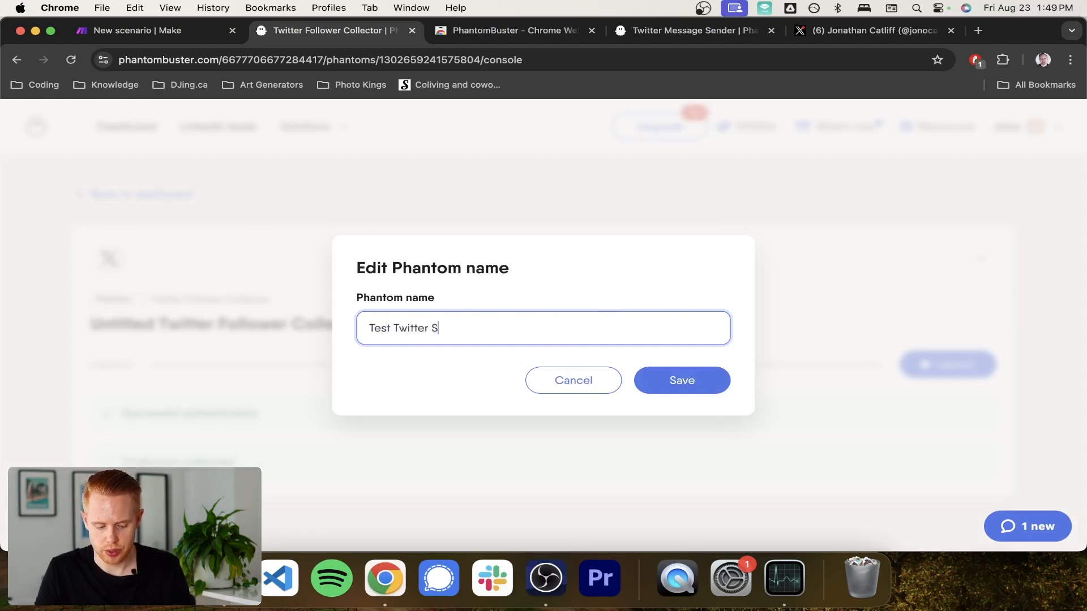
{"action": "type", "text": "Messanger"}
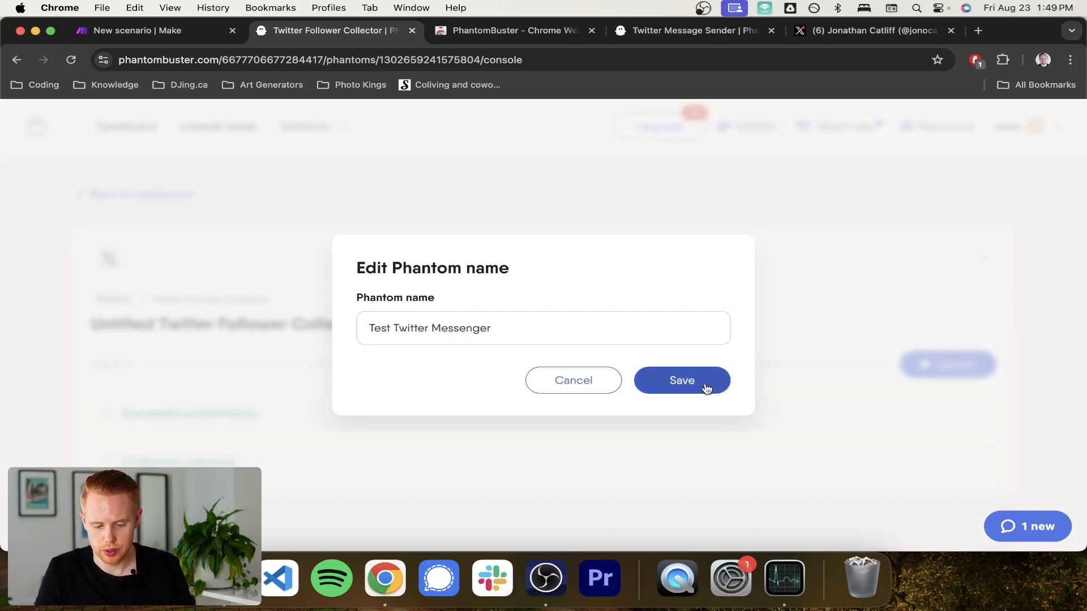
{"action": "left_click", "coordinate": [136, 30]}
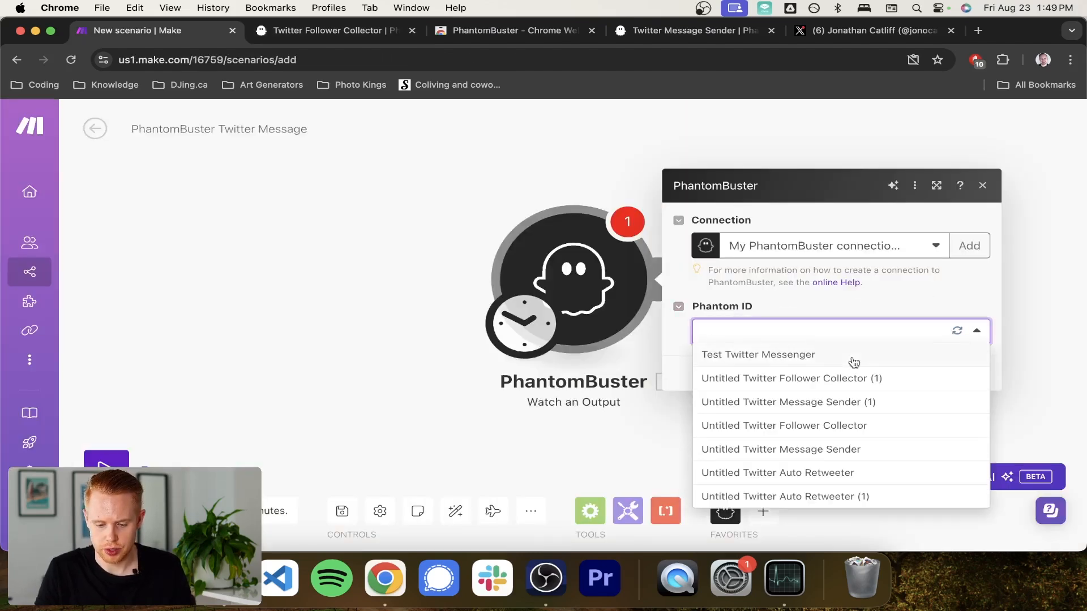
Point the trigger at Test Twitter Messenger and pick PhantomBuster for the next module.
{"action": "left_click", "coordinate": [757, 354]}
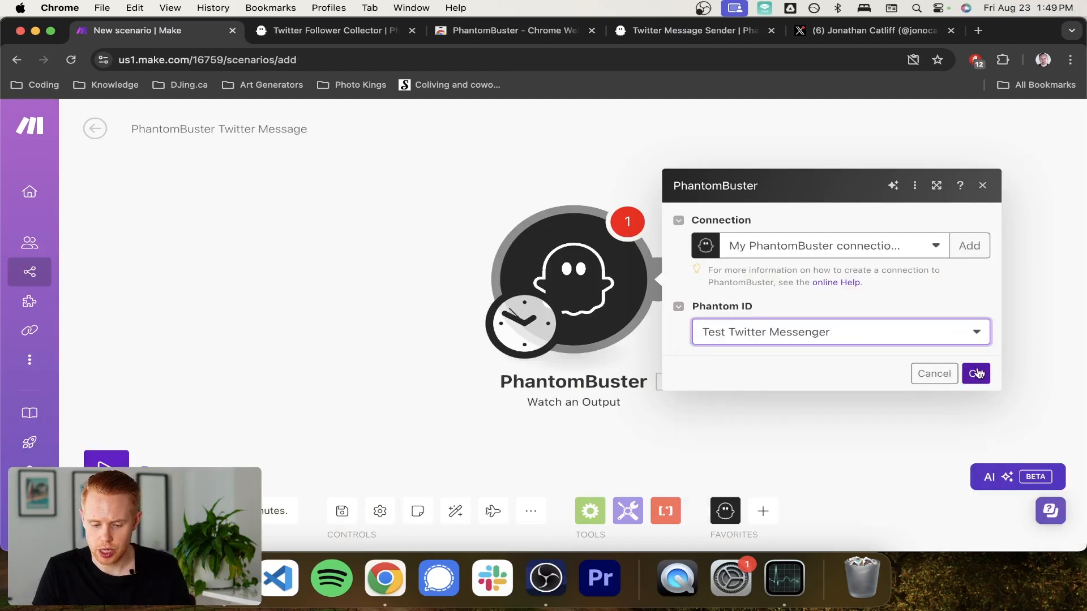
{"action": "left_click", "coordinate": [976, 374]}
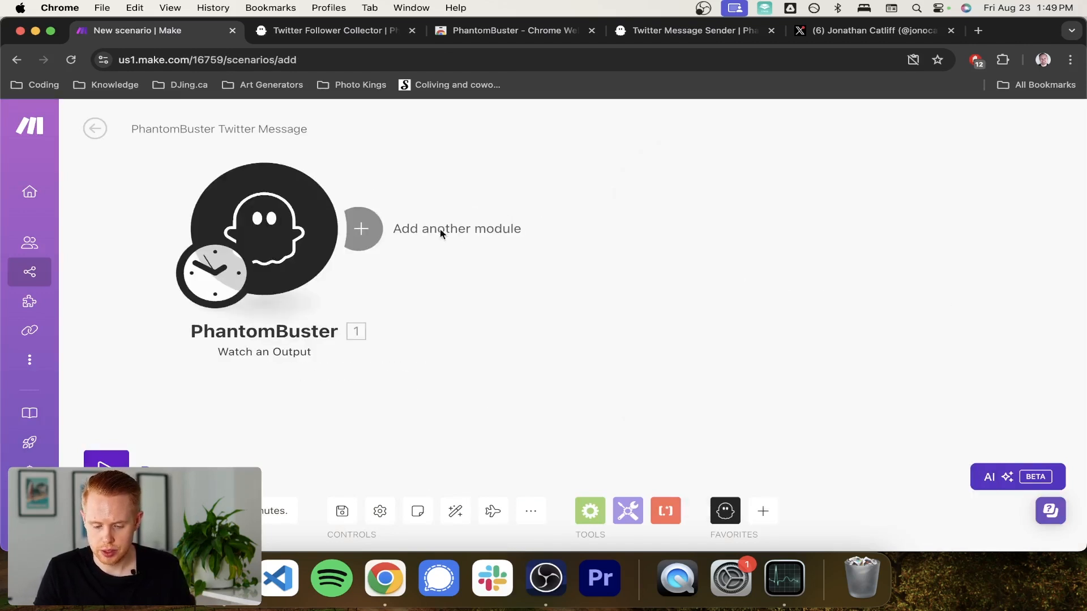
{"action": "left_click", "coordinate": [360, 229]}
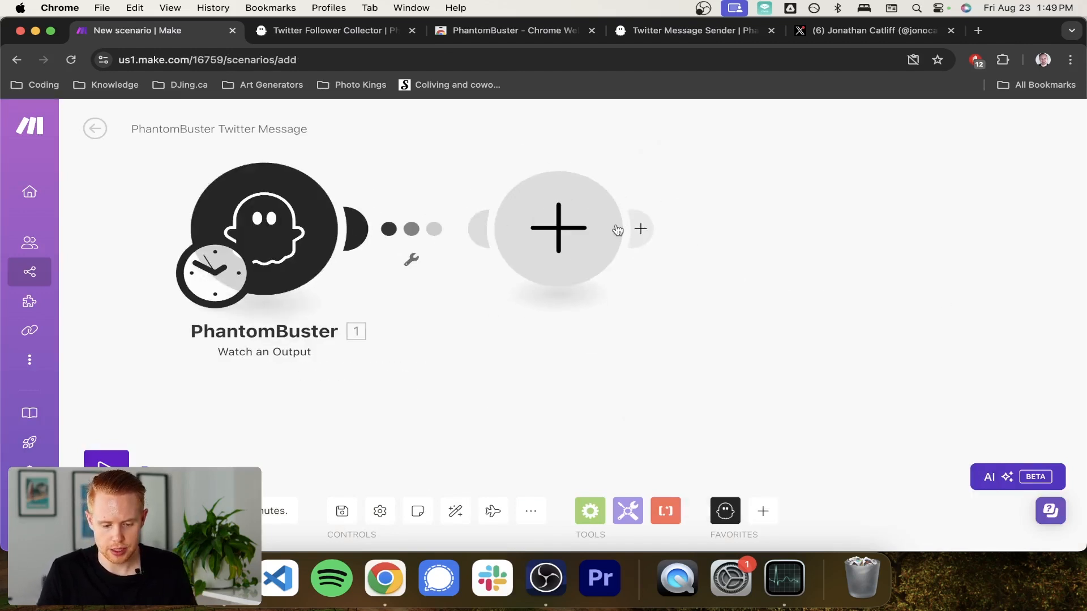
{"action": "left_click", "coordinate": [557, 228]}
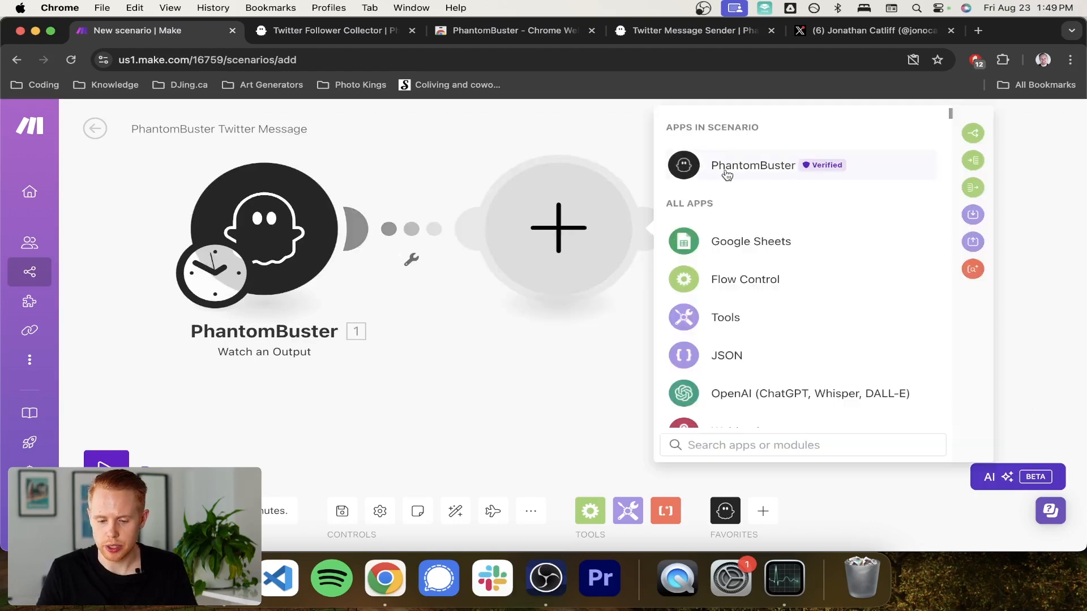
{"action": "left_click", "coordinate": [753, 164]}
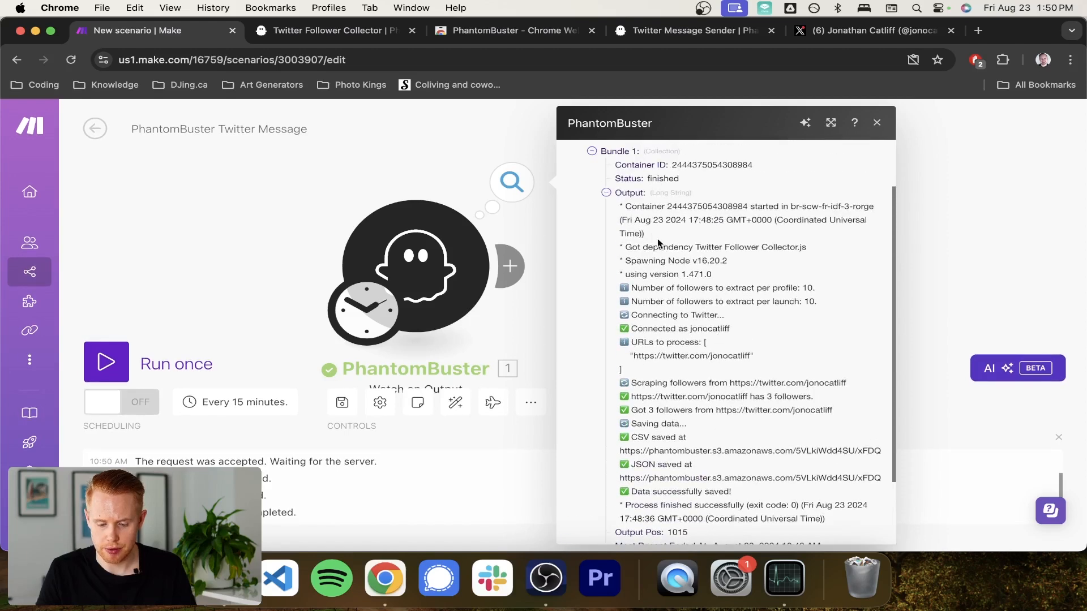
Review the trigger's run log and the returned JSON bundle.
{"action": "left_click_drag", "start_coordinate": [621, 207], "coordinate": [685, 383]}
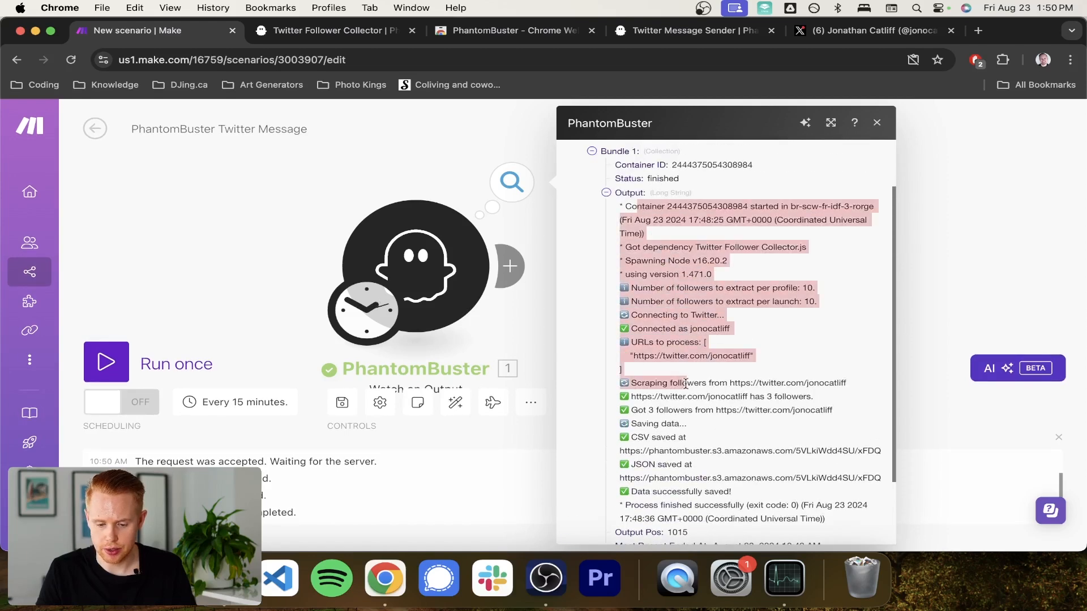
{"action": "scroll", "scroll_direction": "down", "scroll_amount": 3}
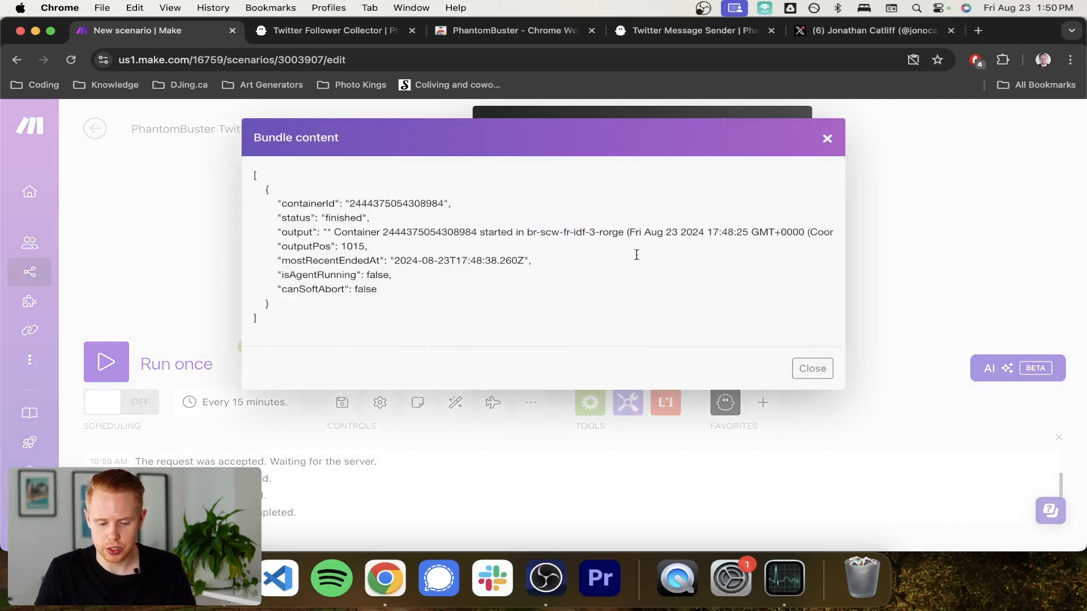
{"action": "left_click_drag", "start_coordinate": [278, 204], "coordinate": [377, 289]}
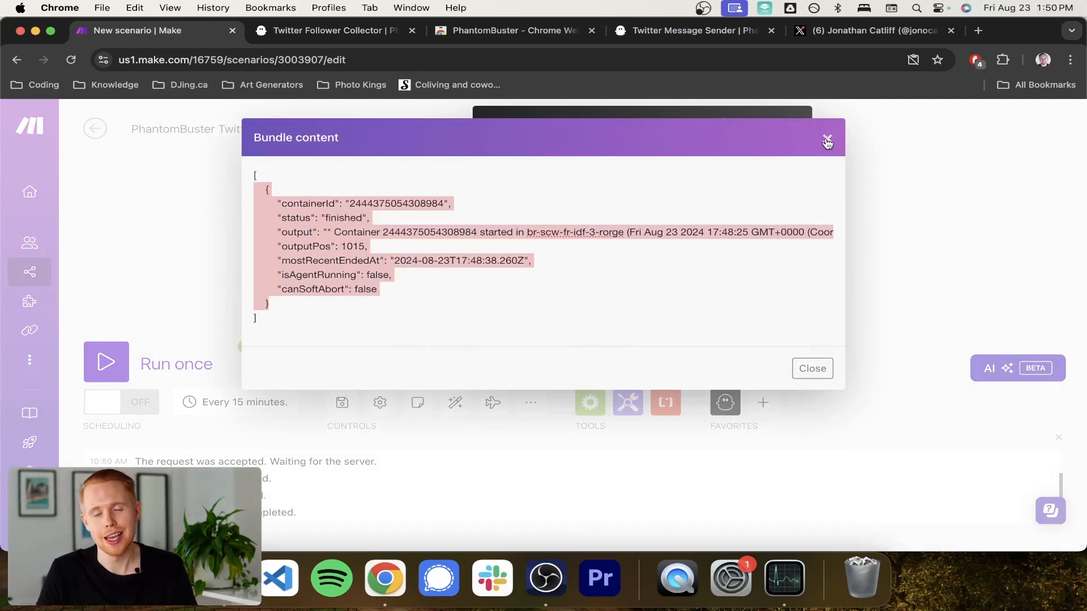
{"action": "left_click", "coordinate": [825, 141]}
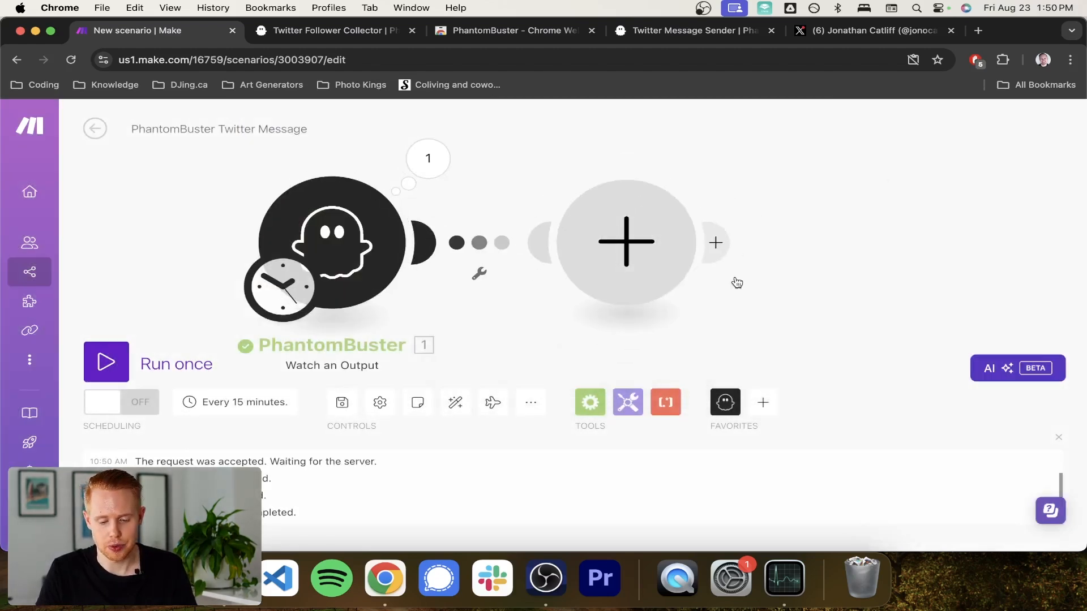
Add PhantomBuster Download a Result, then Parse JSON mapping its 2. Data.
{"action": "left_click", "coordinate": [624, 242]}
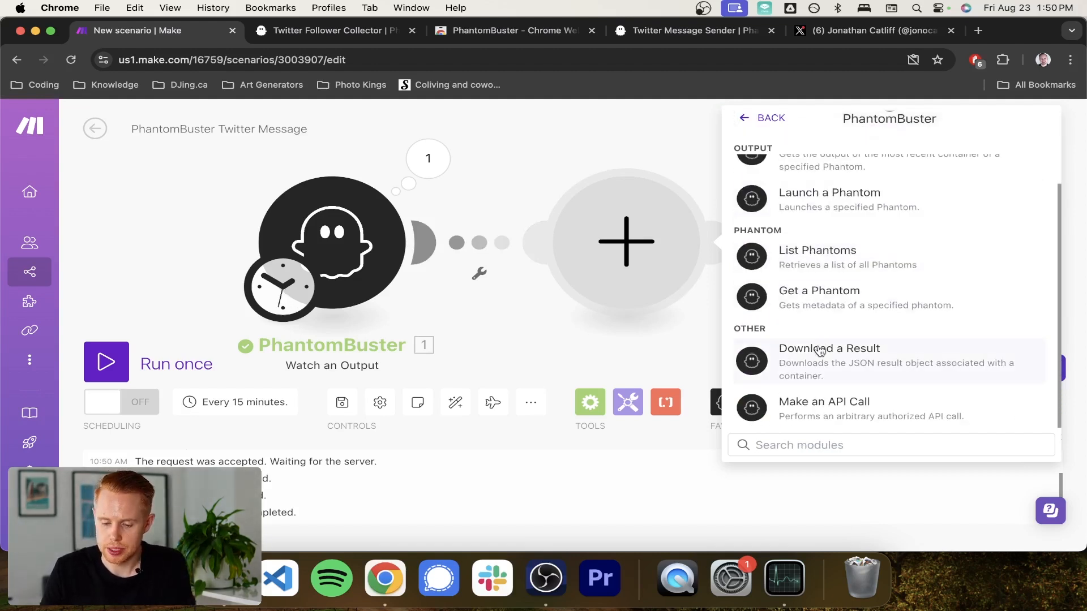
{"action": "left_click", "coordinate": [829, 348]}
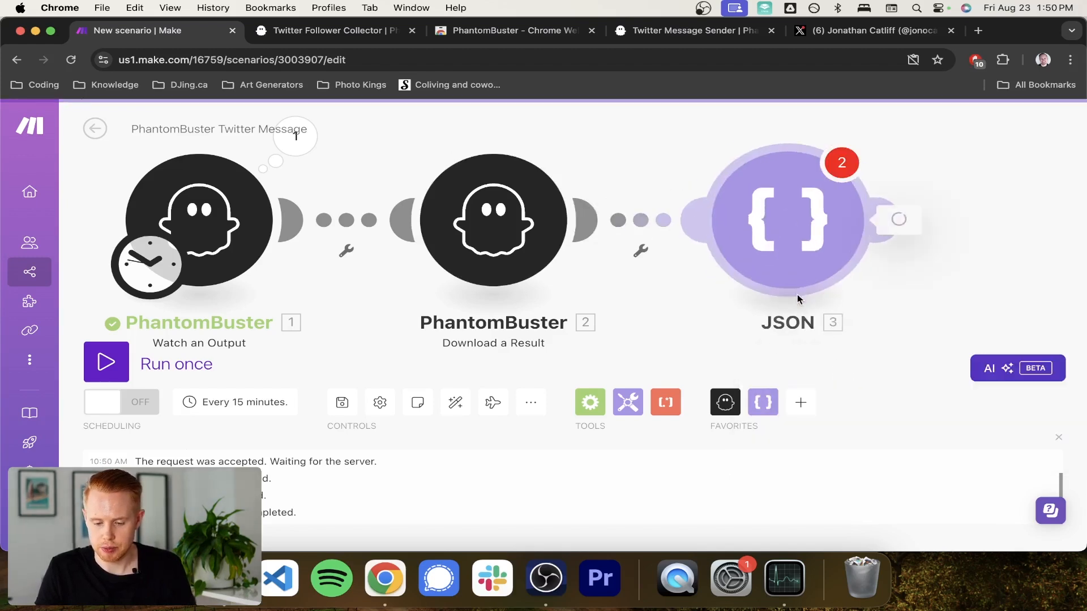
{"action": "left_click", "coordinate": [786, 219]}
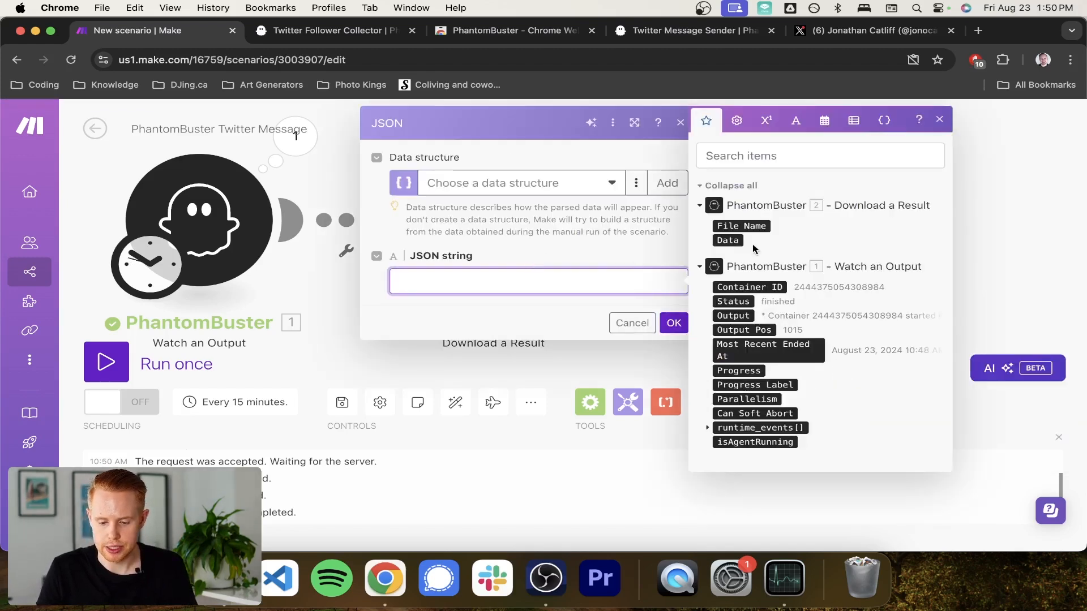
{"action": "left_click", "coordinate": [727, 241]}
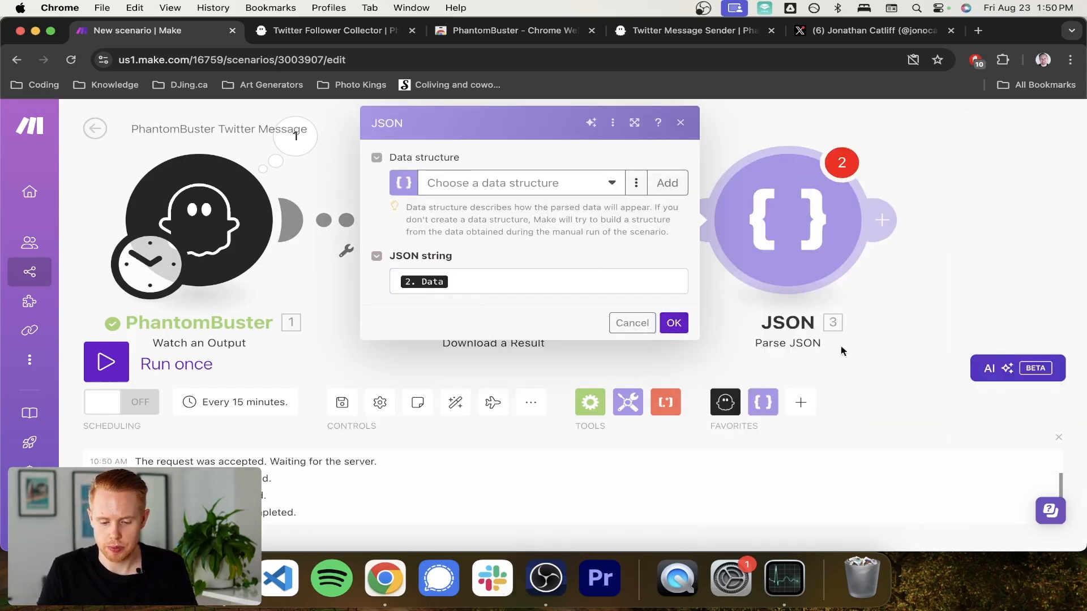
{"action": "left_click", "coordinate": [631, 323]}
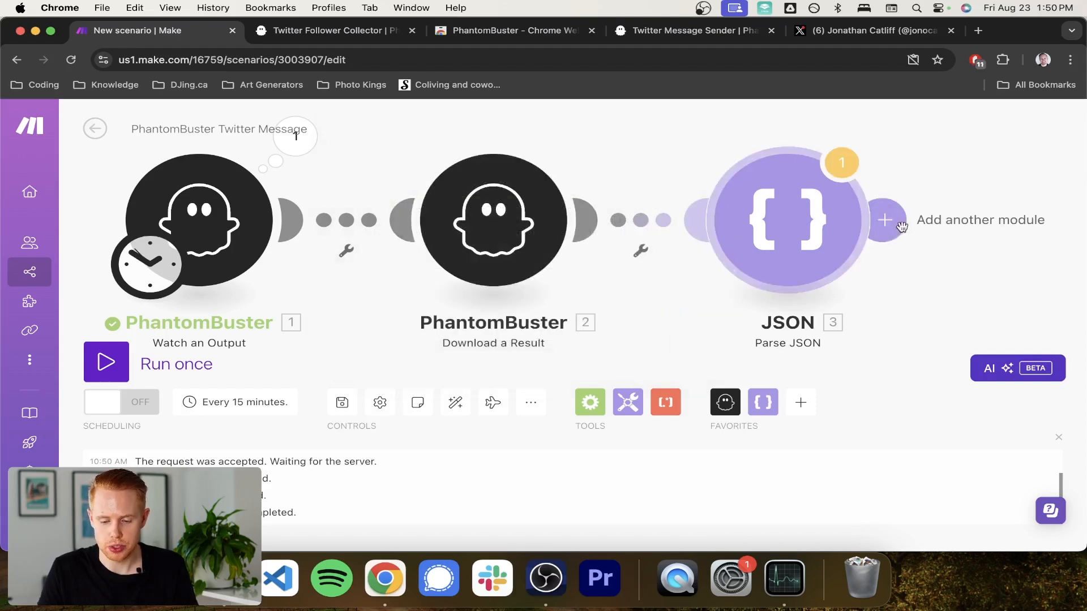
Run the scenario once, ignoring the transformer warning.
{"action": "left_click", "coordinate": [105, 362]}
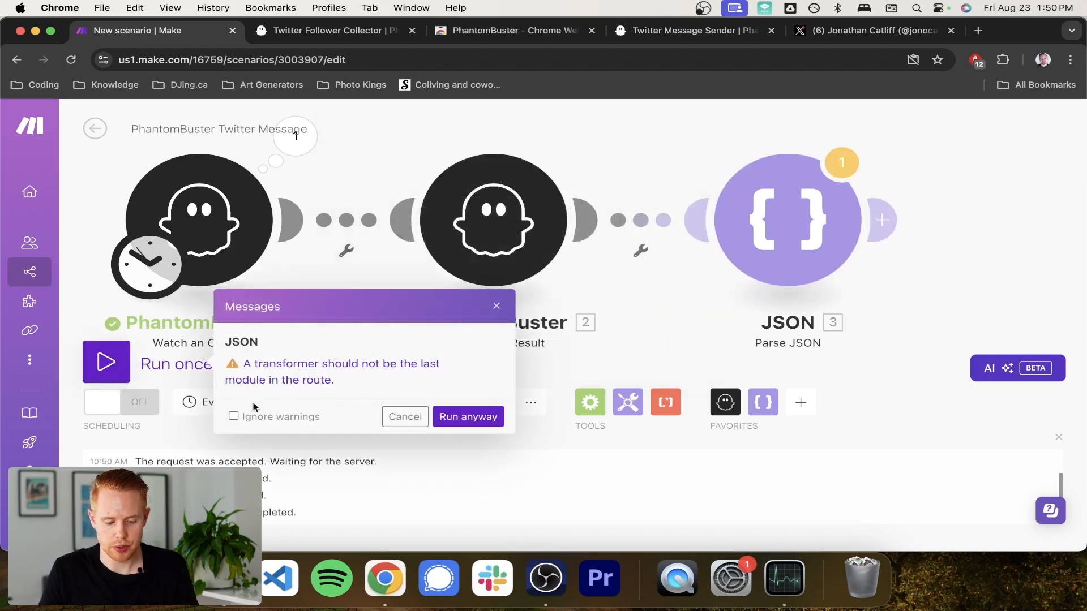
{"action": "left_click", "coordinate": [234, 416]}
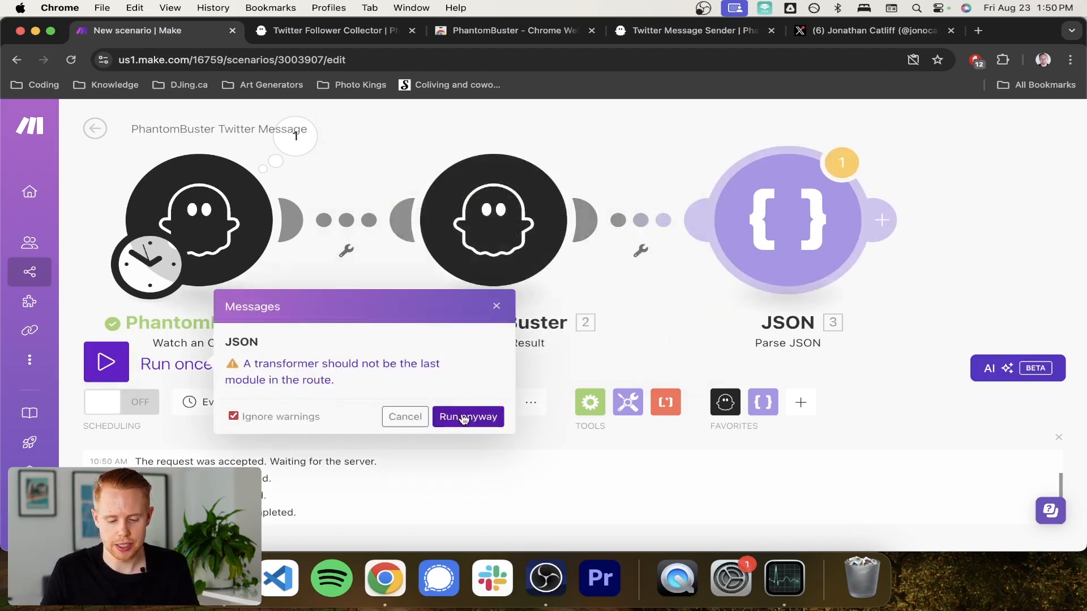
{"action": "left_click", "coordinate": [467, 417]}
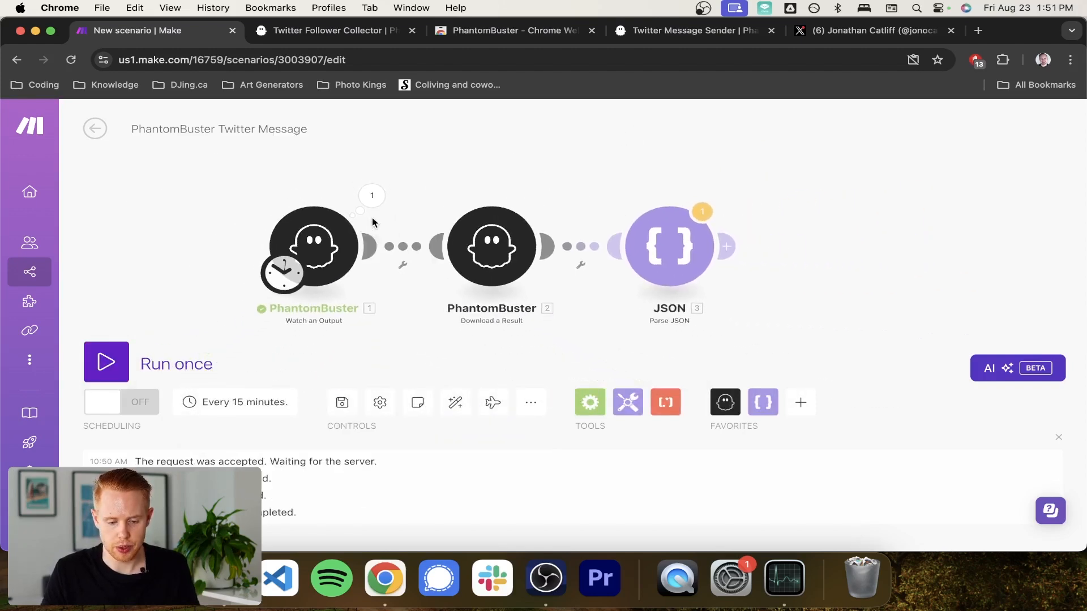
Check the trigger output and set the trigger to start from a specific date.
{"action": "left_click", "coordinate": [371, 195]}
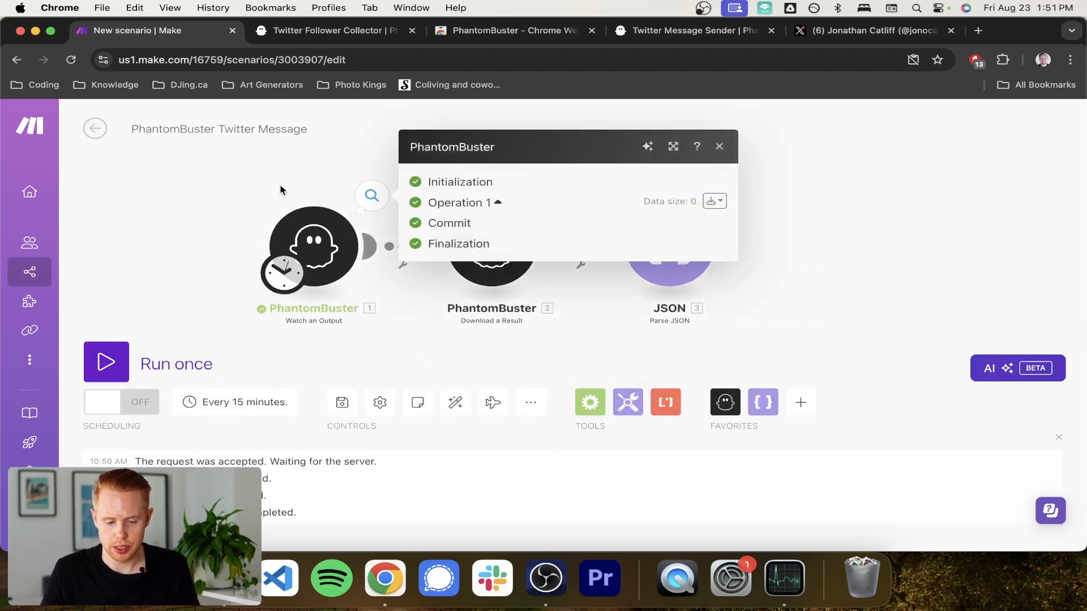
{"action": "left_click", "coordinate": [719, 146]}
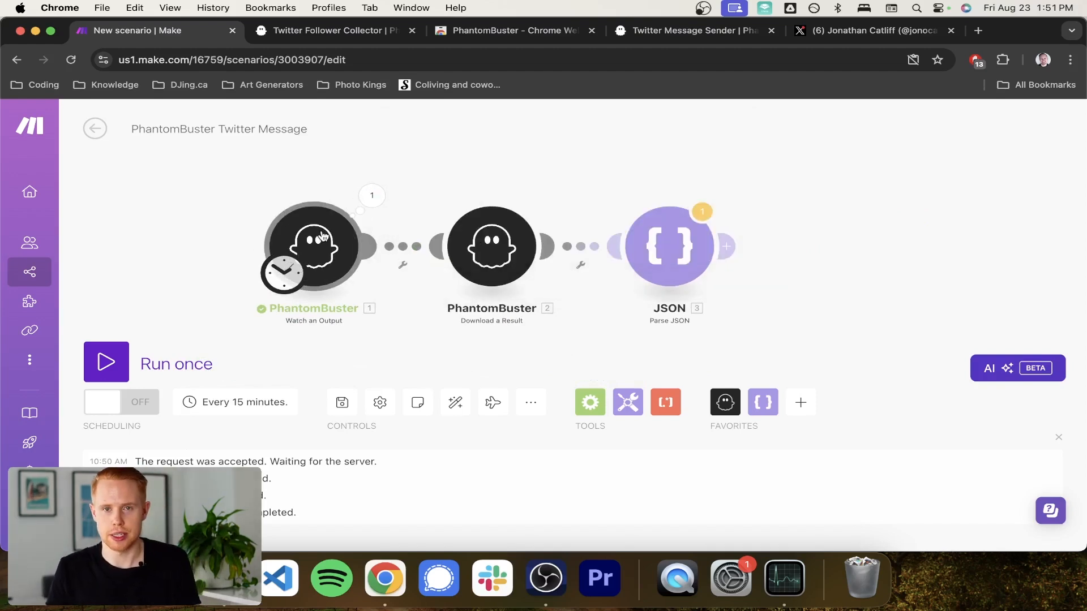
{"action": "right_click", "coordinate": [313, 247]}
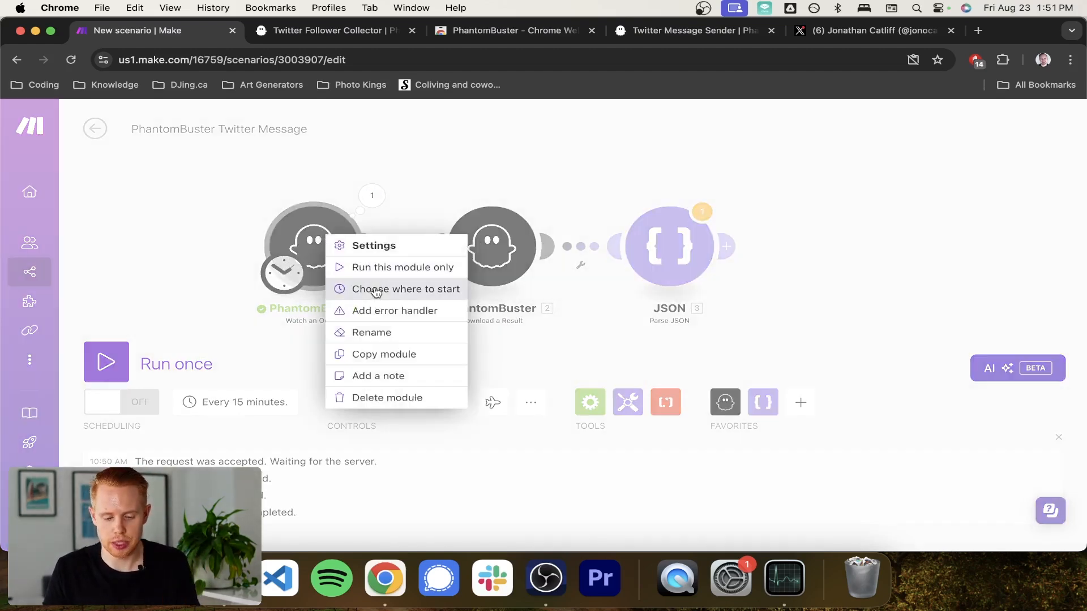
{"action": "left_click", "coordinate": [406, 289]}
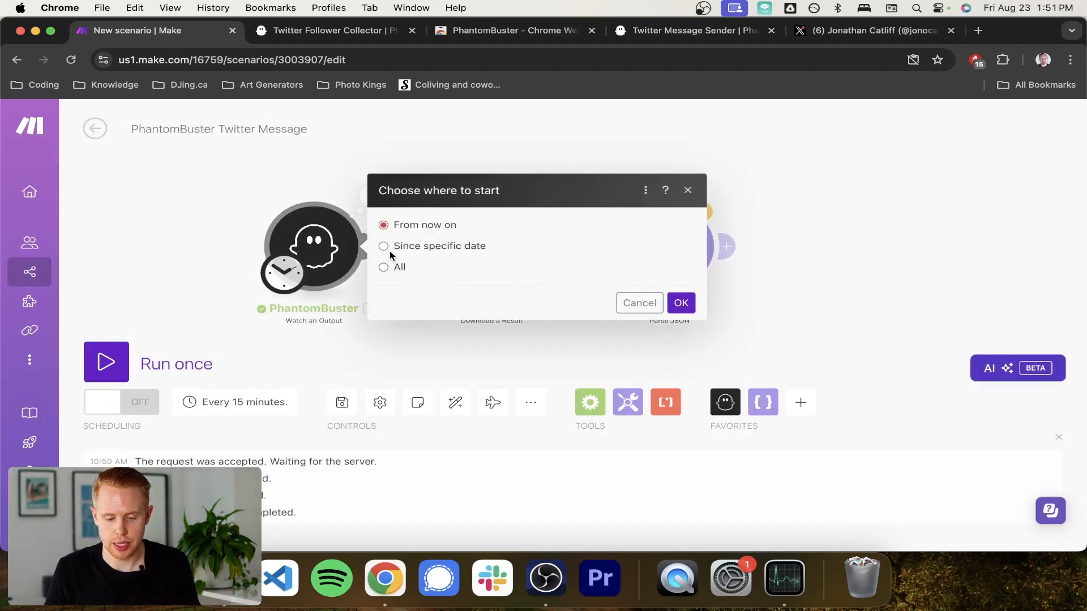
{"action": "left_click", "coordinate": [384, 247]}
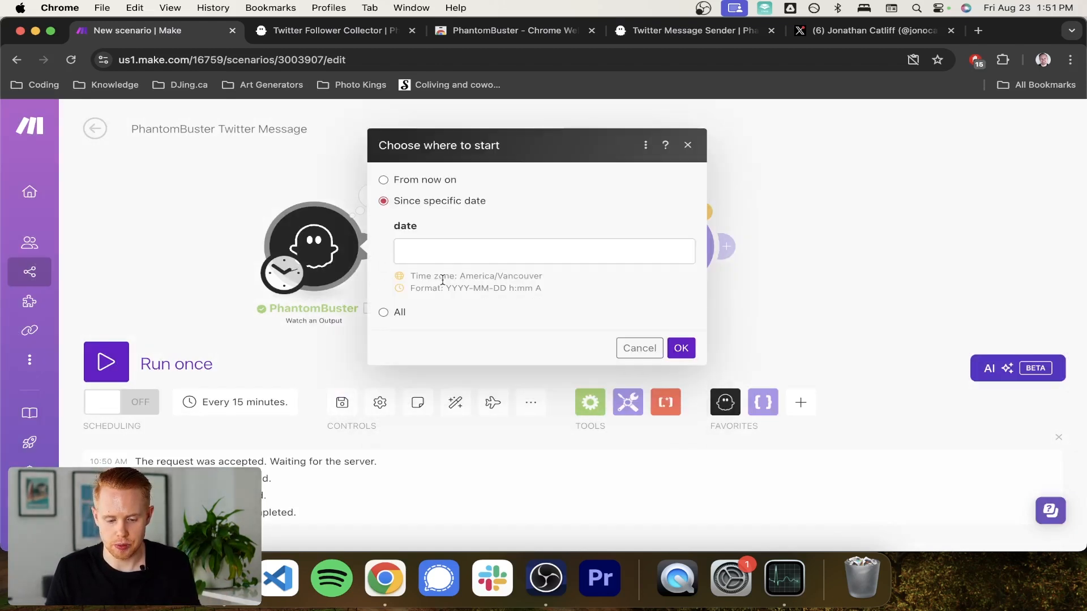
{"action": "left_click", "coordinate": [544, 251]}
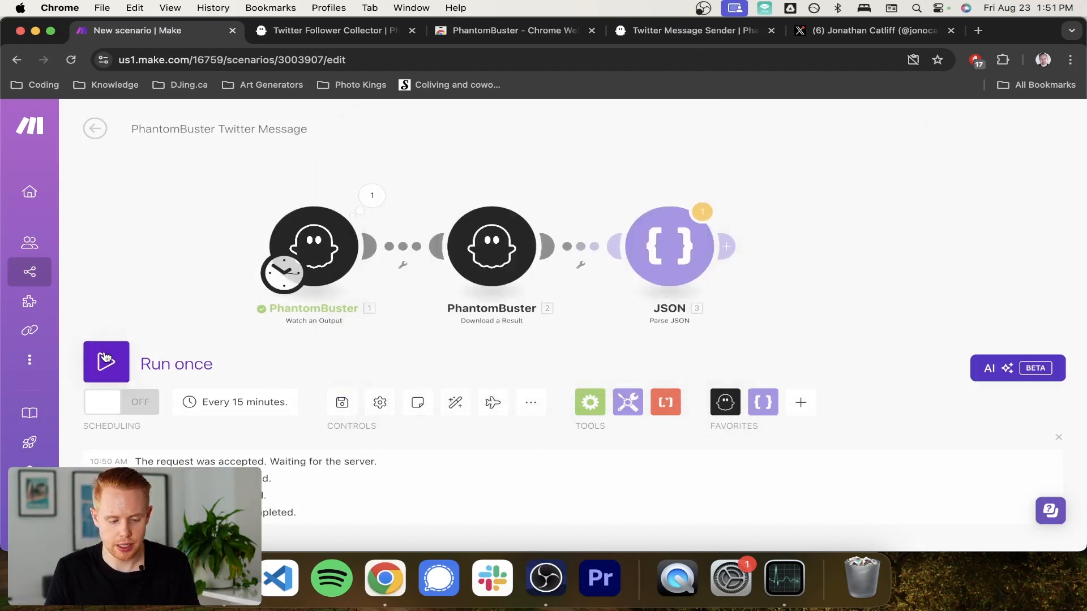
Rerun the scenario and review Parse JSON's resultObject of three follower profiles.
{"action": "left_click", "coordinate": [106, 362]}
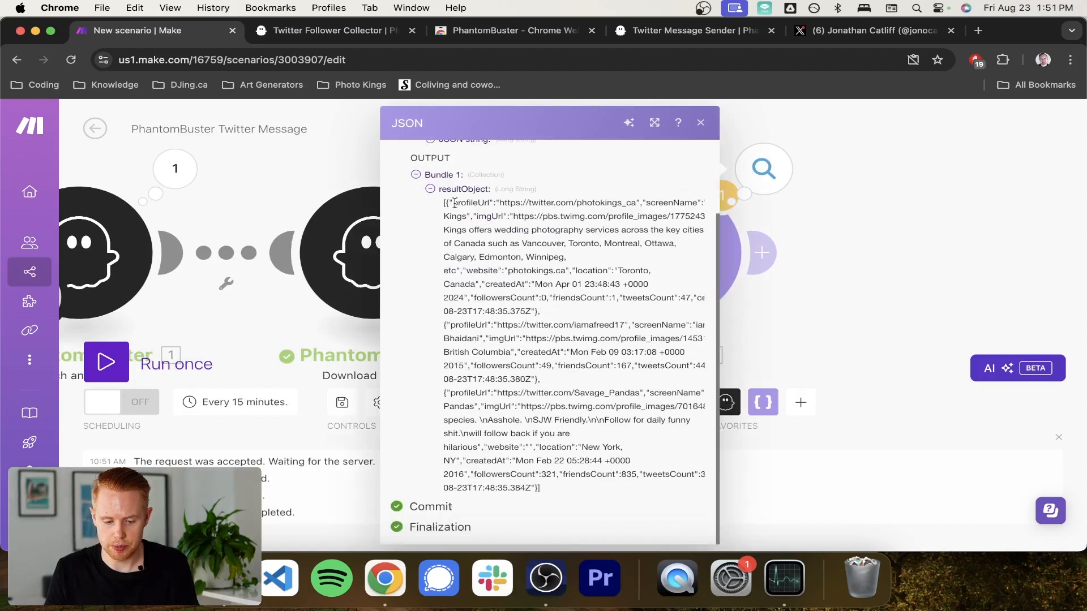
{"action": "left_click_drag", "start_coordinate": [444, 202], "coordinate": [555, 488]}
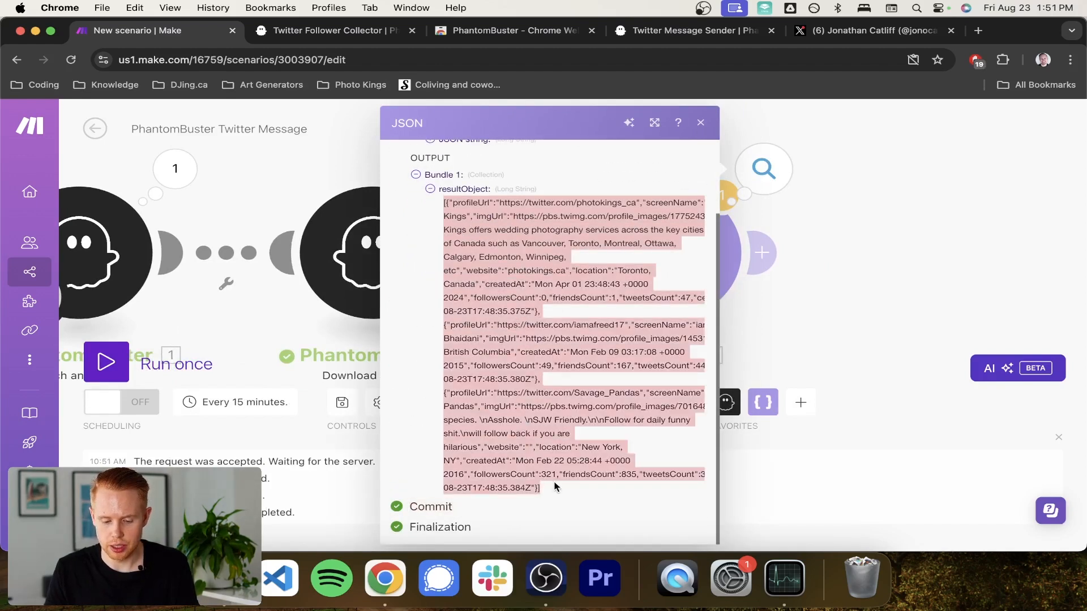
{"action": "left_click", "coordinate": [700, 123]}
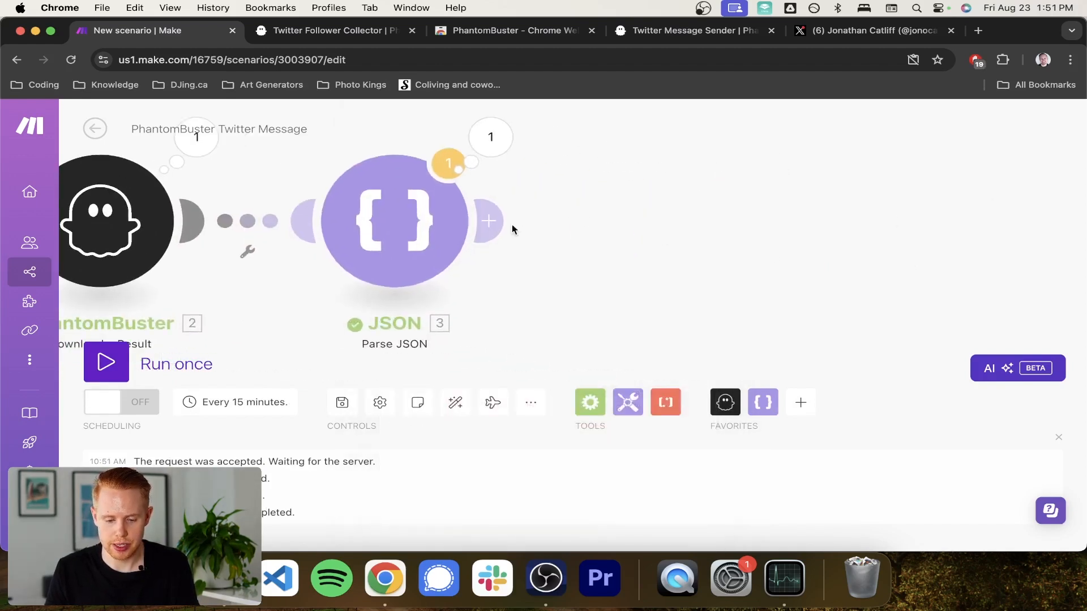
Add a second Parse JSON module and inspect the downloaded Data and first parser.
{"action": "left_click", "coordinate": [488, 220]}
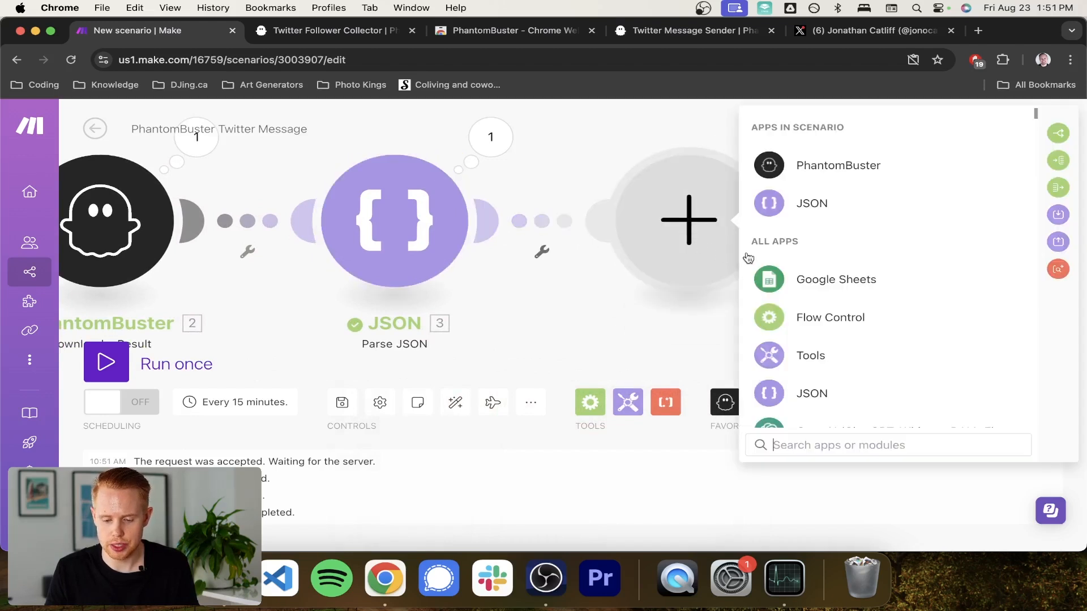
{"action": "mouse_move", "coordinate": [810, 204]}
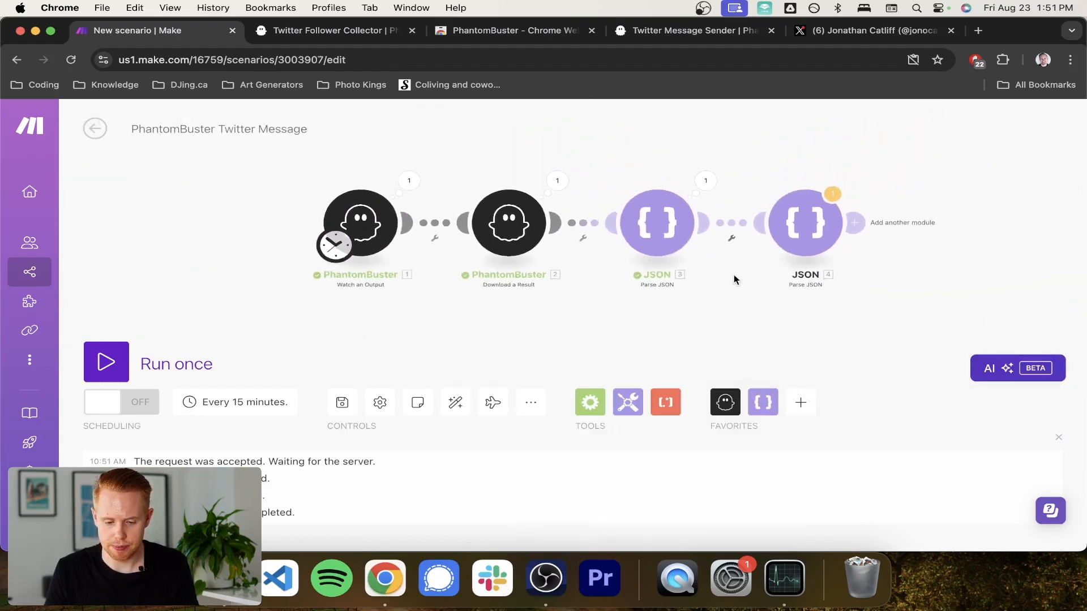
{"action": "left_click", "coordinate": [509, 223]}
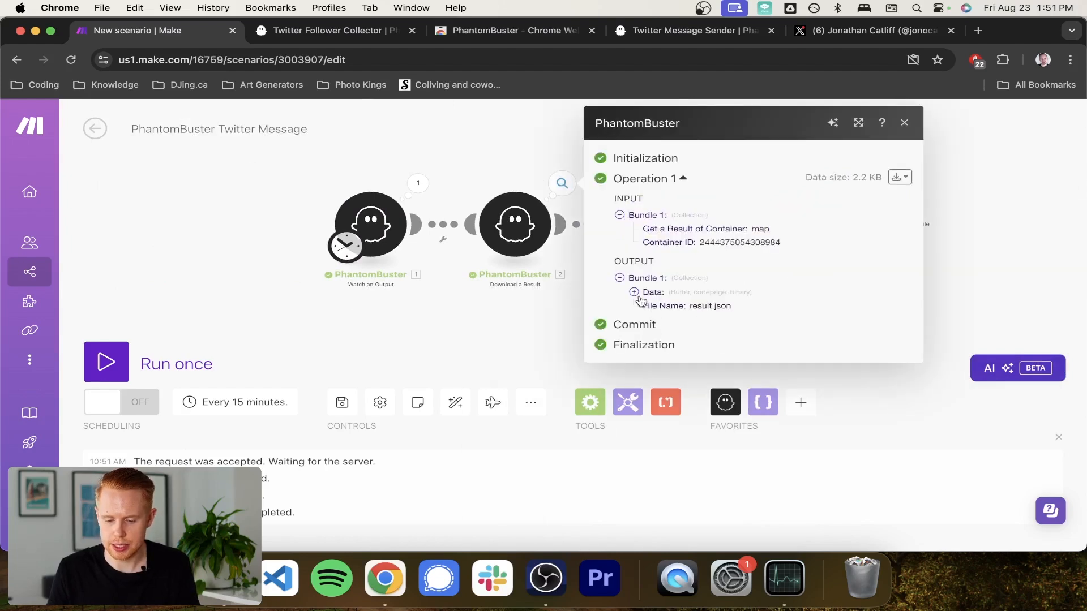
{"action": "left_click", "coordinate": [633, 292]}
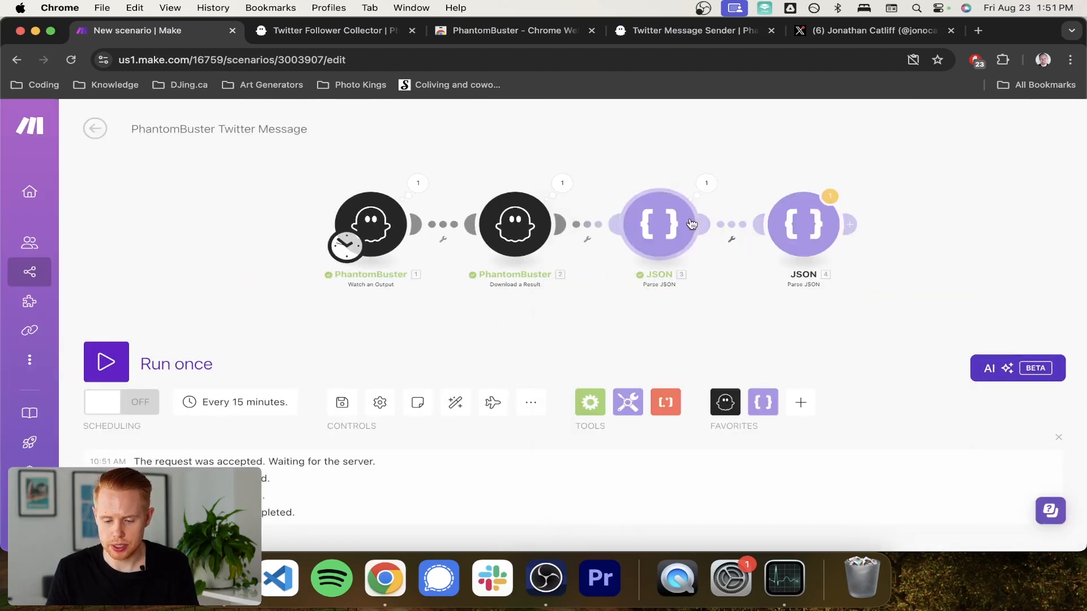
{"action": "left_click", "coordinate": [658, 223]}
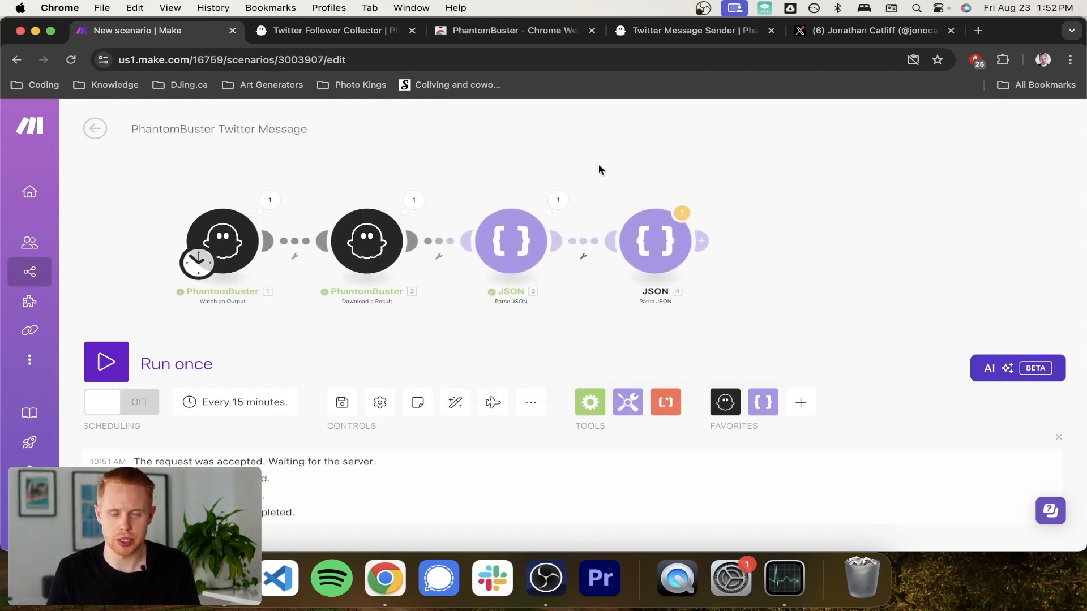
Choose a start date for the PhantomBuster trigger's outputs.
{"action": "right_click", "coordinate": [222, 241]}
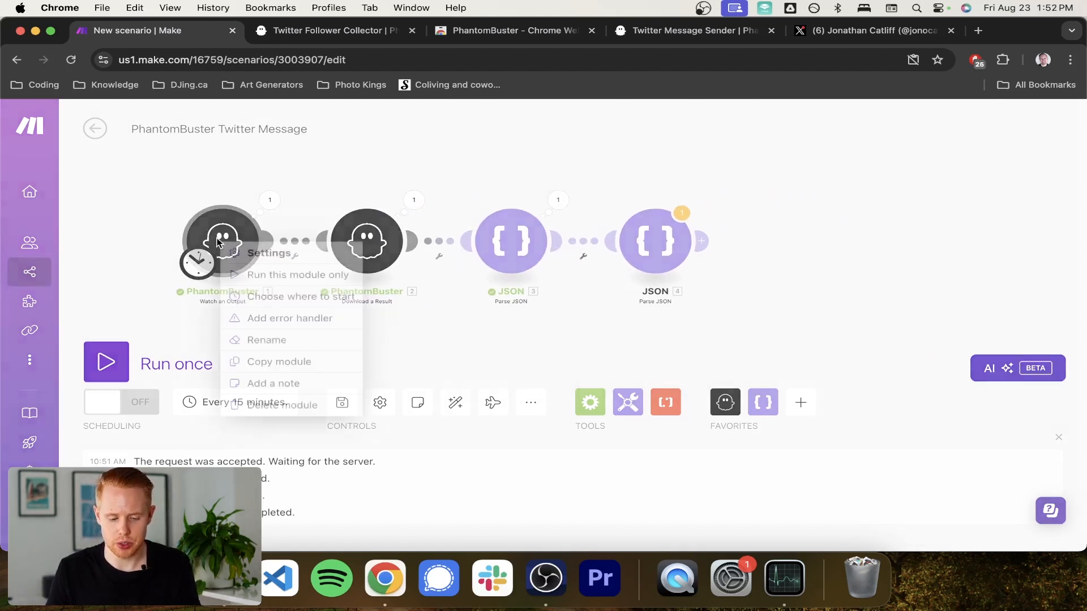
{"action": "left_click", "coordinate": [300, 297]}
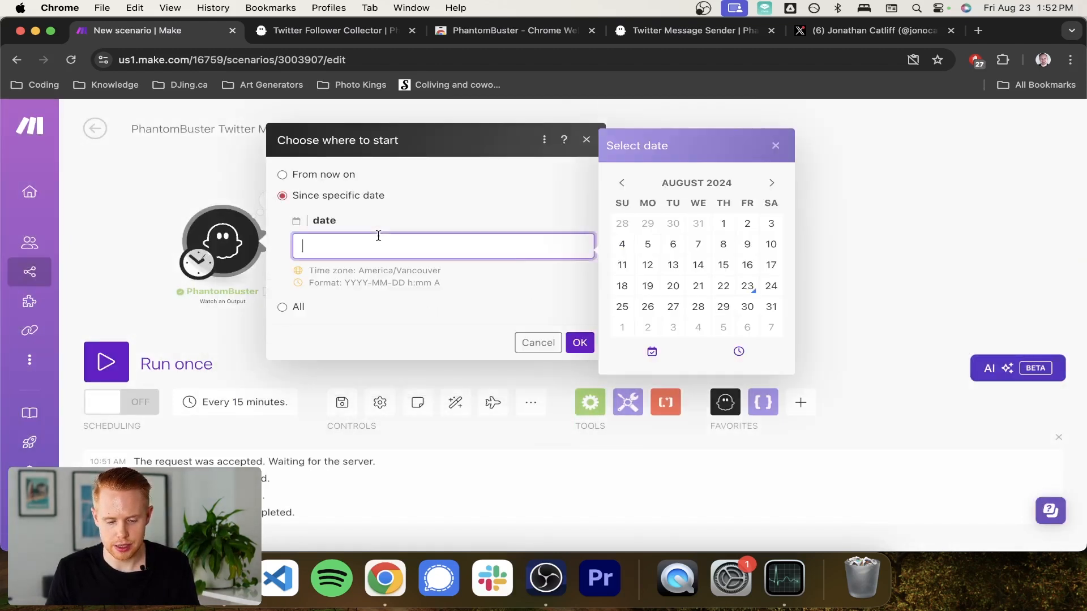
{"action": "left_click", "coordinate": [723, 285]}
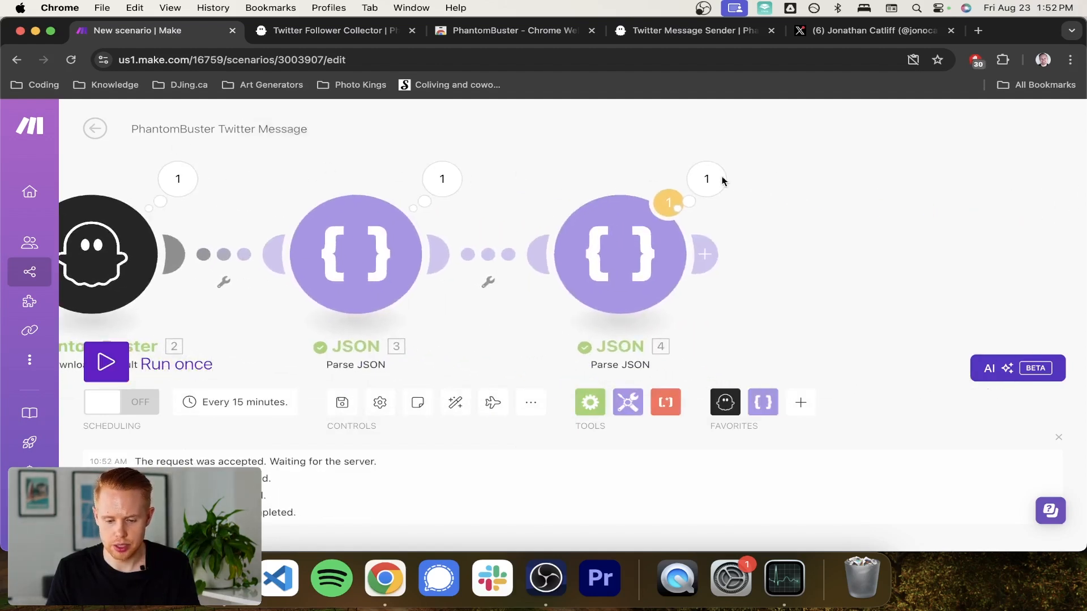
Add a Google Sheets 'Add a Row' module after JSON 4 and start a blank spreadsheet.
{"action": "left_click", "coordinate": [706, 179]}
{"action": "type", "text": "add a r"}
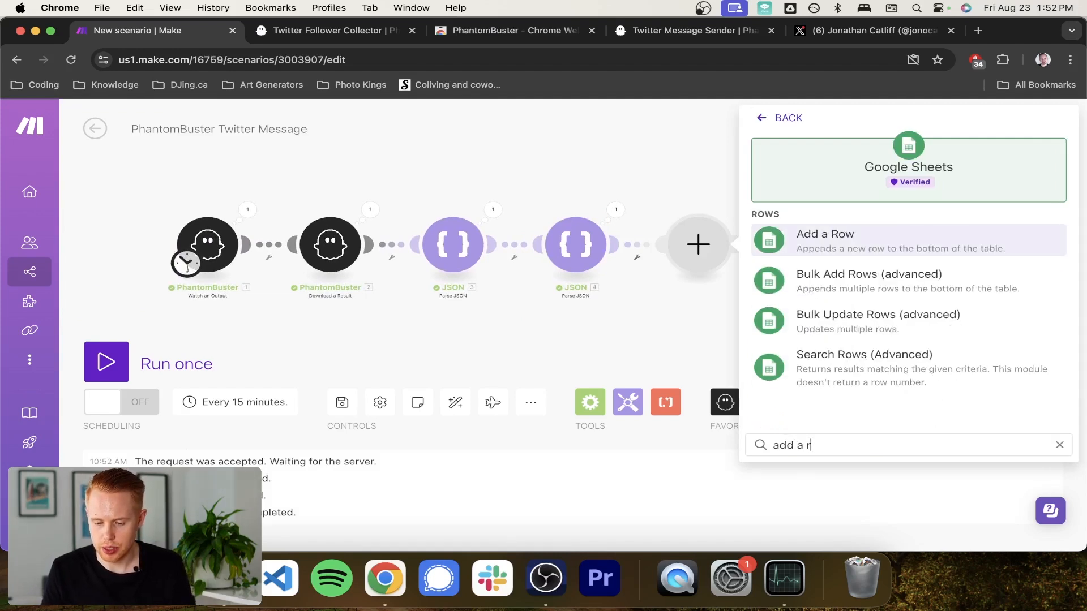
{"action": "left_click", "coordinate": [825, 240]}
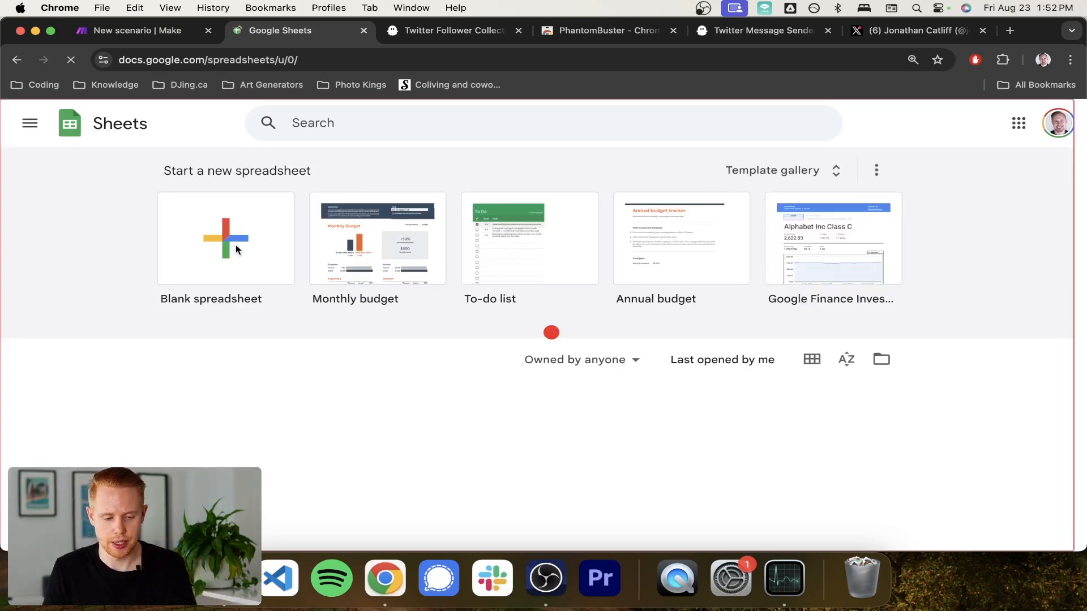
{"action": "left_click", "coordinate": [135, 30]}
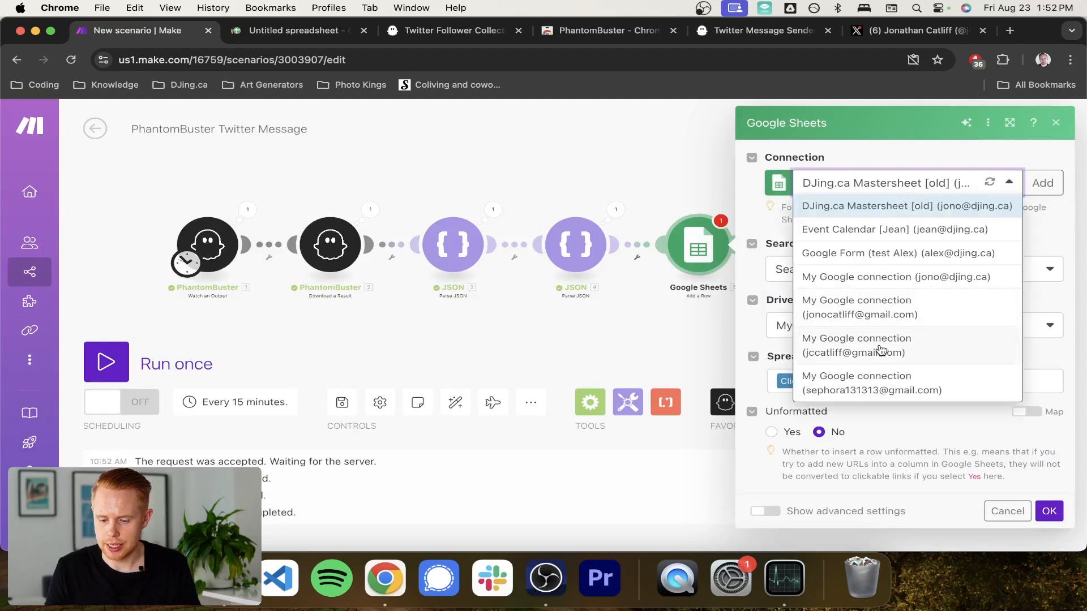
Choose the Google account connection and set Search Method to 'Select from all'.
{"action": "left_click", "coordinate": [879, 345]}
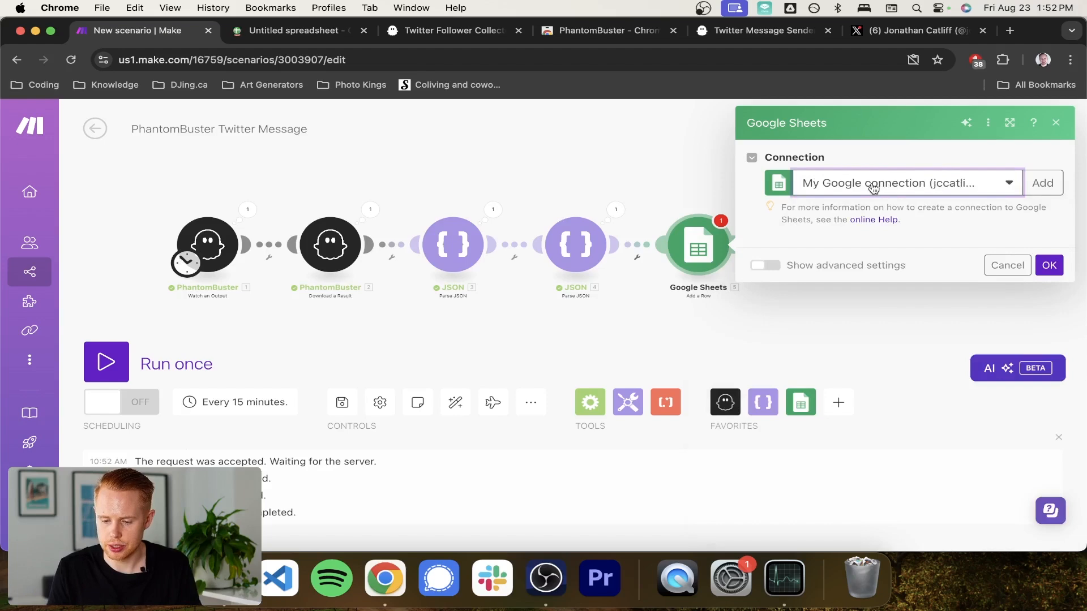
{"action": "left_click", "coordinate": [901, 183]}
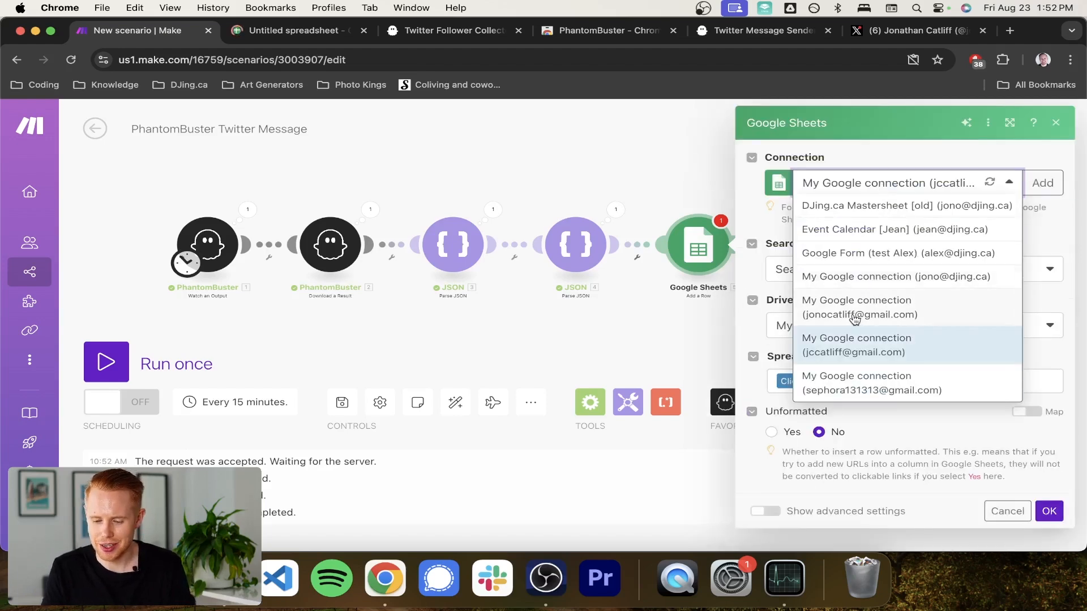
{"action": "left_click", "coordinate": [860, 307]}
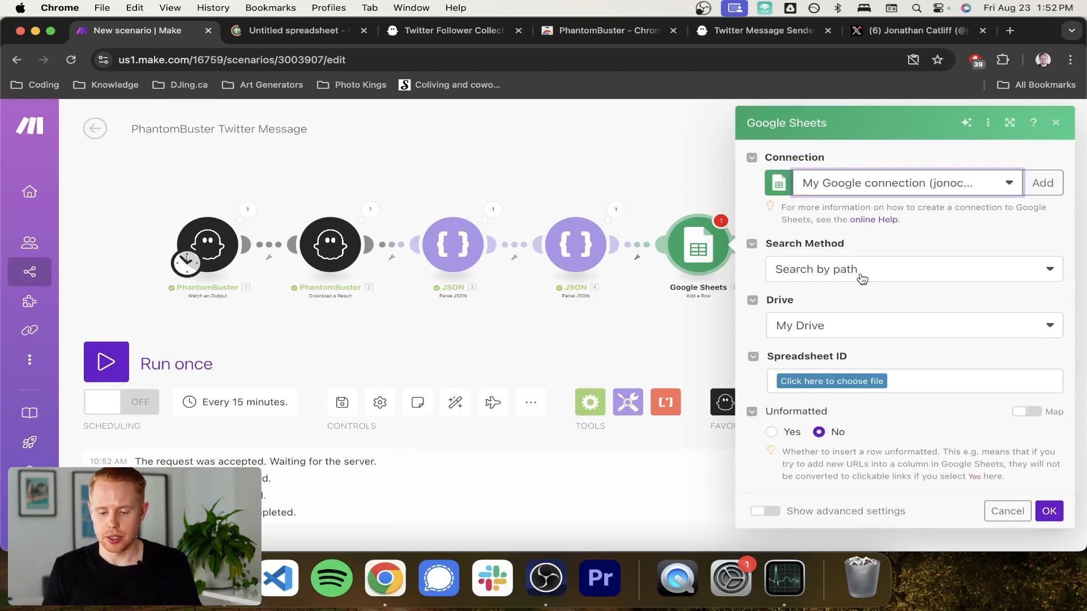
{"action": "left_click", "coordinate": [912, 269]}
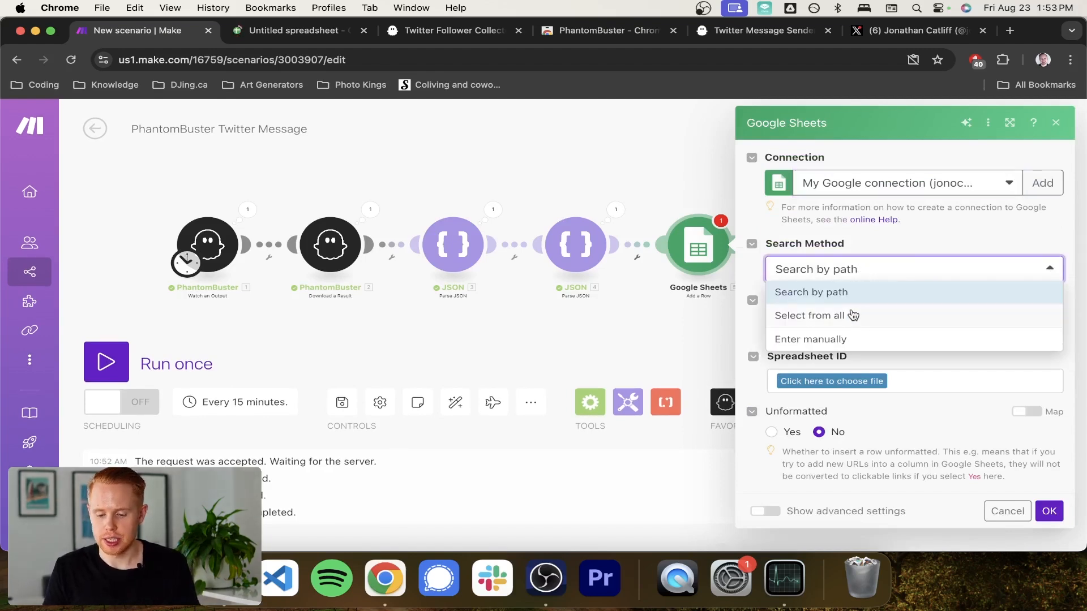
{"action": "left_click", "coordinate": [820, 315]}
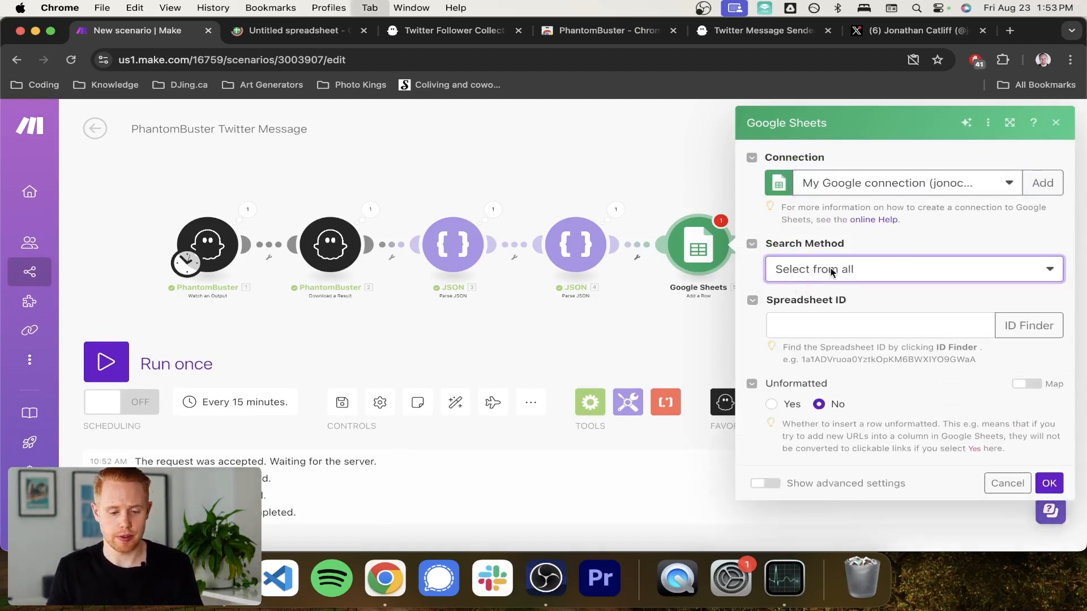
Paste spreadsheet ID 18XUdilkGu_IVJ-6opS2XCETn9aUdSEoeo1ag-Scjq9g and choose Sheet1.
{"action": "left_click", "coordinate": [293, 30]}
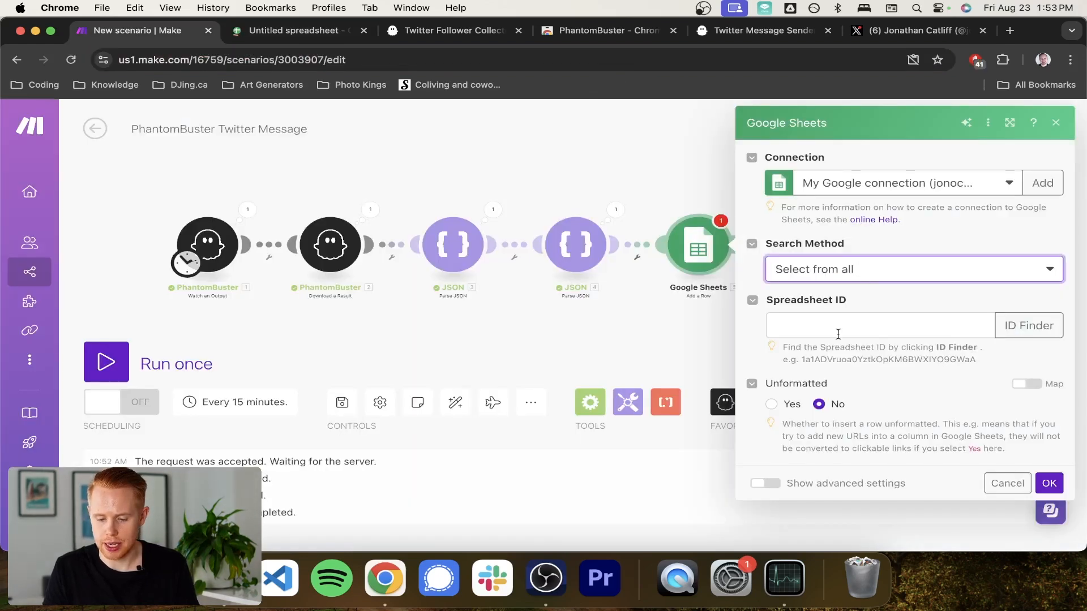
{"action": "left_click", "coordinate": [880, 325]}
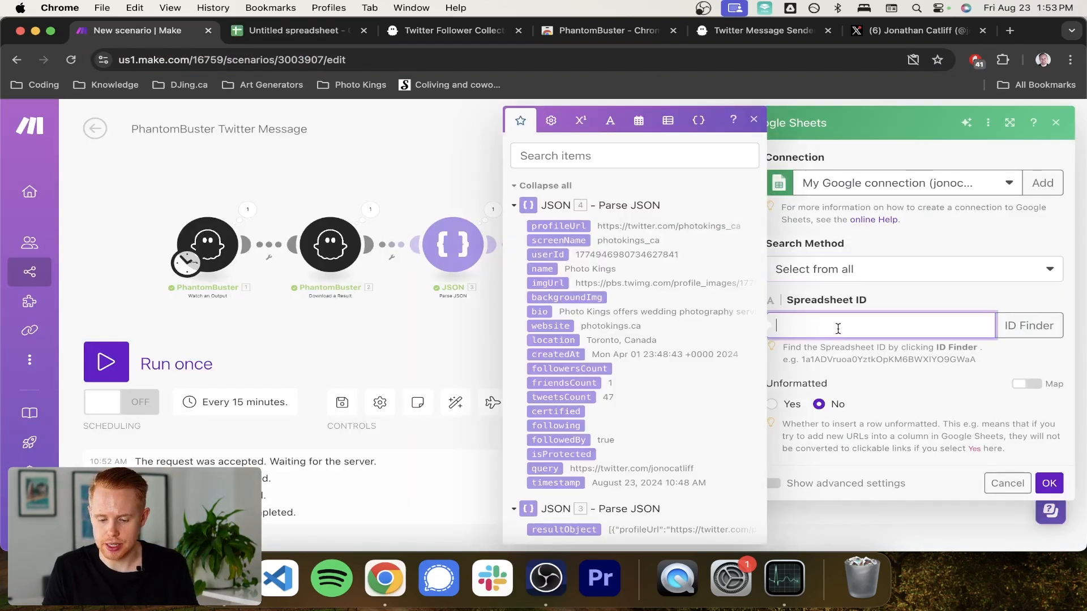
{"action": "type", "text": "18XUdilkGu_IVJ-6opS2XCETn9aUdSEoeo1ag-Scjq9g"}
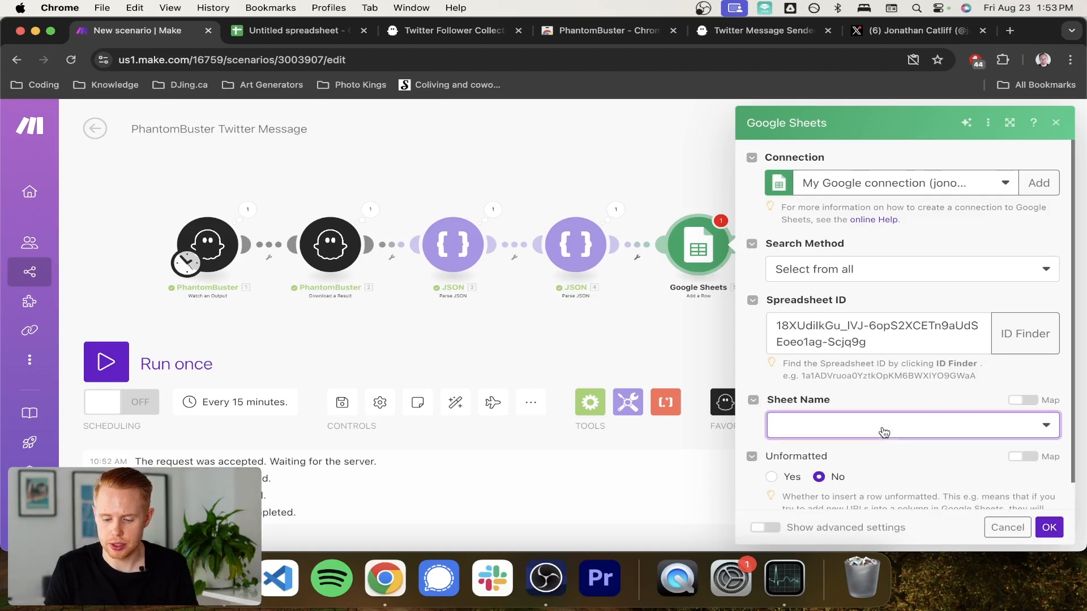
{"action": "left_click", "coordinate": [908, 425]}
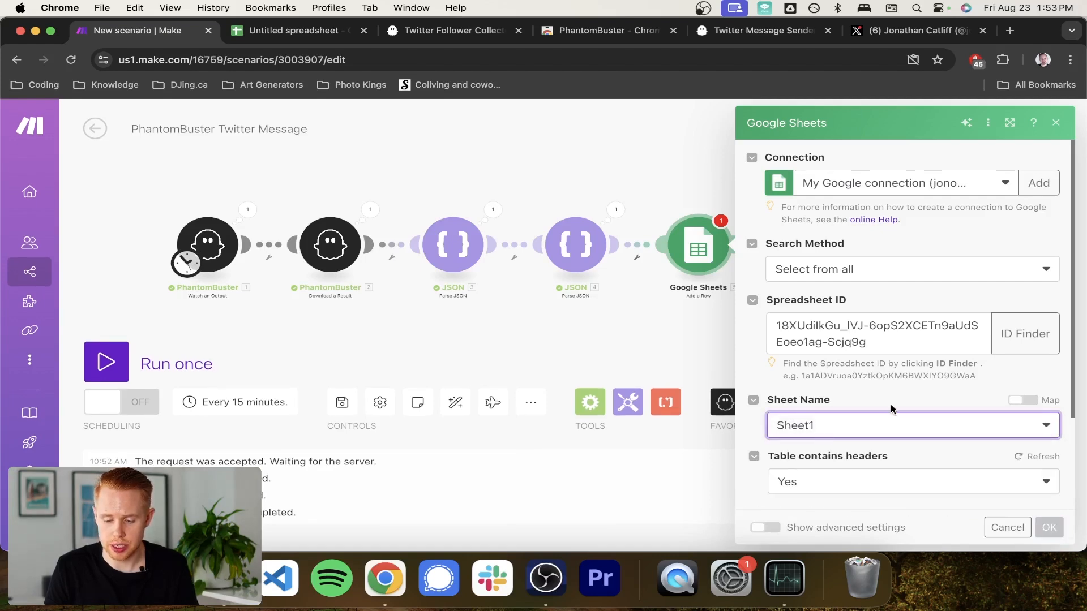
Map profileUrl, screenName, bio and website into columns A–D and confirm the module.
{"action": "scroll", "scroll_direction": "down", "scroll_amount": 3}
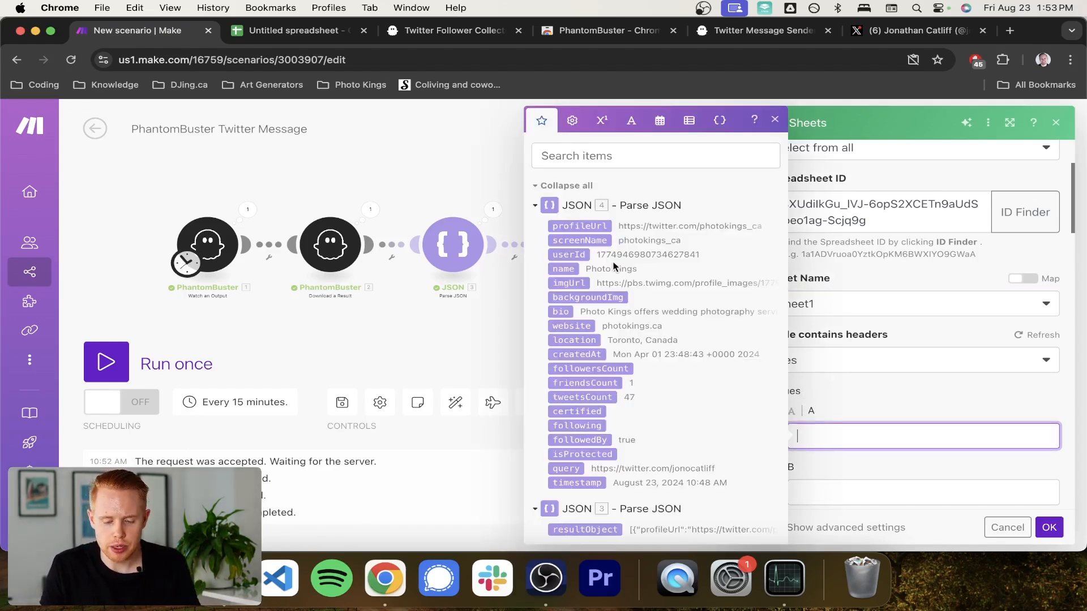
{"action": "left_click", "coordinate": [578, 226]}
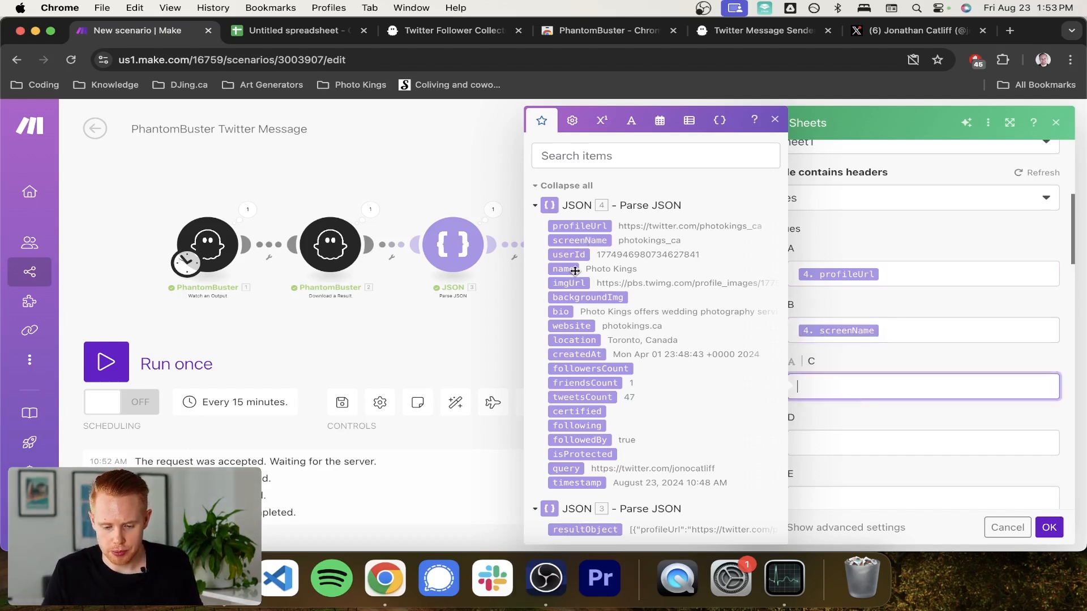
{"action": "mouse_move", "coordinate": [562, 269]}
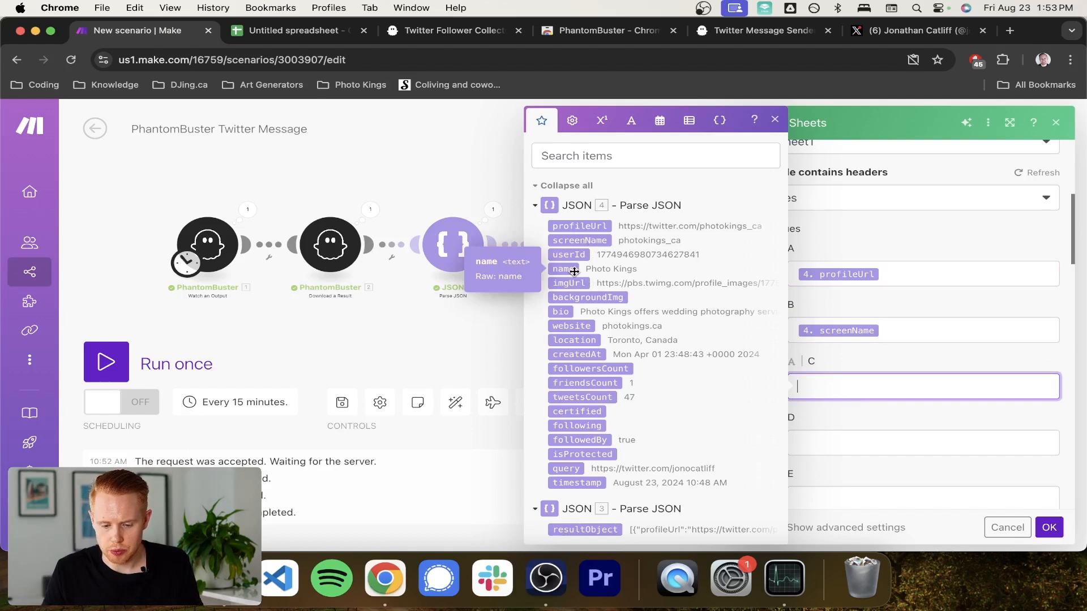
{"action": "left_click", "coordinate": [560, 311]}
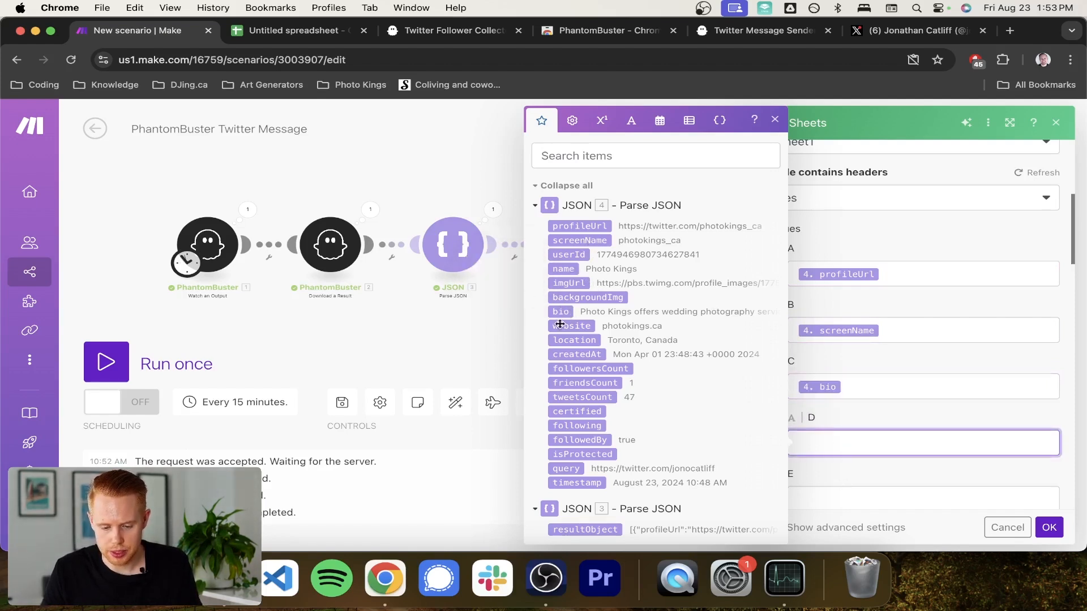
{"action": "left_click", "coordinate": [571, 326]}
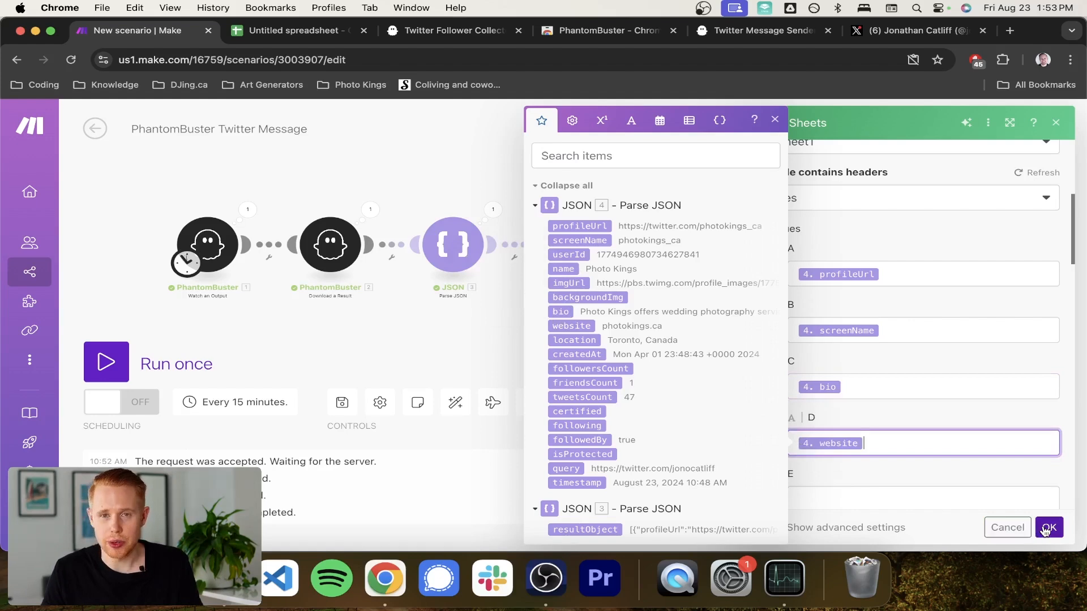
{"action": "left_click", "coordinate": [1049, 527]}
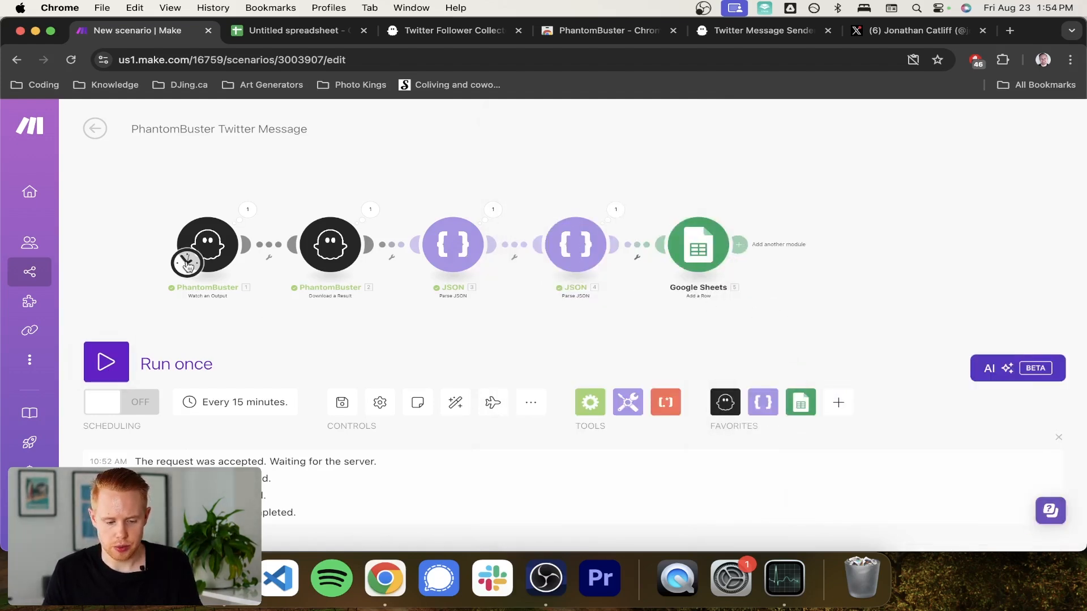
{"action": "right_click", "coordinate": [207, 244]}
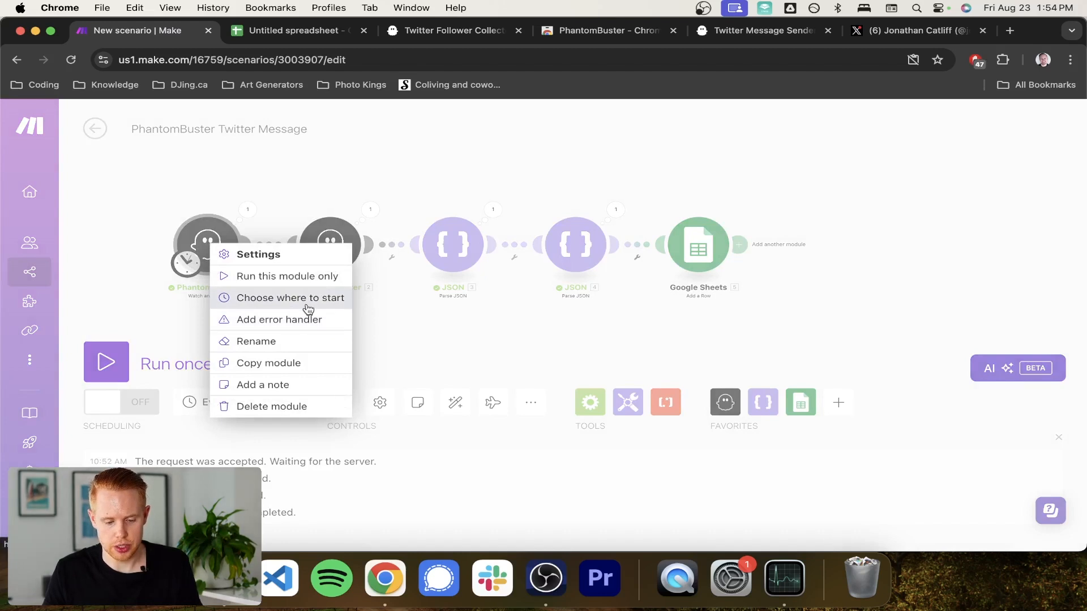
Start the PhantomBuster trigger from 2024-08-22 and run the scenario once.
{"action": "left_click", "coordinate": [290, 298]}
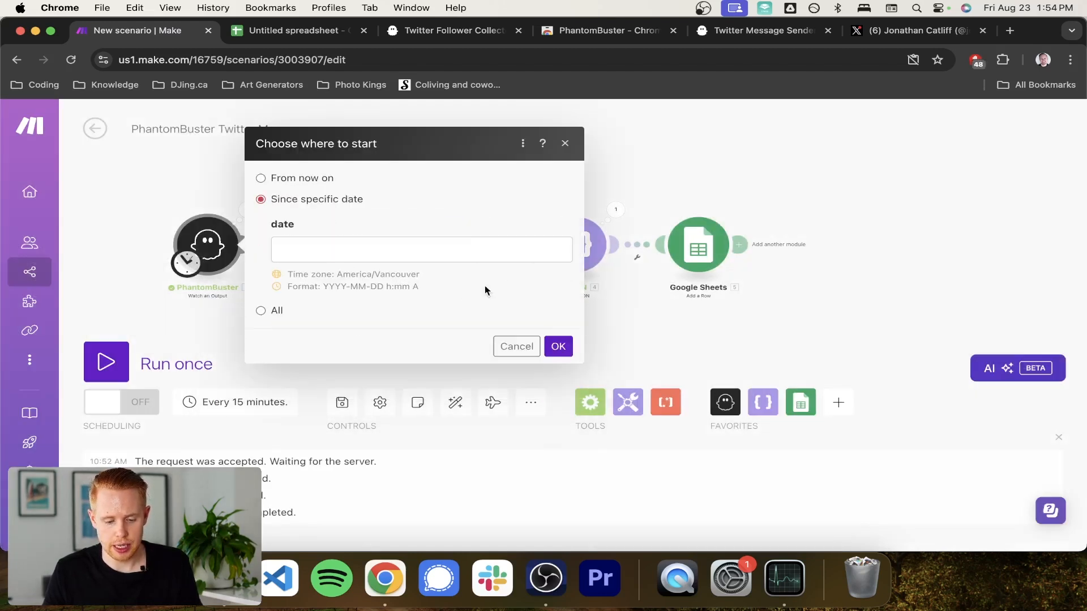
{"action": "left_click", "coordinate": [420, 249]}
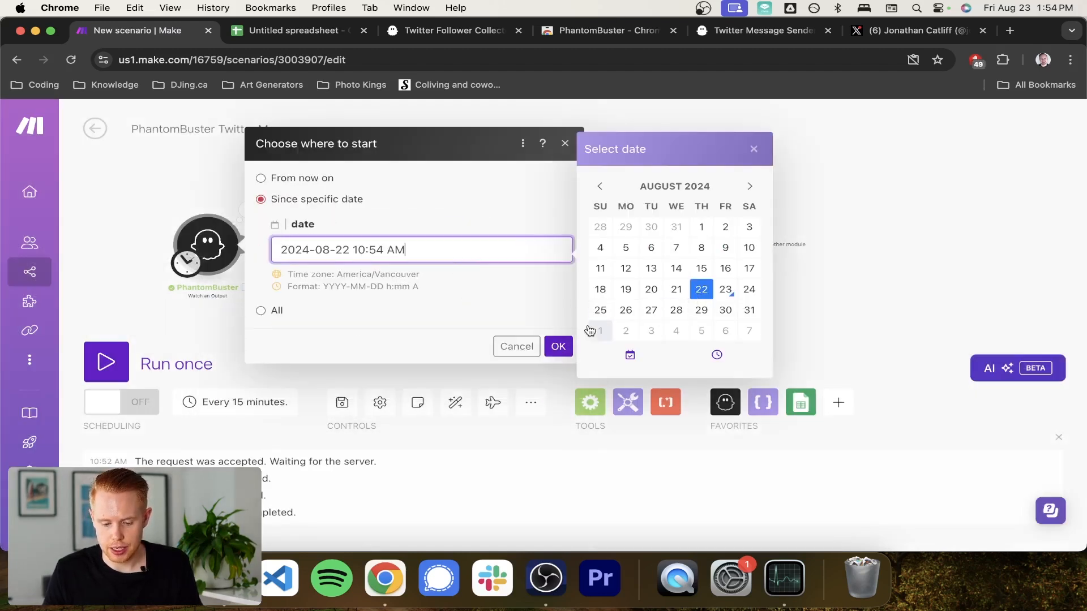
{"action": "left_click", "coordinate": [557, 346]}
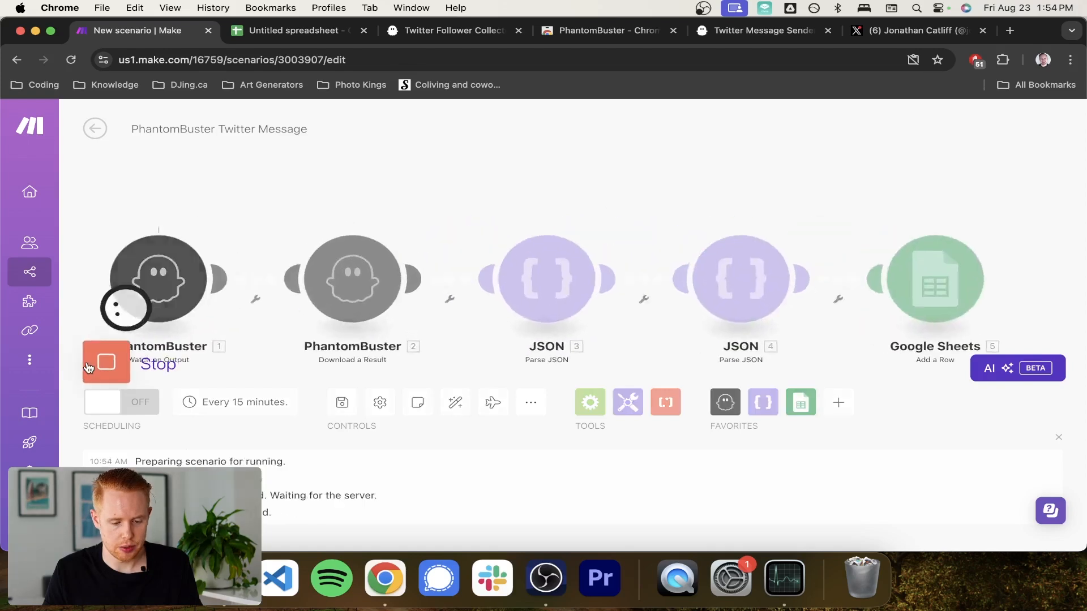
{"action": "left_click", "coordinate": [294, 30]}
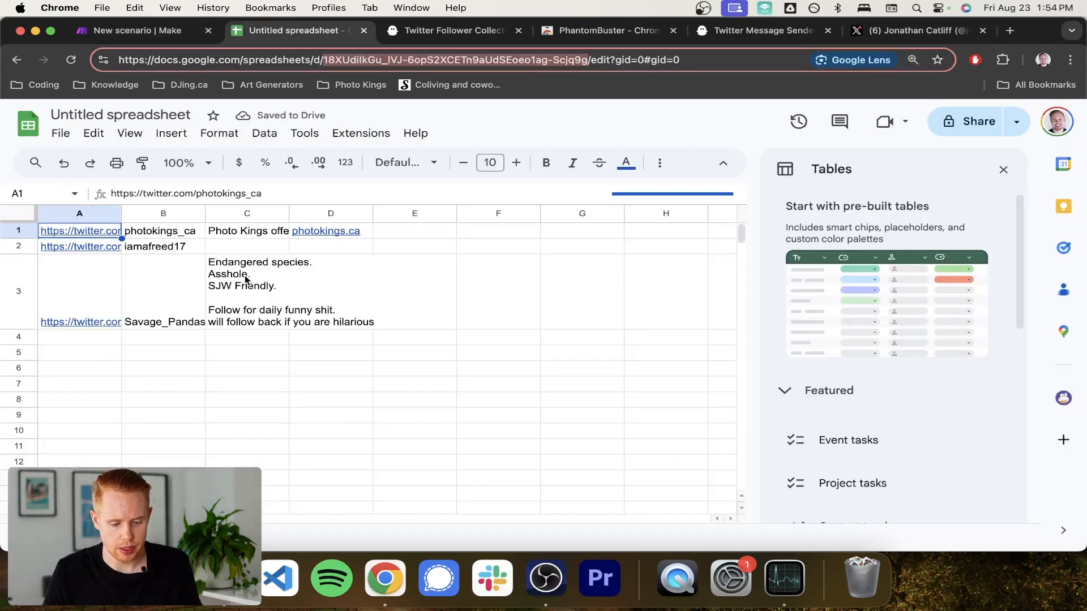
Insert a header row with Twitter URL, Username, Bio and Website.
{"action": "right_click", "coordinate": [18, 231]}
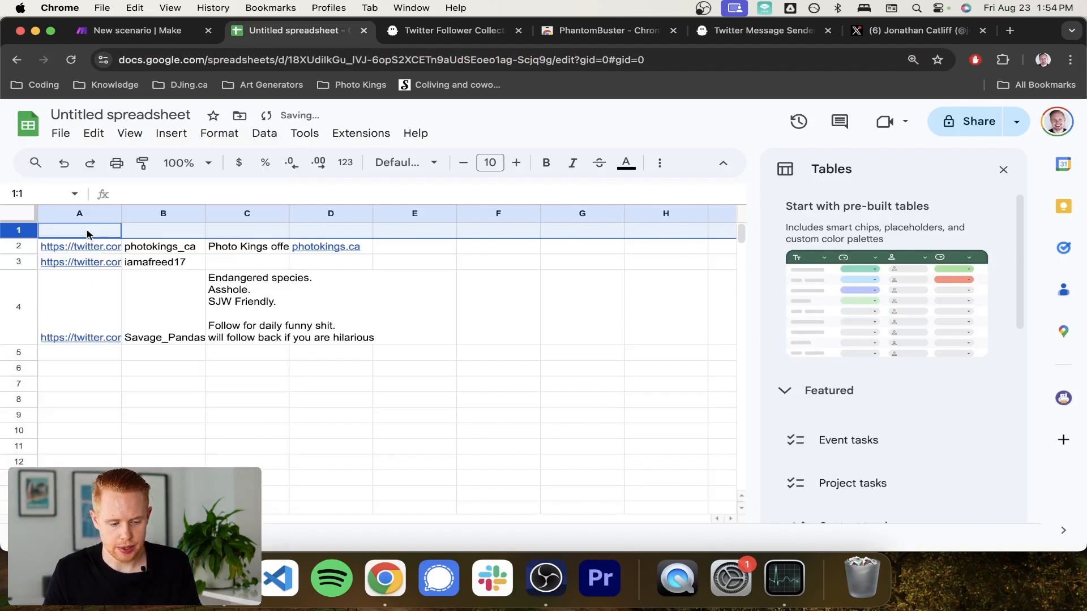
{"action": "type", "text": "Tiwt"}
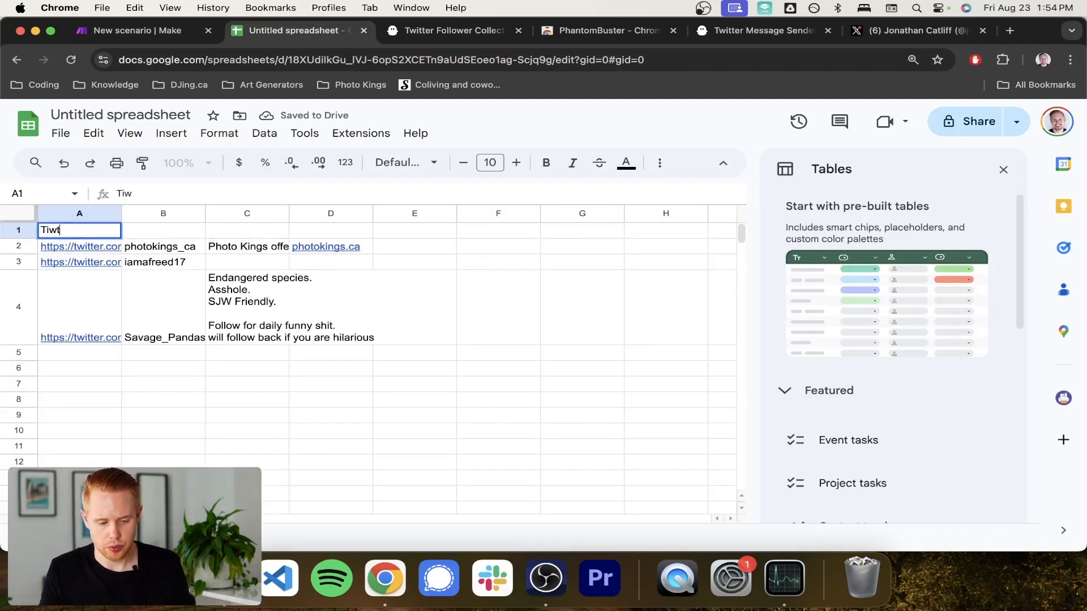
{"action": "type", "text": "Twitter"}
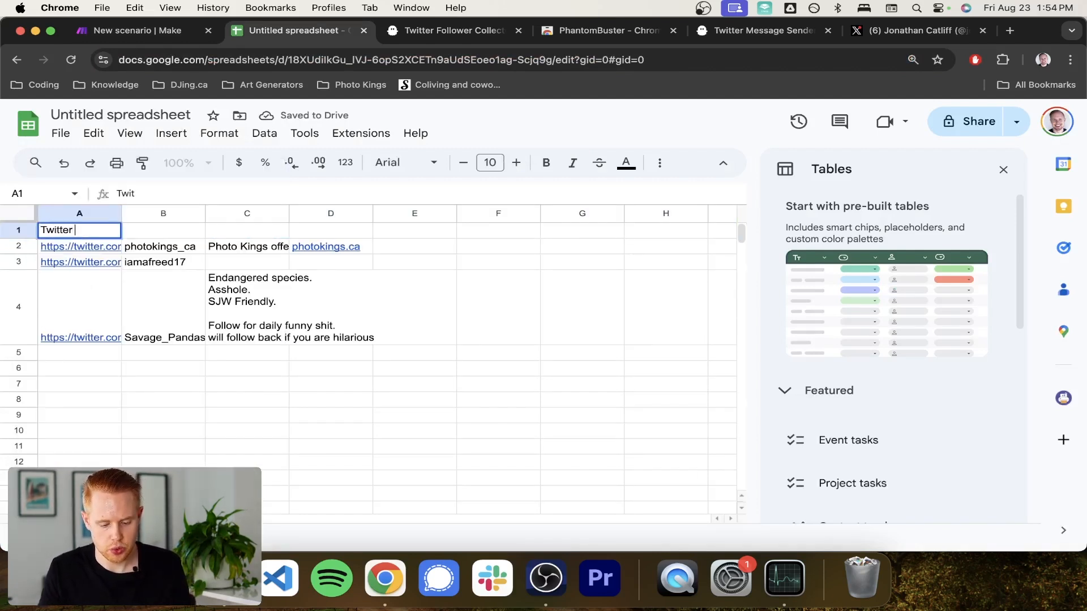
{"action": "type", "text": "Username"}
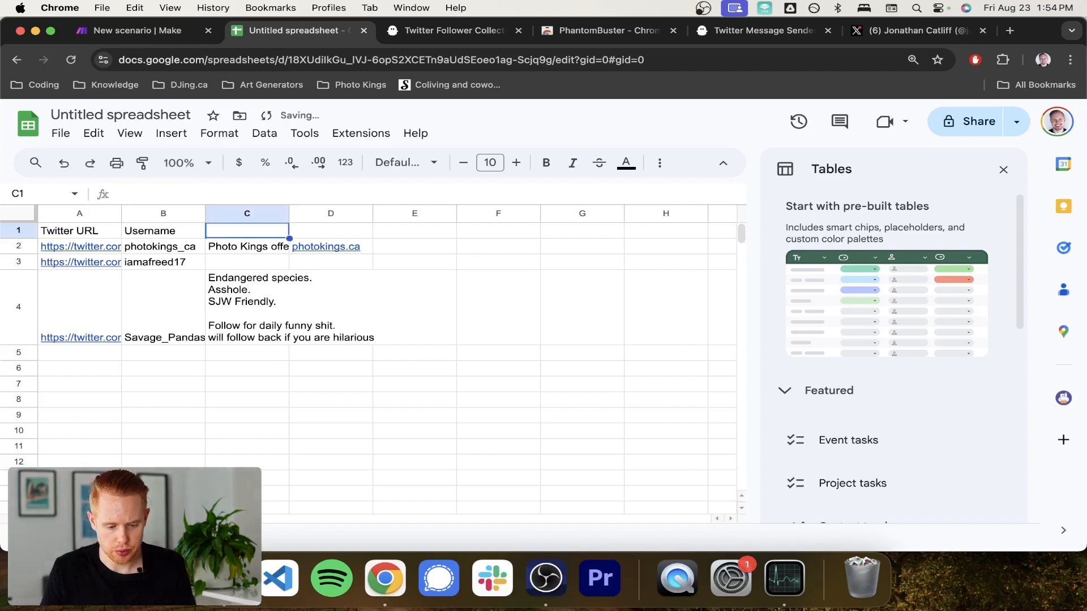
{"action": "type", "text": "Website"}
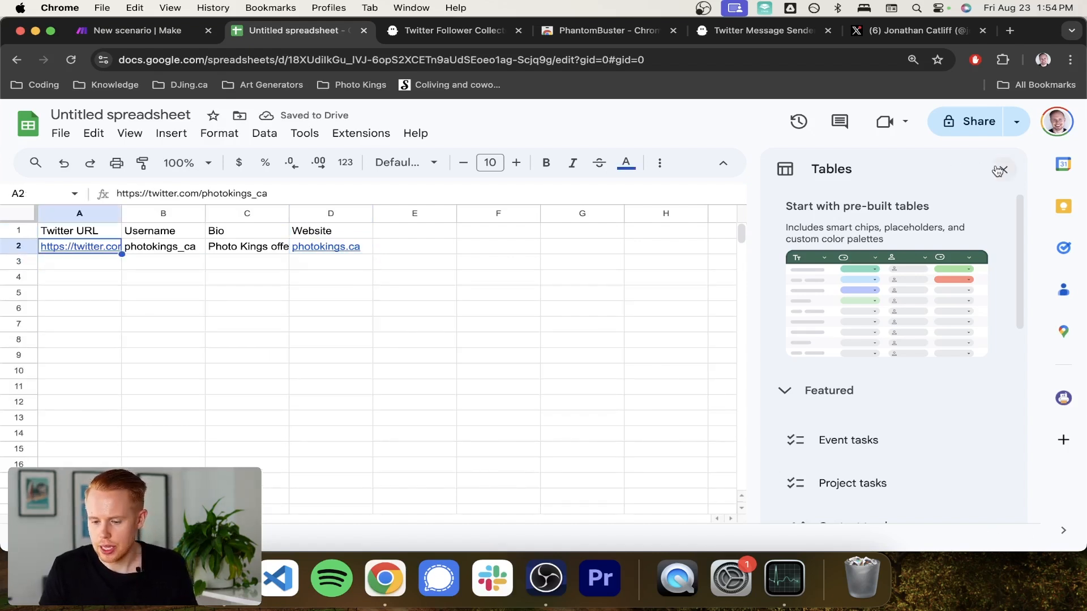
Dismiss the Tables suggestions panel and save the Make scenario.
{"action": "left_click", "coordinate": [999, 170]}
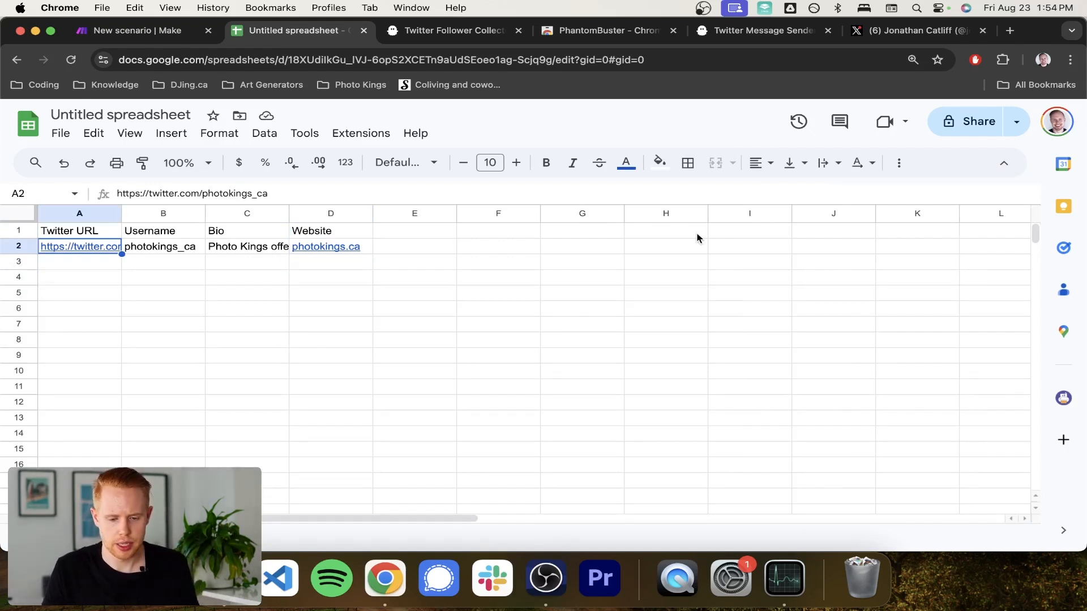
{"action": "left_click", "coordinate": [451, 30]}
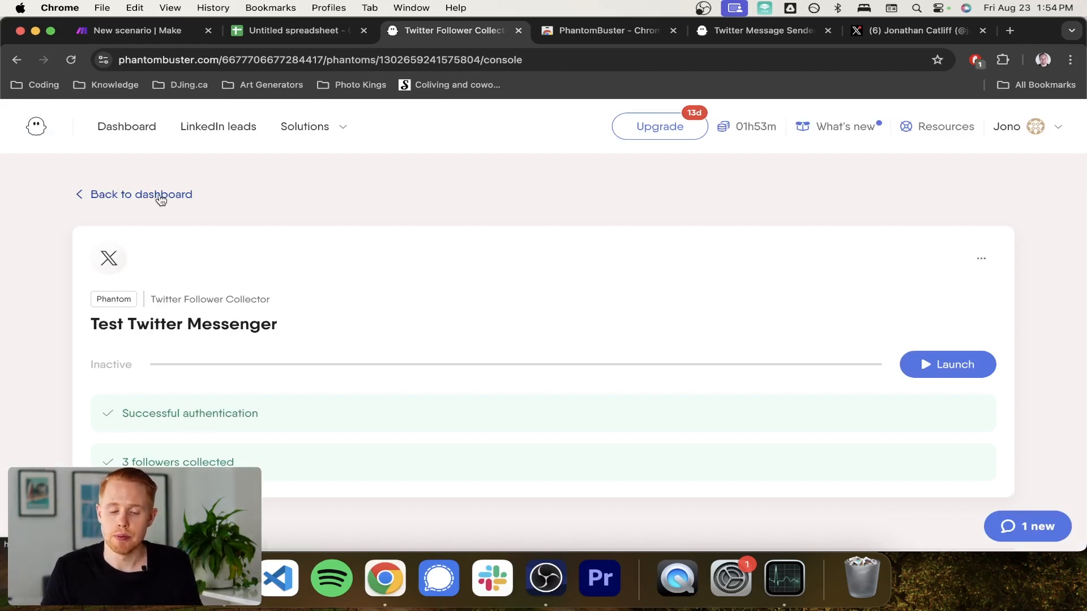
{"action": "left_click", "coordinate": [135, 30]}
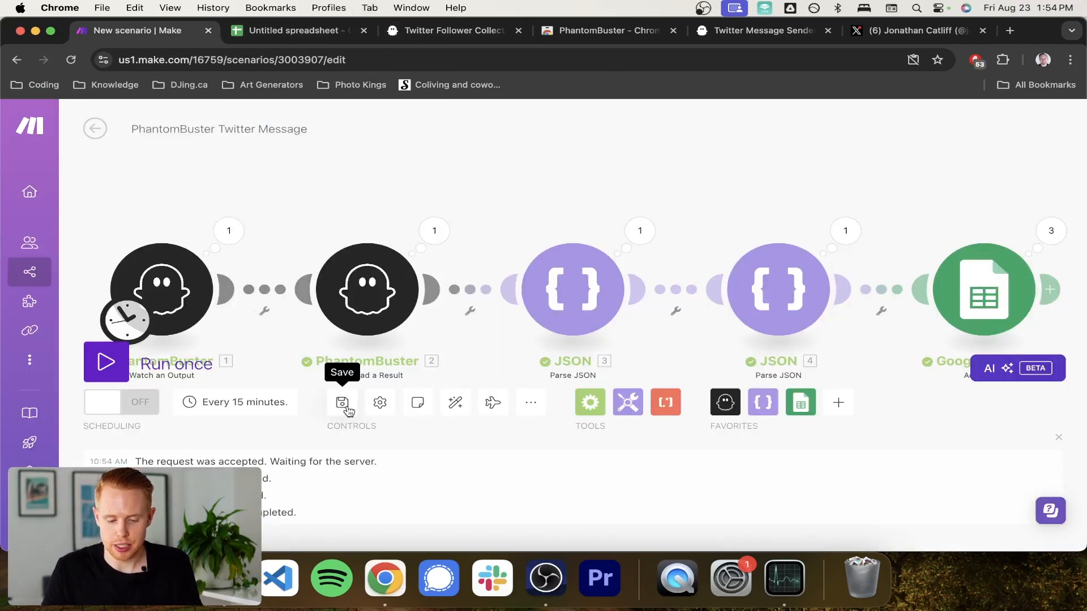
{"action": "left_click", "coordinate": [340, 402]}
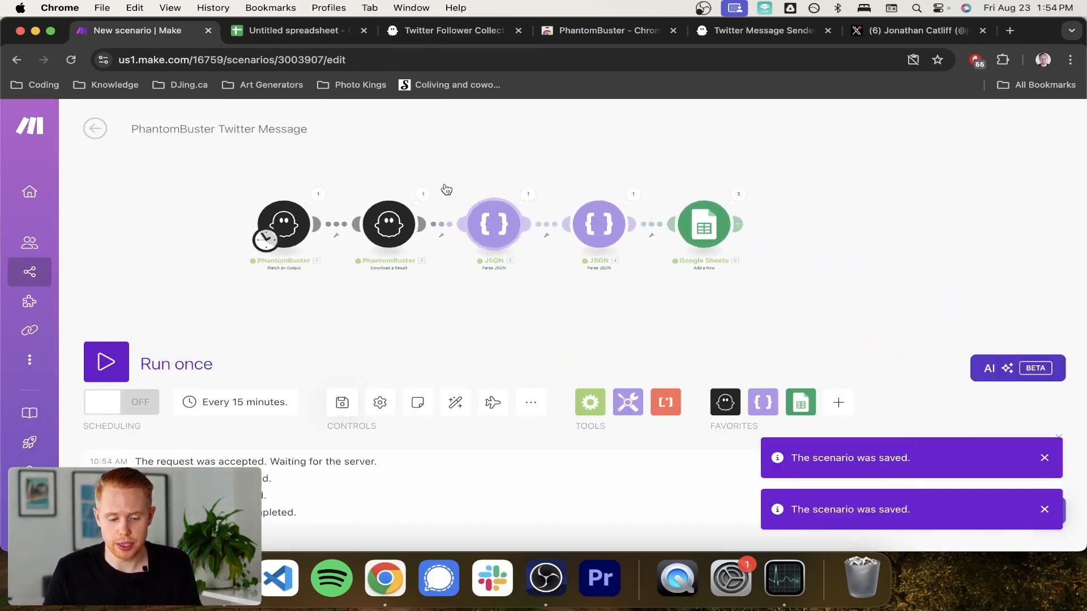
{"action": "left_click", "coordinate": [451, 30]}
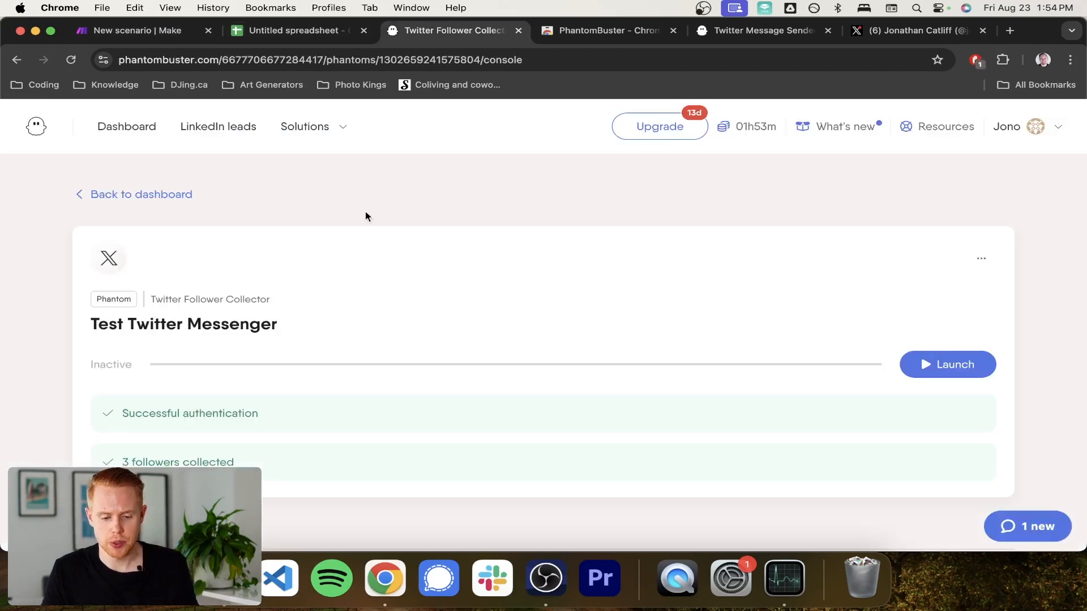
Pick Twitter Message Sender from PhantomBuster's Twitter solutions.
{"action": "left_click", "coordinate": [305, 126]}
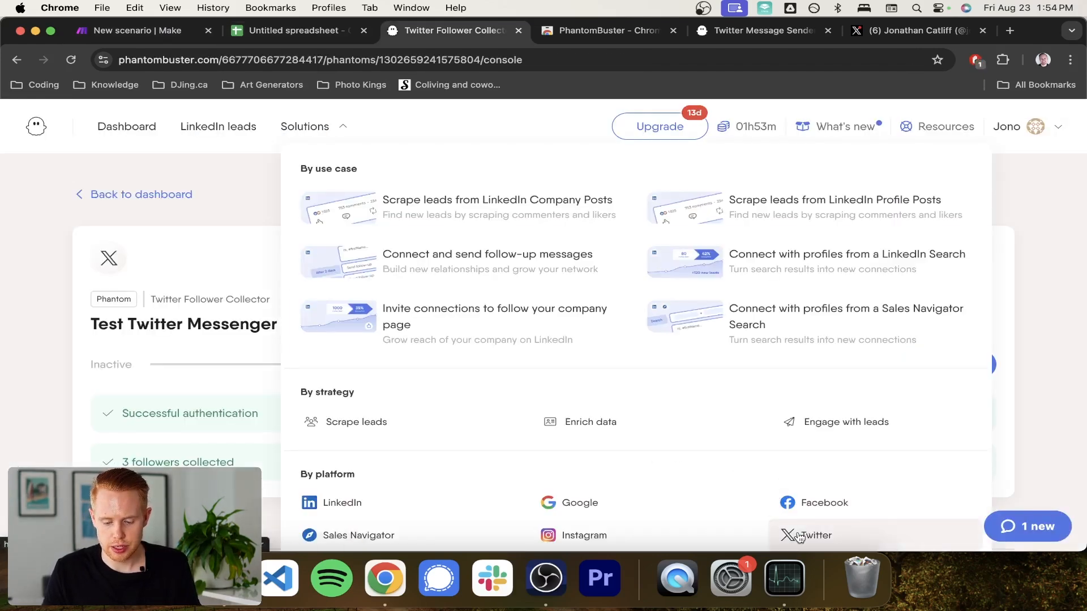
{"action": "left_click", "coordinate": [814, 535]}
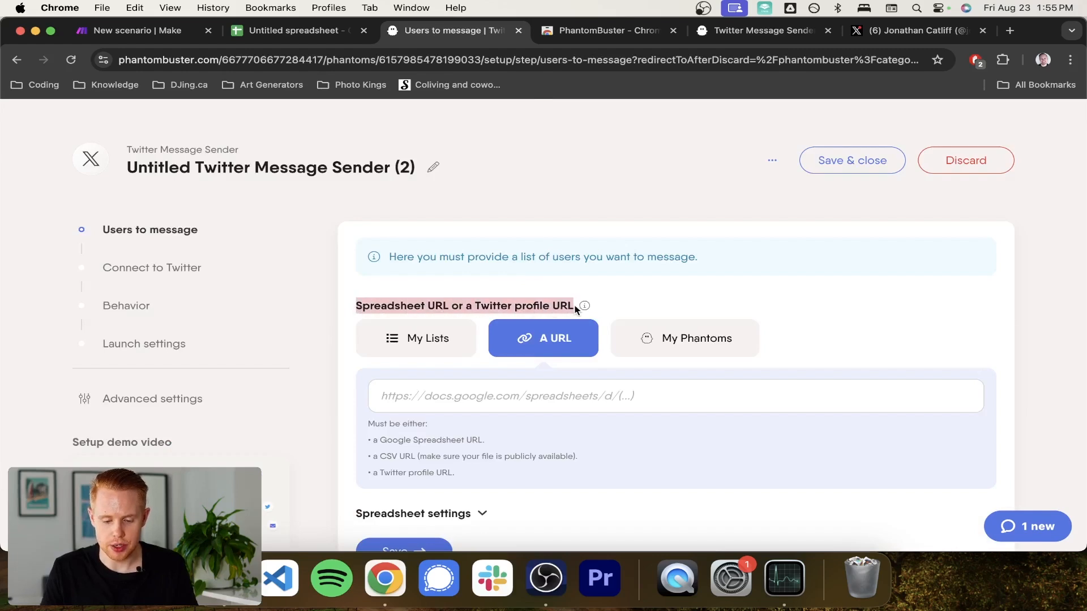
{"action": "left_click", "coordinate": [299, 30]}
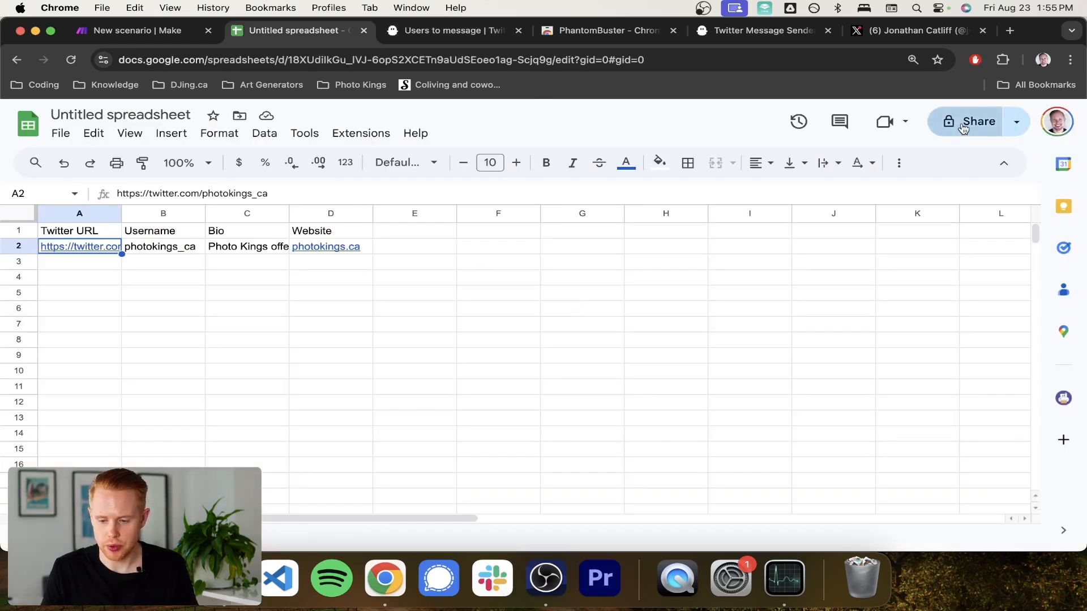
Name the sheet 'PhantomBuster Twitter Message Tutorial', share it with anyone with the link, and copy the link.
{"action": "left_click", "coordinate": [979, 121]}
{"action": "type", "text": "PhantomBuster Twitter"}
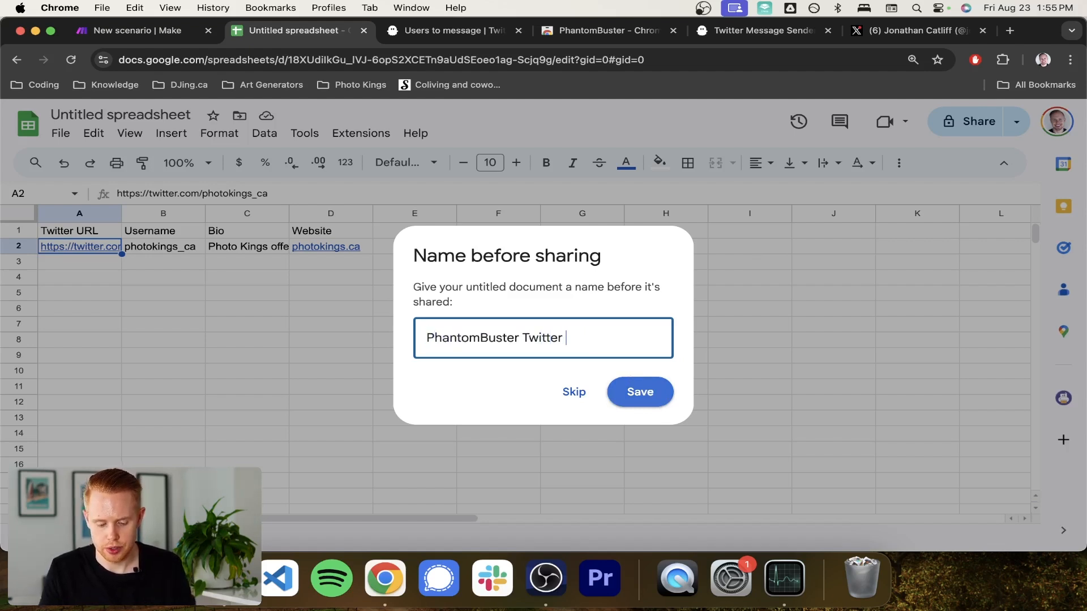
{"action": "type", "text": "Message"}
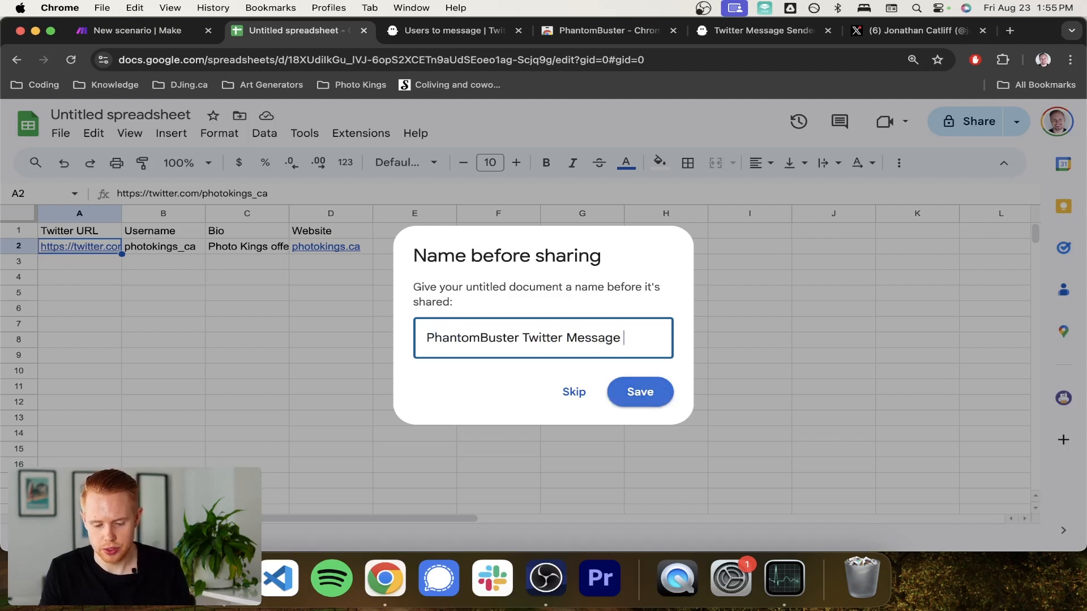
{"action": "left_click", "coordinate": [638, 392]}
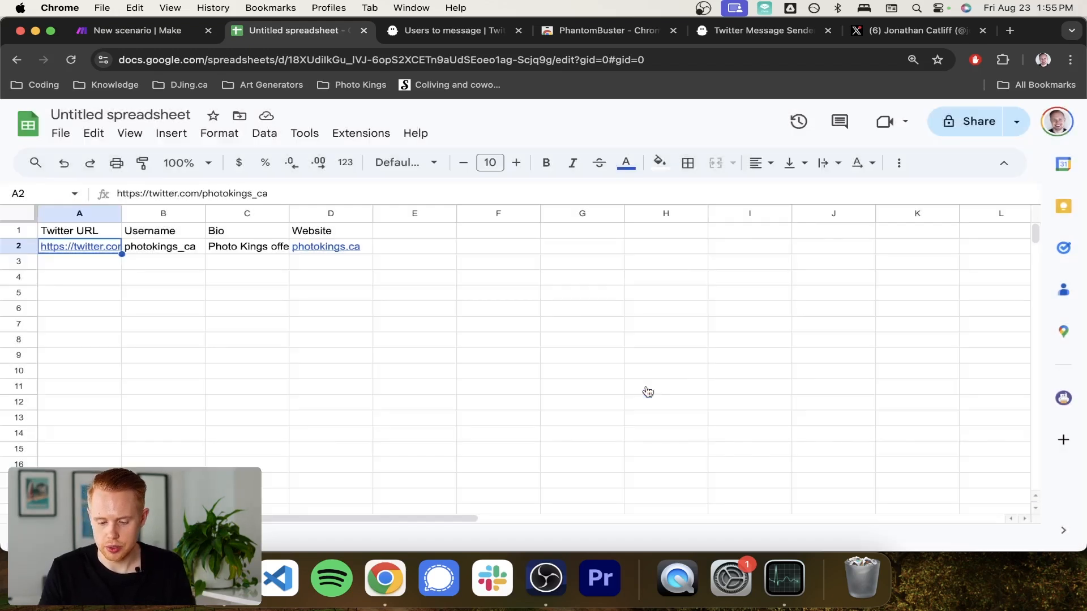
{"action": "left_click", "coordinate": [978, 121]}
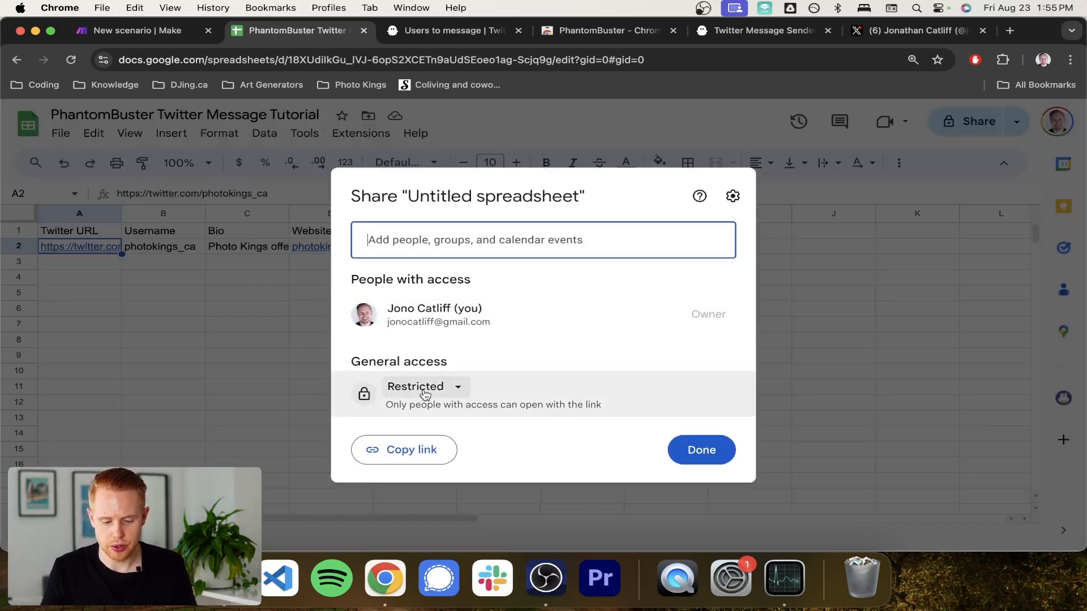
{"action": "left_click", "coordinate": [426, 387]}
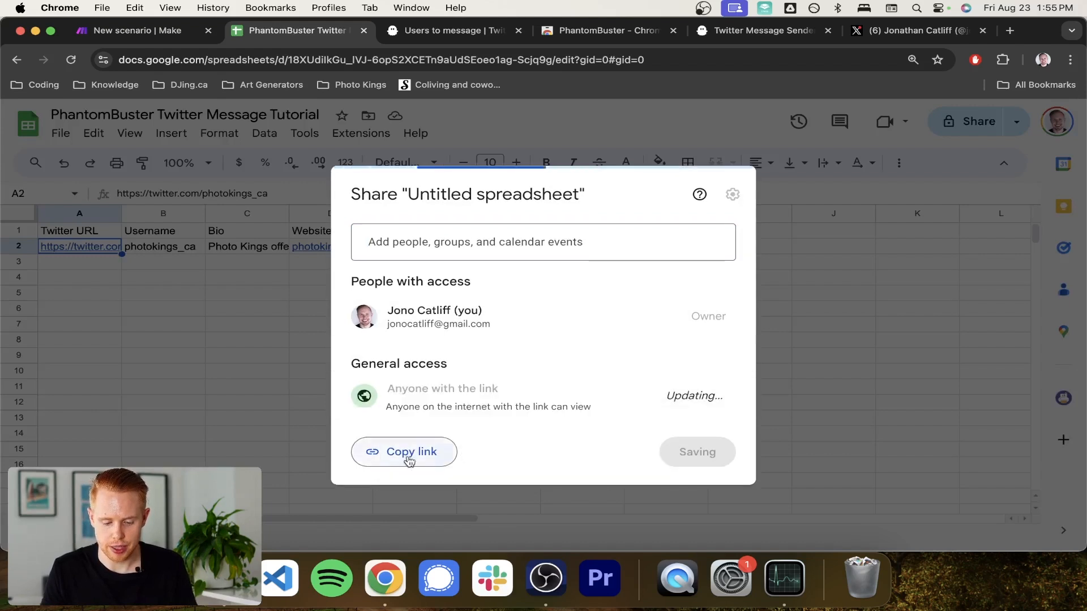
{"action": "left_click", "coordinate": [404, 451]}
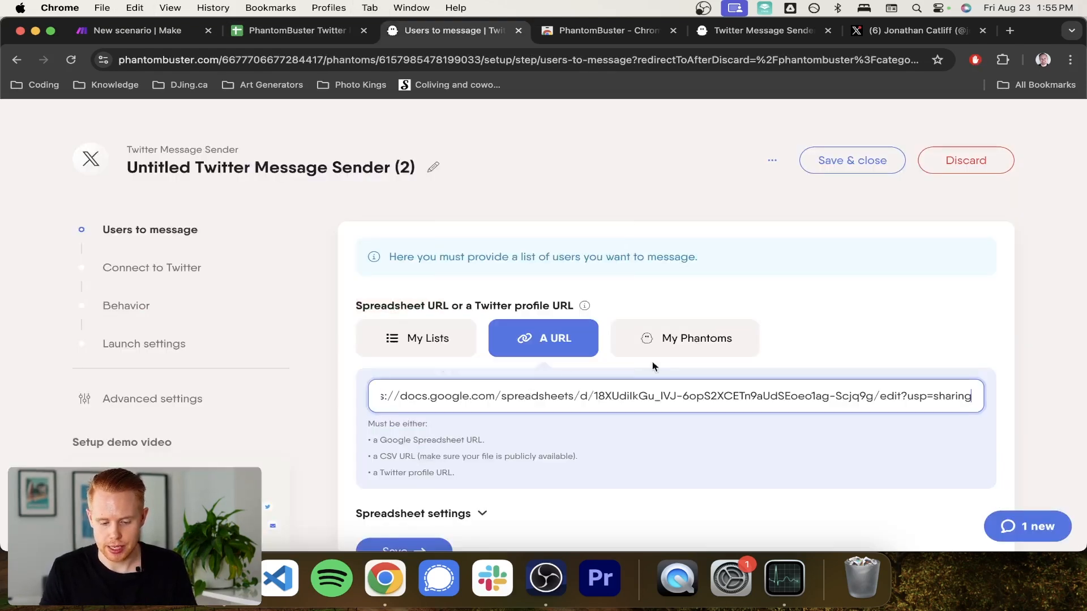
Close the share dialog and expand the phantom's Spreadsheet settings.
{"action": "scroll", "scroll_direction": "down", "scroll_amount": 3}
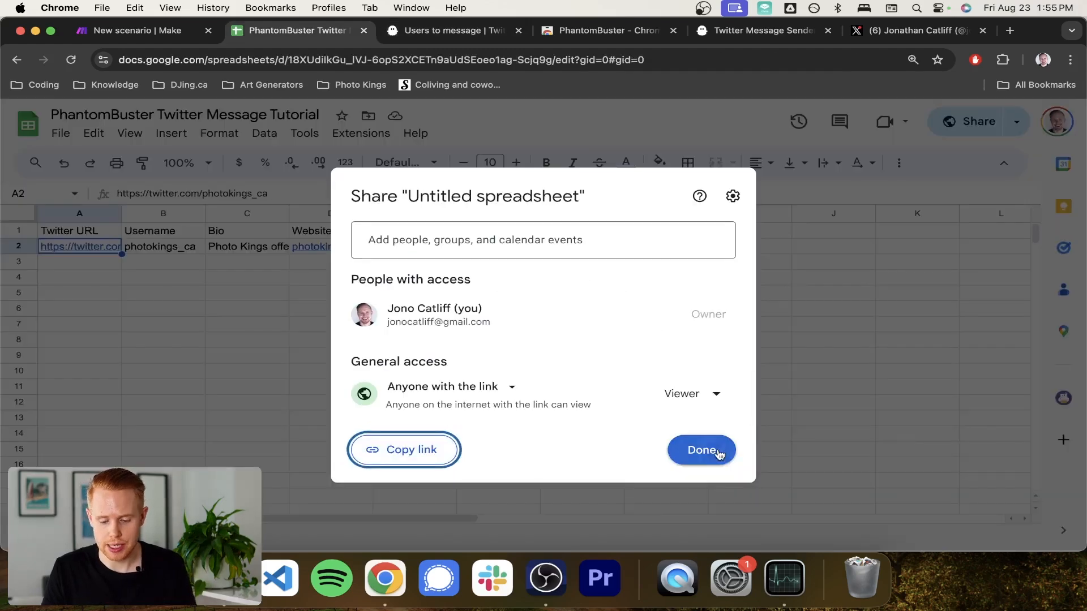
{"action": "left_click", "coordinate": [701, 450]}
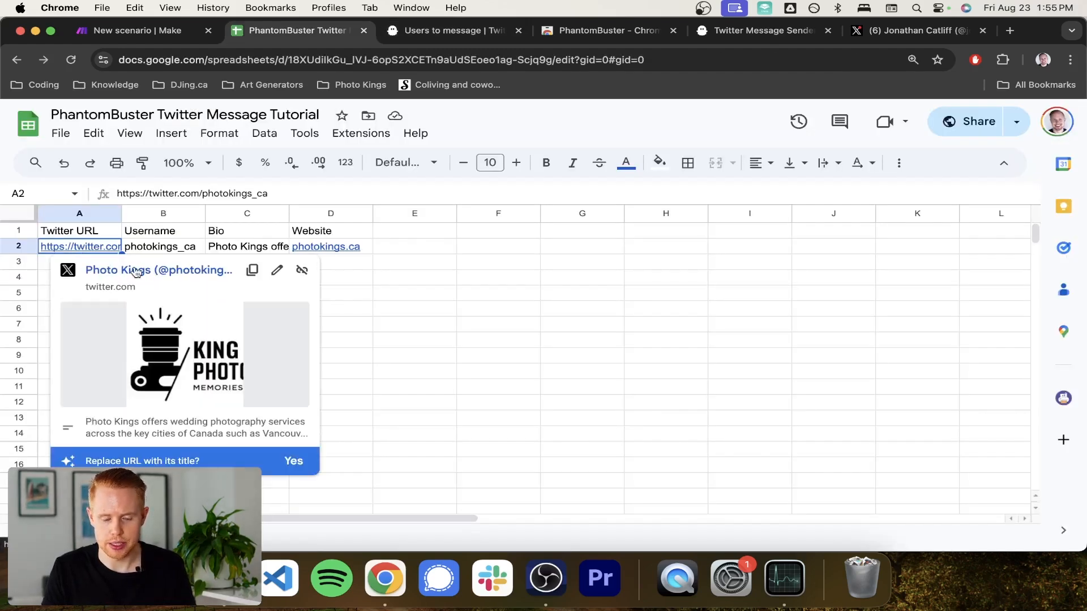
{"action": "left_click", "coordinate": [450, 30]}
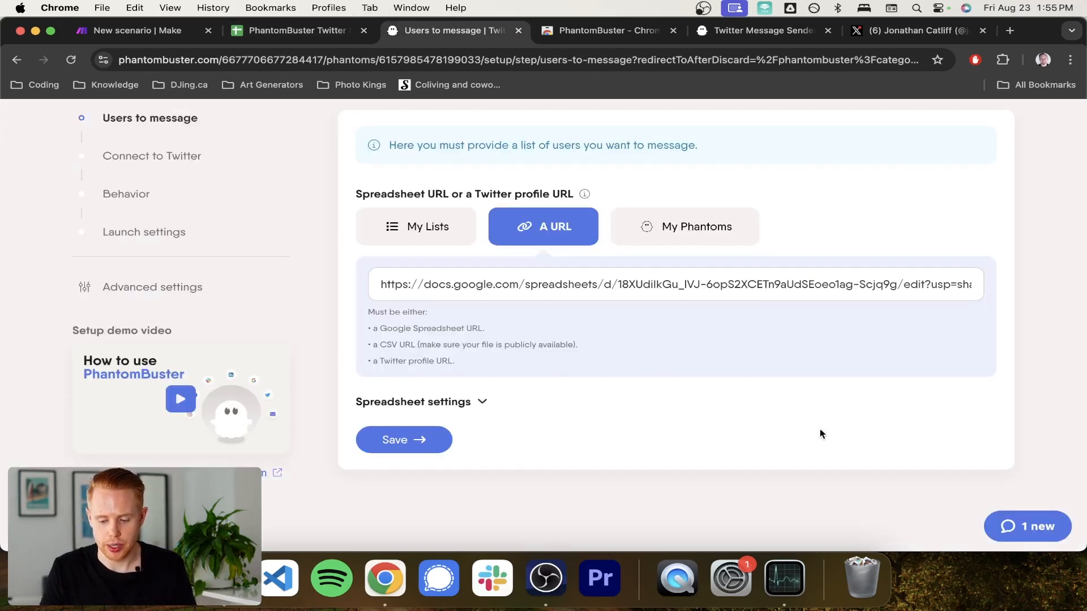
{"action": "left_click", "coordinate": [412, 401]}
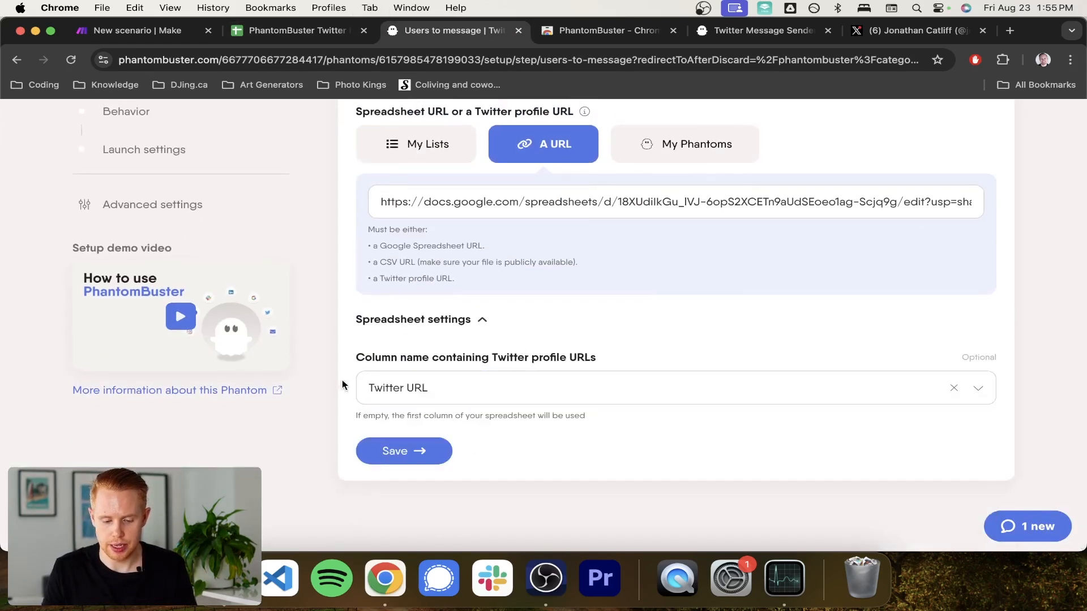
Keep Twitter URL as the profile column and save the users-to-message settings.
{"action": "left_click", "coordinate": [296, 30]}
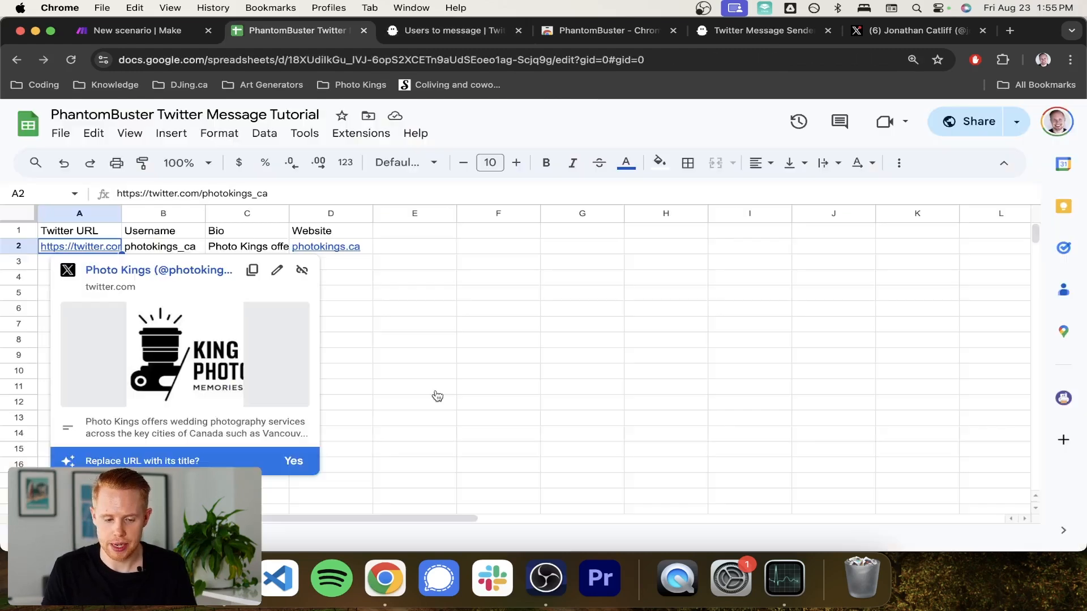
{"action": "left_click", "coordinate": [163, 213]}
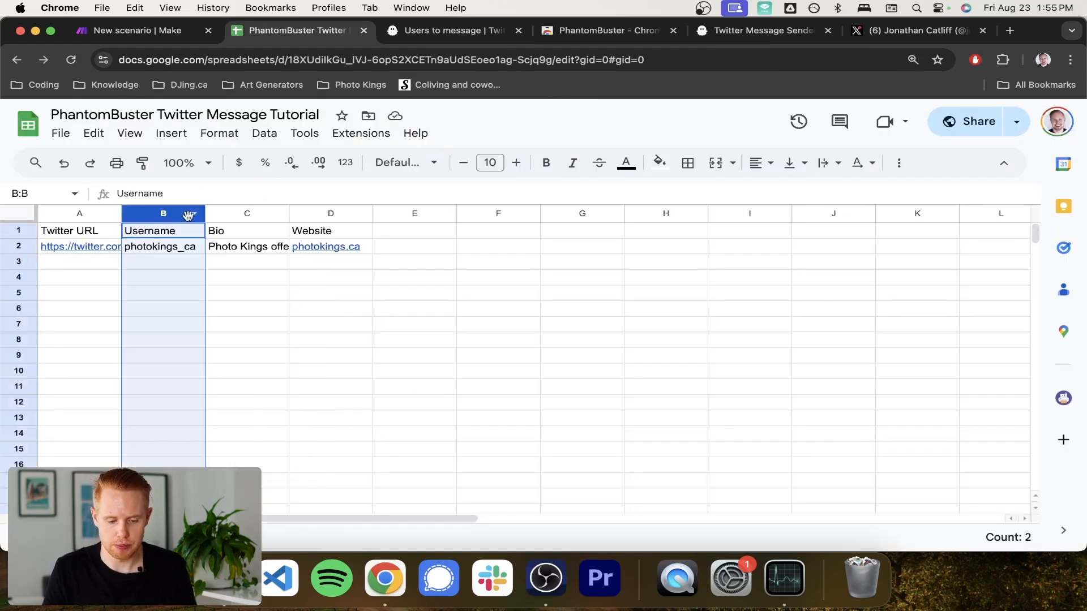
{"action": "left_click", "coordinate": [132, 30]}
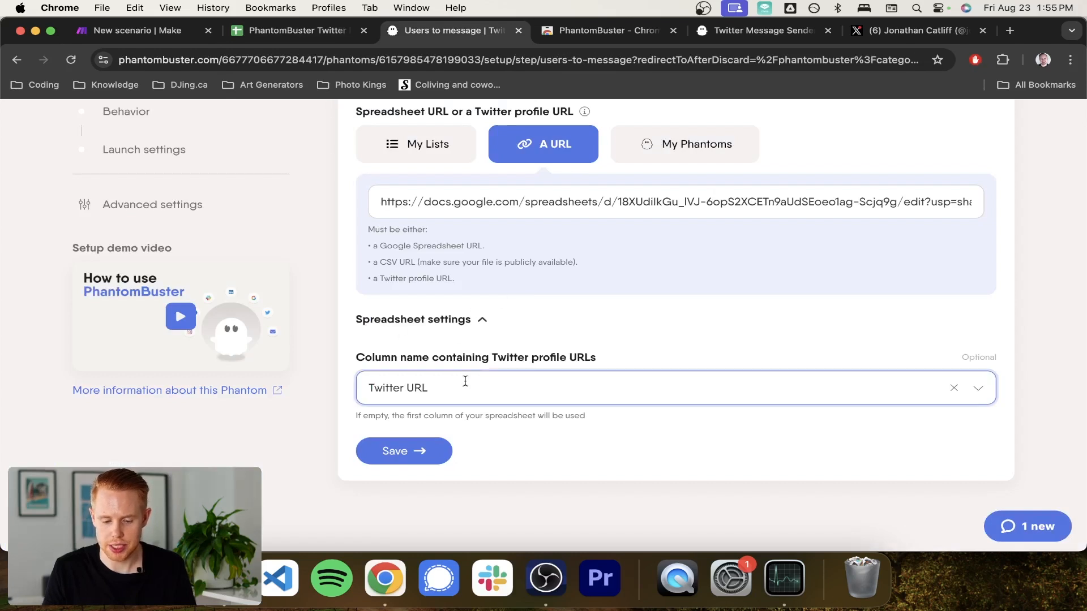
{"action": "left_click", "coordinate": [672, 387]}
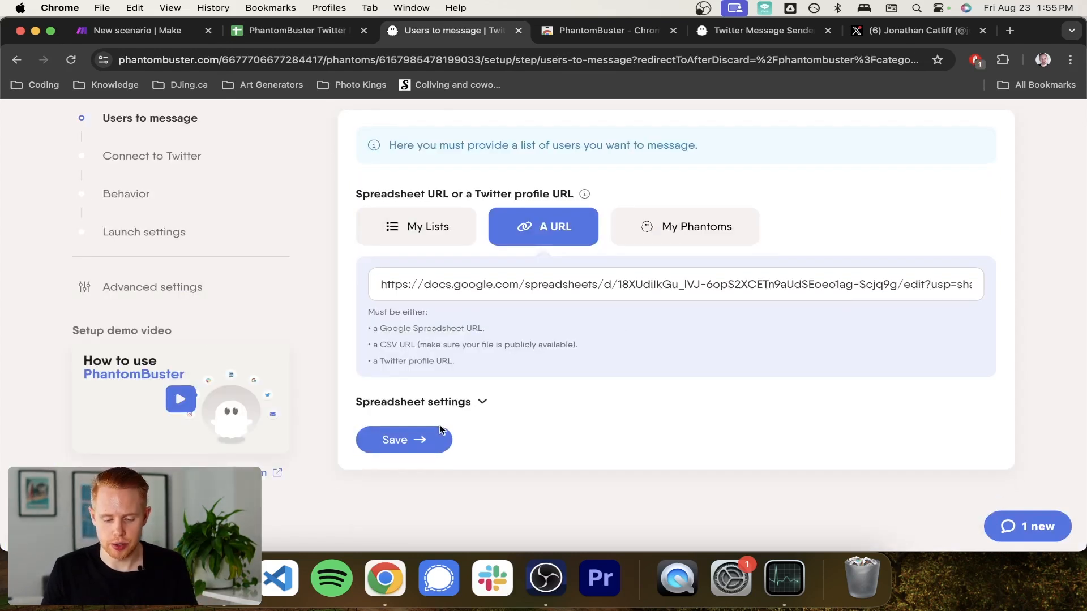
{"action": "left_click", "coordinate": [404, 439]}
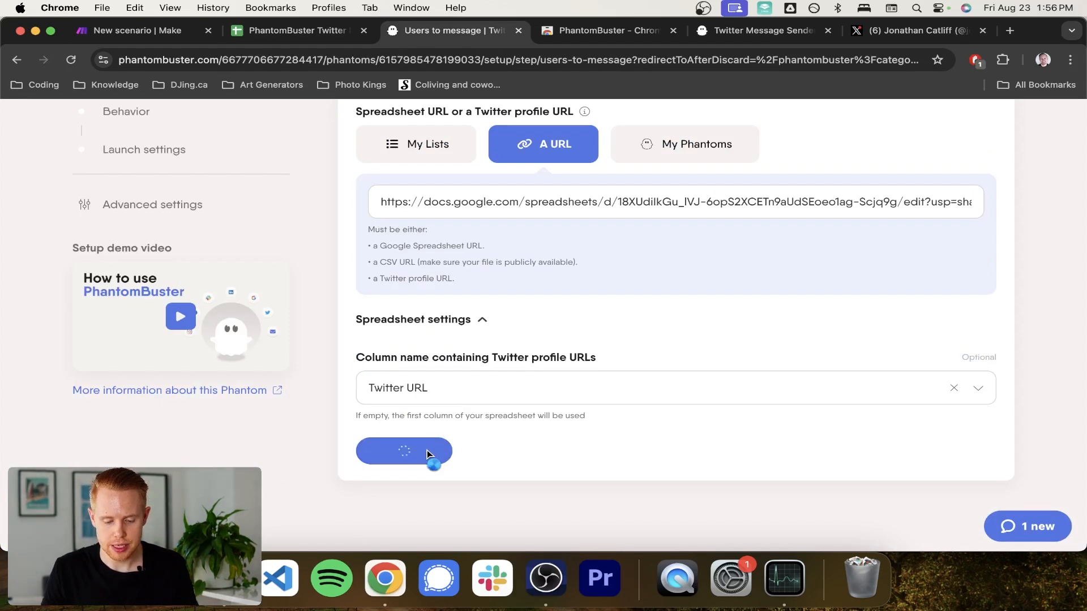
{"action": "left_click", "coordinate": [404, 451]}
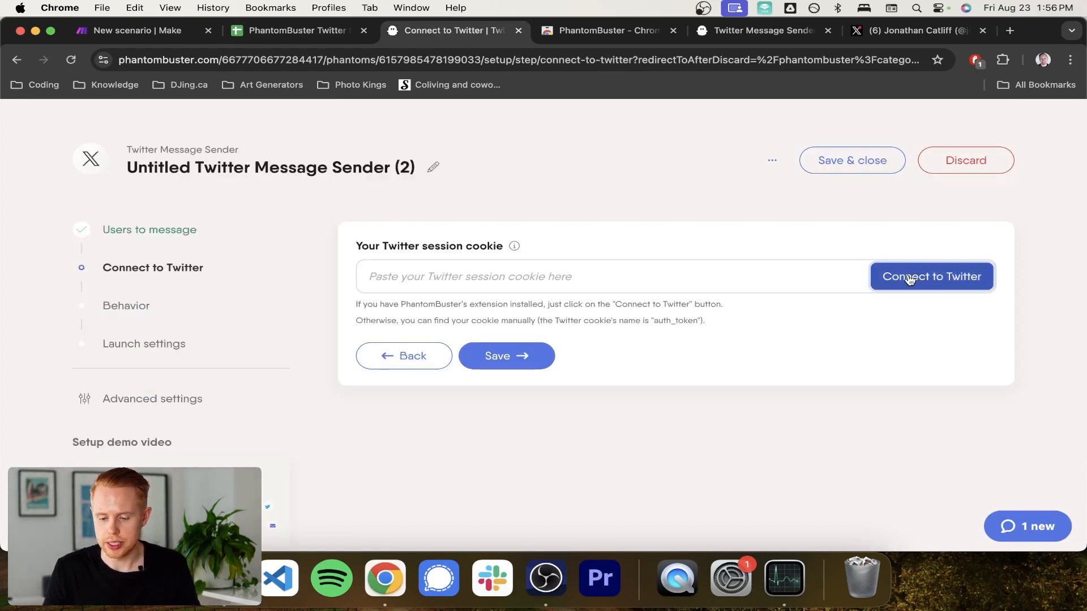
Connect the phantom to Twitter with an auto-filled session cookie and save.
{"action": "left_click", "coordinate": [931, 276]}
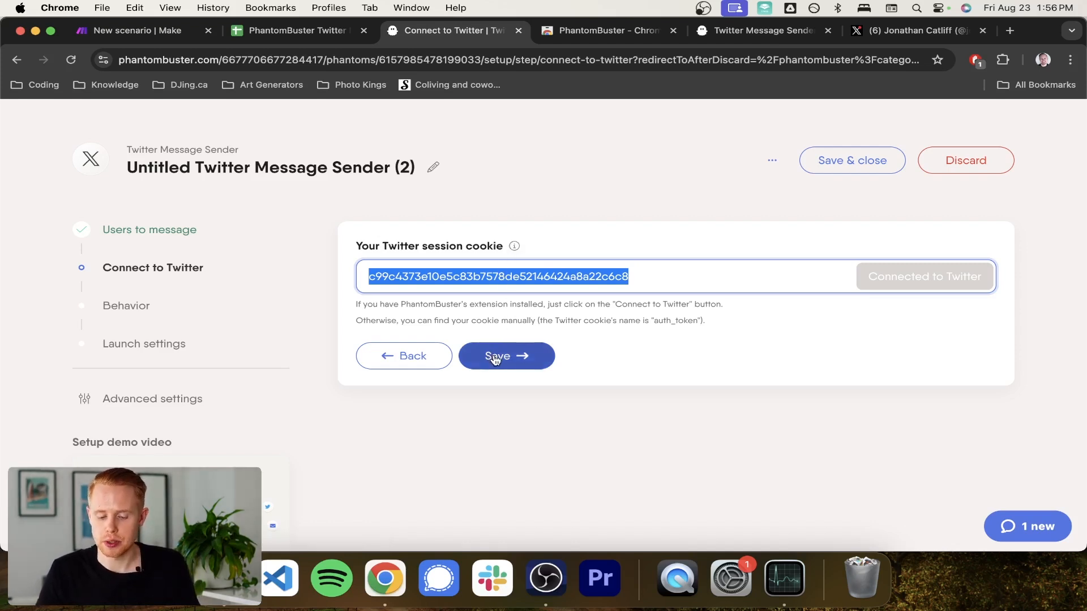
{"action": "left_click", "coordinate": [505, 355]}
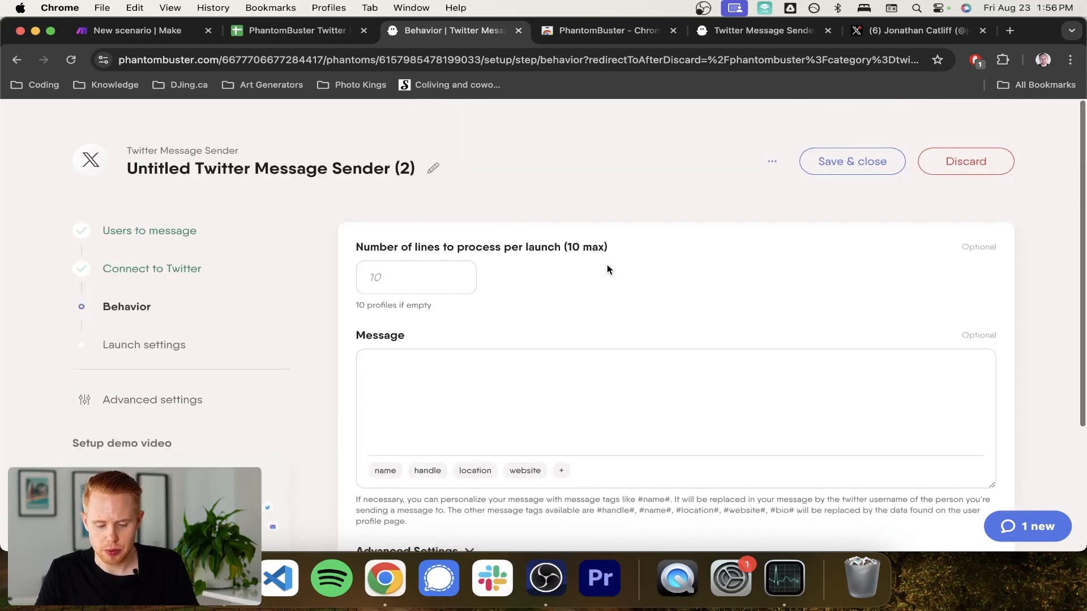
Write a 'Hey #name#' thank-you DM for following, mentioning an upcoming big product launch.
{"action": "scroll", "scroll_direction": "down", "scroll_amount": 3}
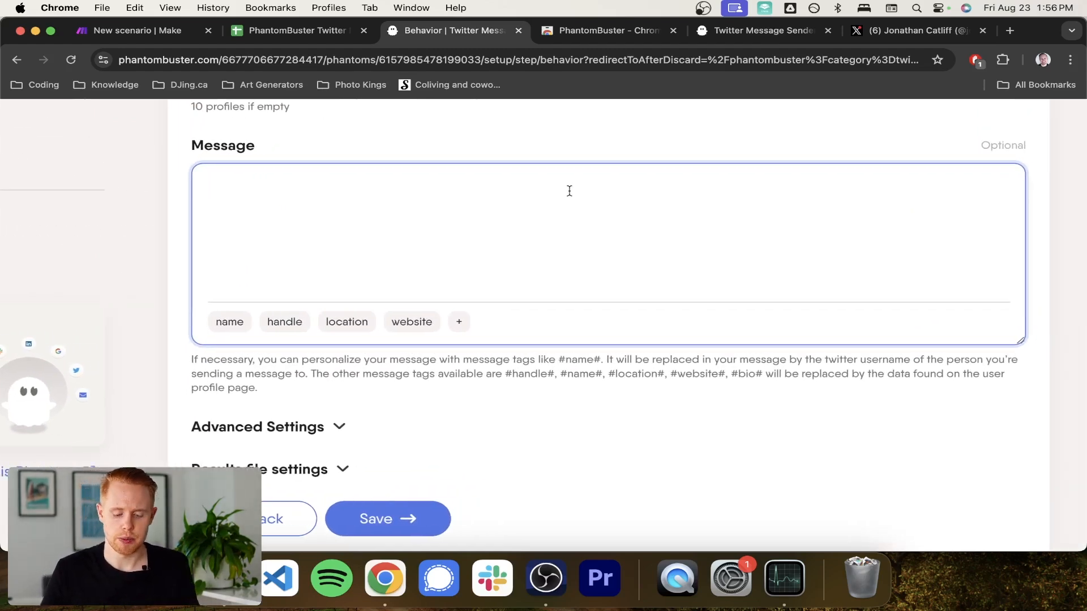
{"action": "type", "text": "Hey"}
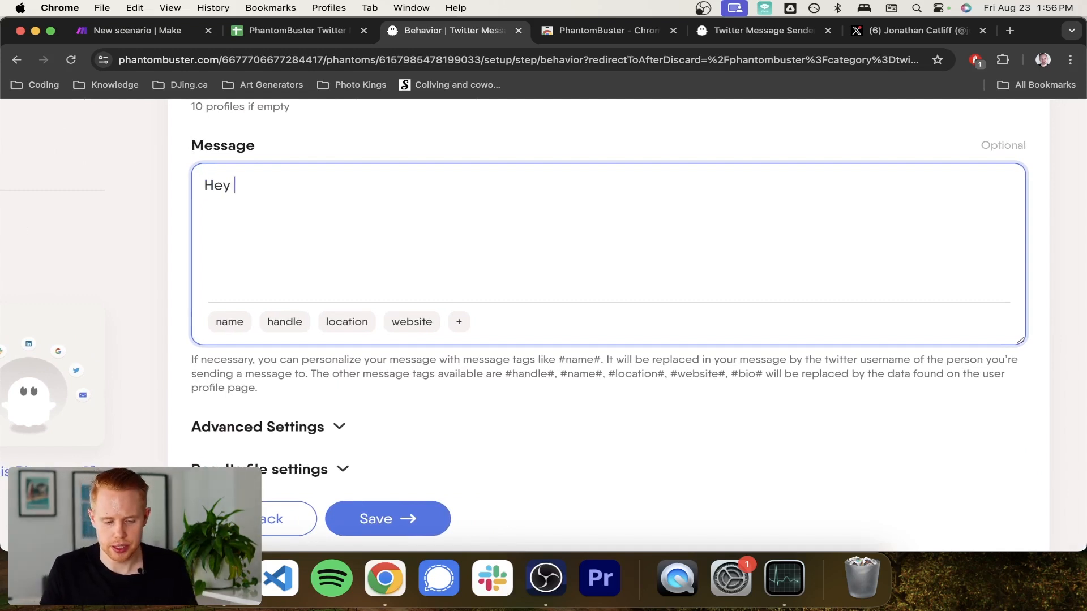
{"action": "left_click", "coordinate": [230, 321]}
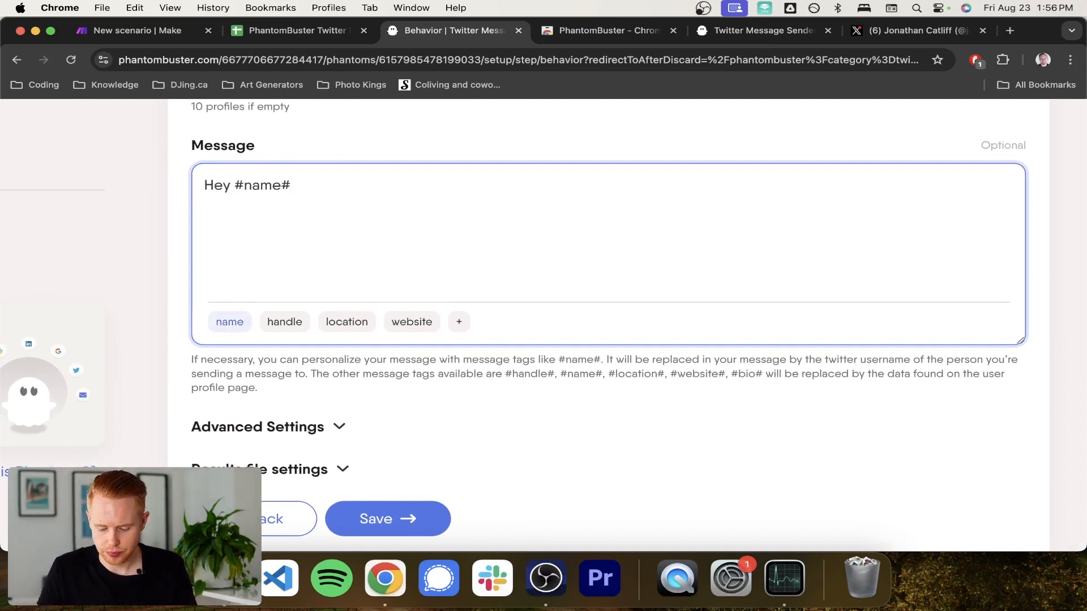
{"action": "type", "text": ", just wanted to reach out and say"}
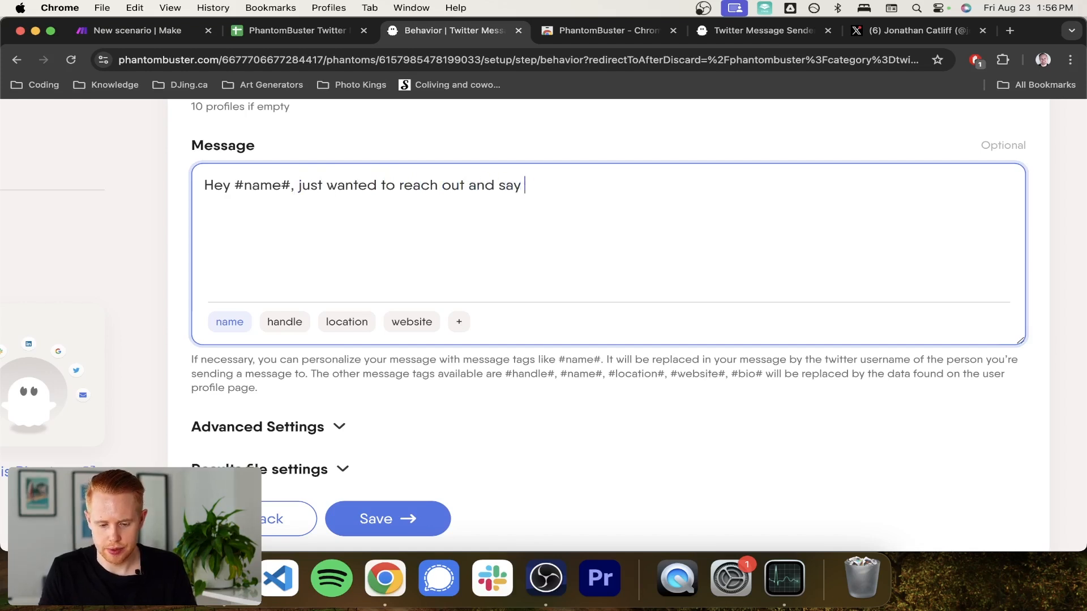
{"action": "type", "text": "thanks for subscrubin"}
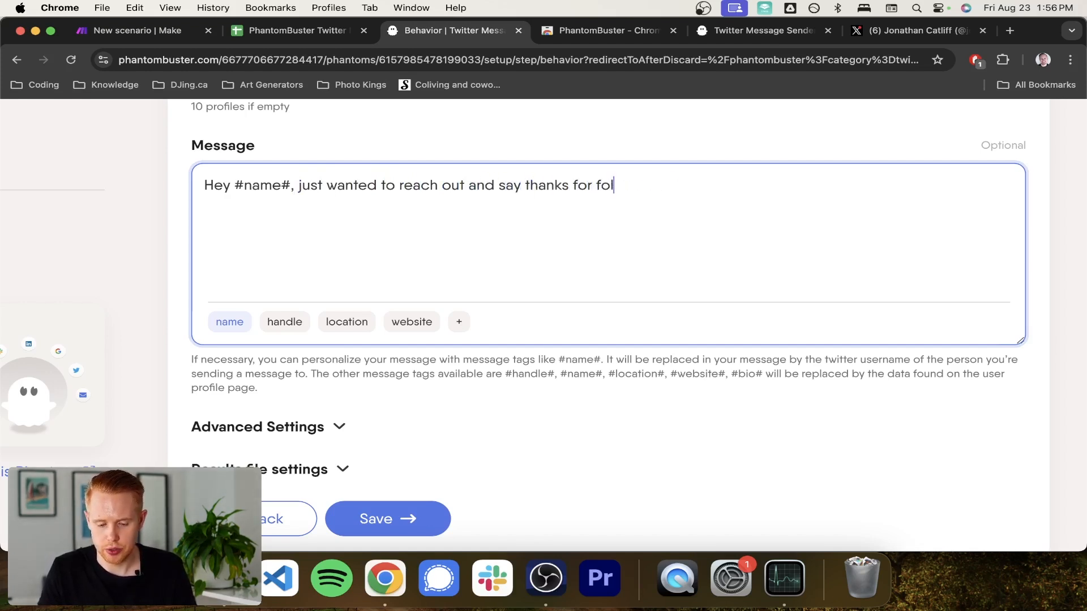
{"action": "type", "text": "lowing me."}
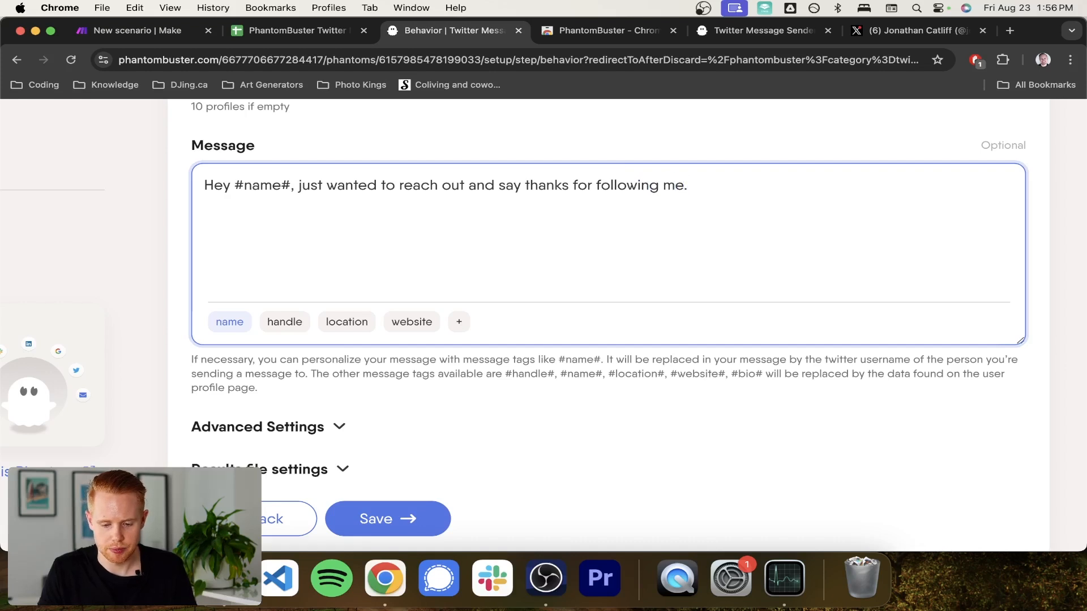
{"action": "type", "text": "I wantd"}
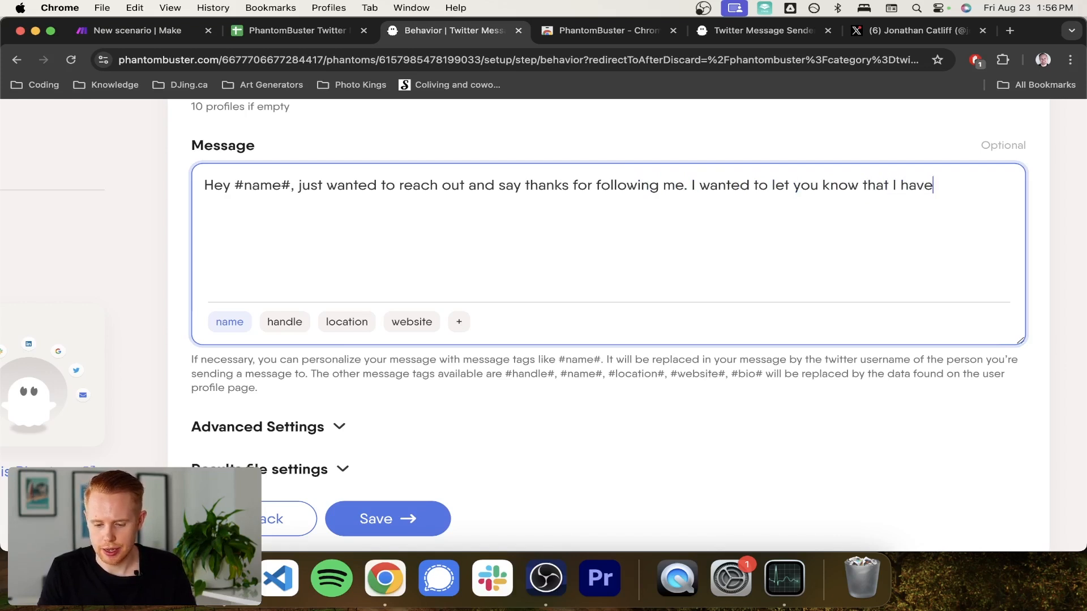
{"action": "type", "text": "a big product launch announcement th"}
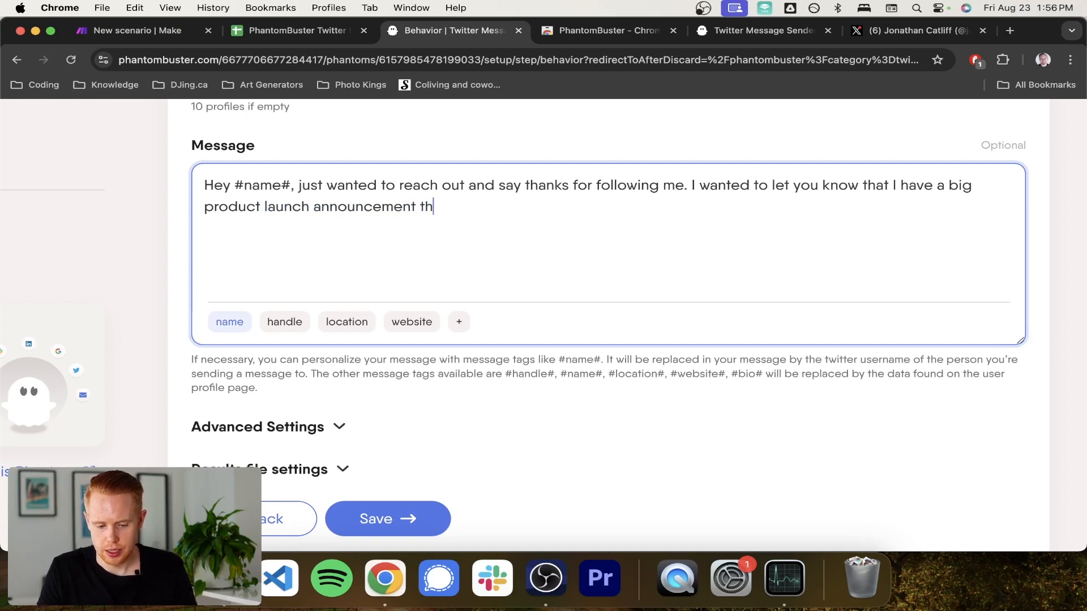
{"action": "type", "text": "at I'm going to be ....."}
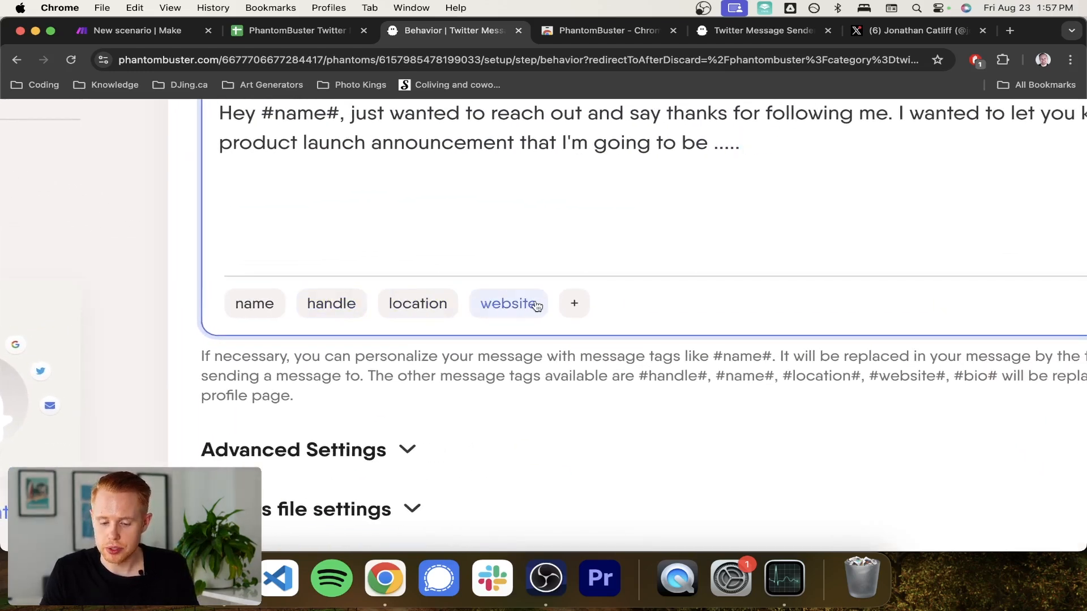
Review the available personalisation tags and set lines to process per launch to 1.
{"action": "left_click", "coordinate": [573, 304]}
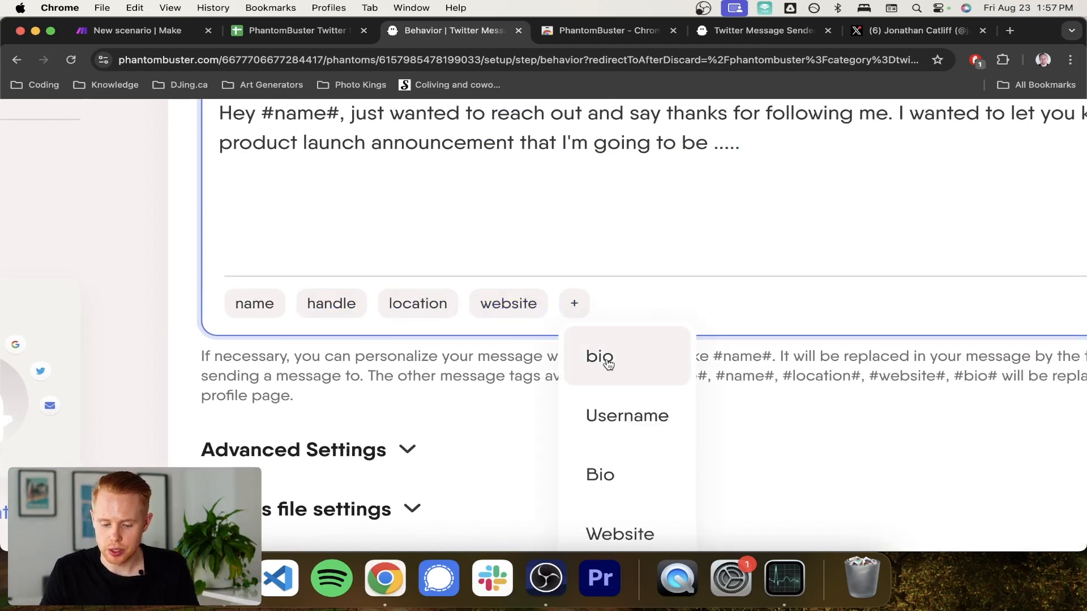
{"action": "scroll", "scroll_direction": "down", "scroll_amount": 3}
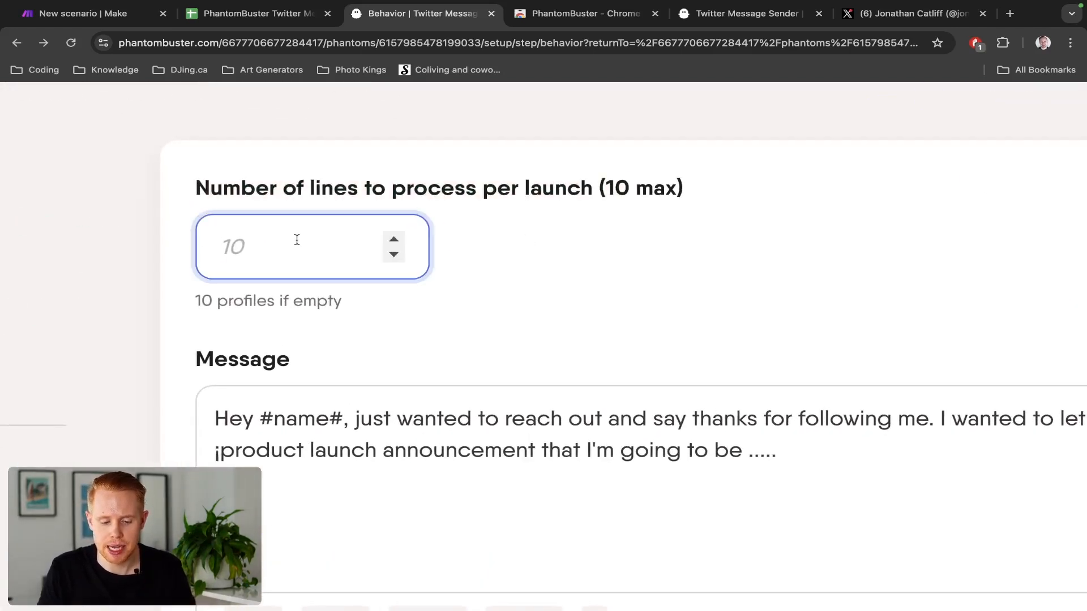
{"action": "type", "text": "1"}
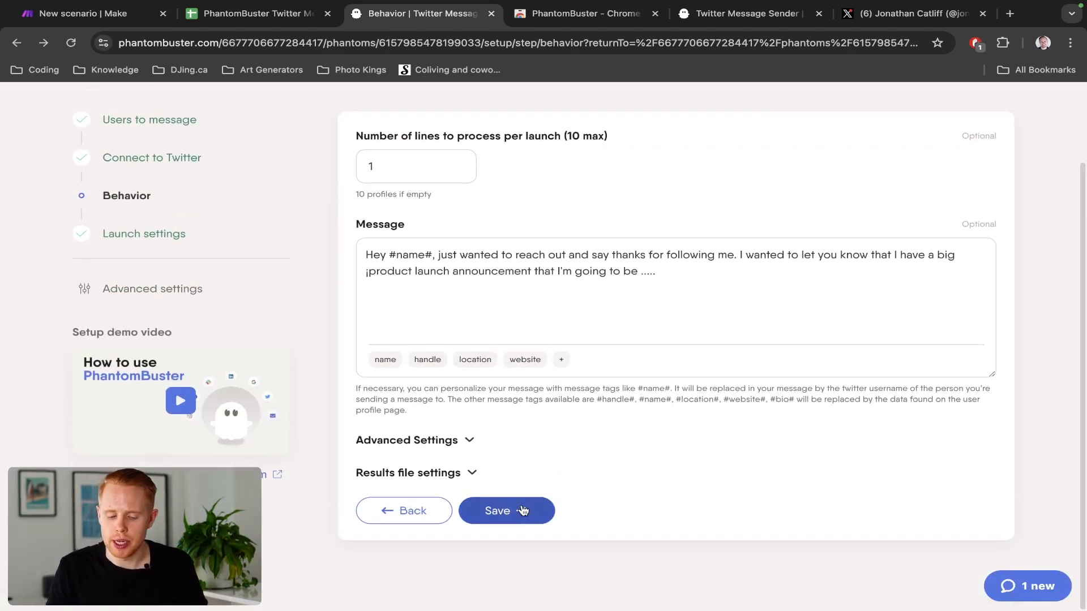
Move on to launch settings and preview the Once, After another Phantom and Advanced options.
{"action": "left_click", "coordinate": [507, 510]}
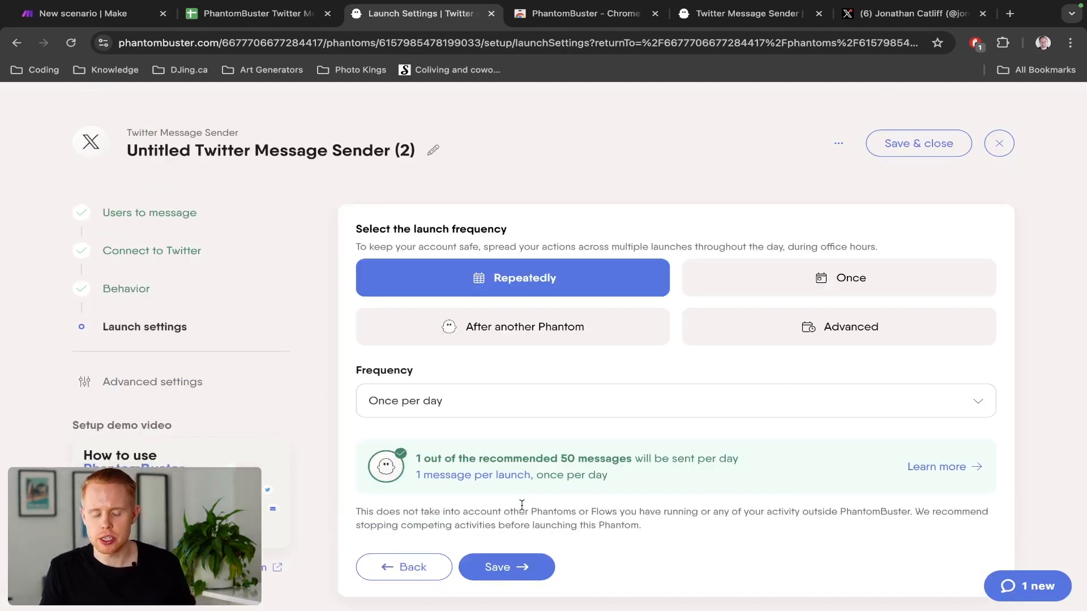
{"action": "mouse_move", "coordinate": [525, 327]}
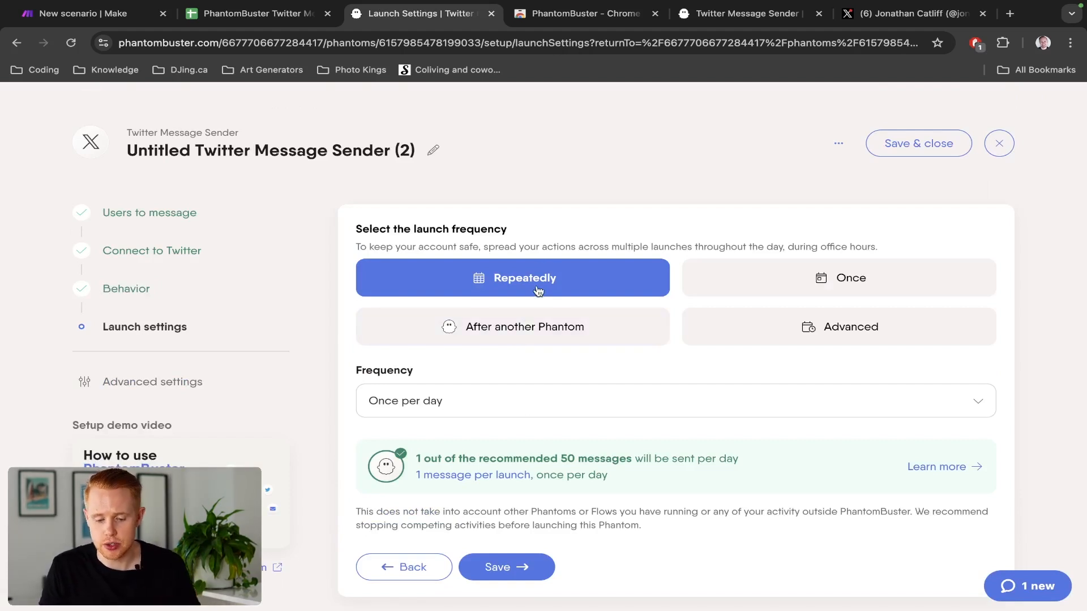
{"action": "left_click", "coordinate": [675, 400]}
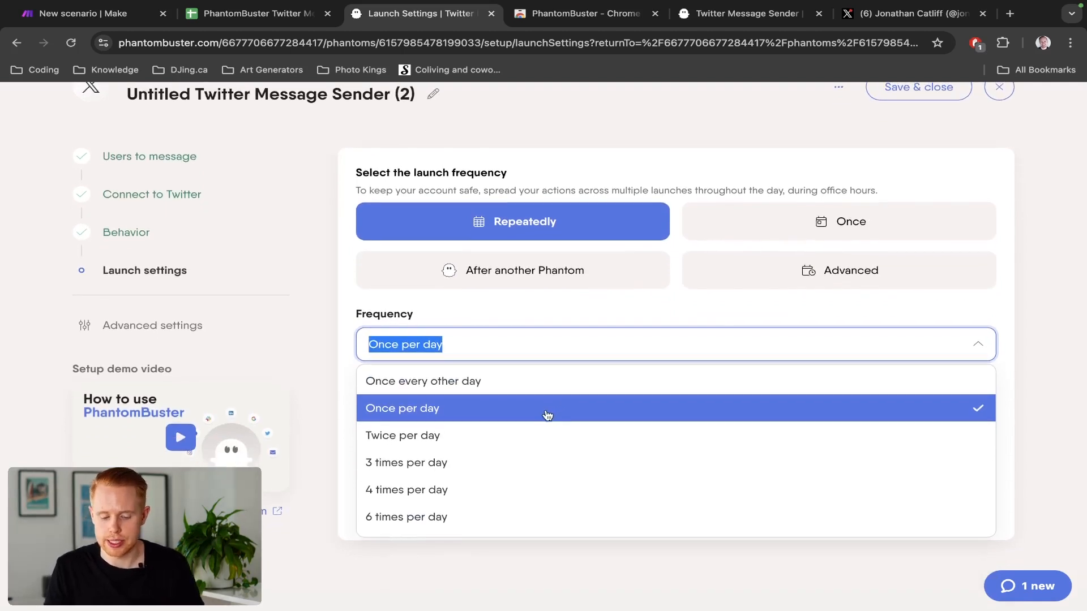
{"action": "mouse_move", "coordinate": [517, 469]}
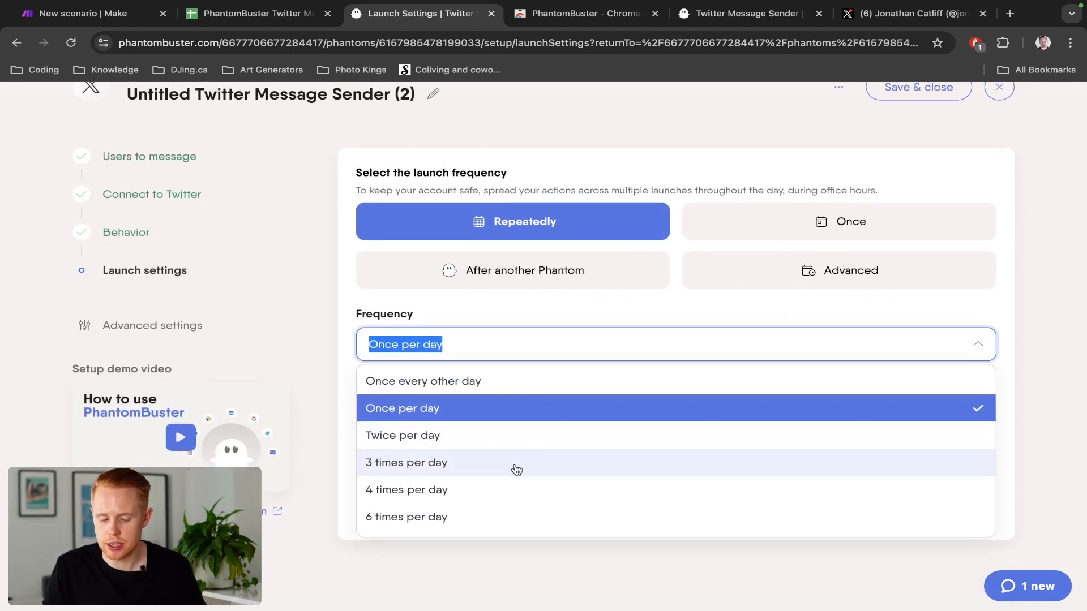
{"action": "left_click", "coordinate": [401, 407]}
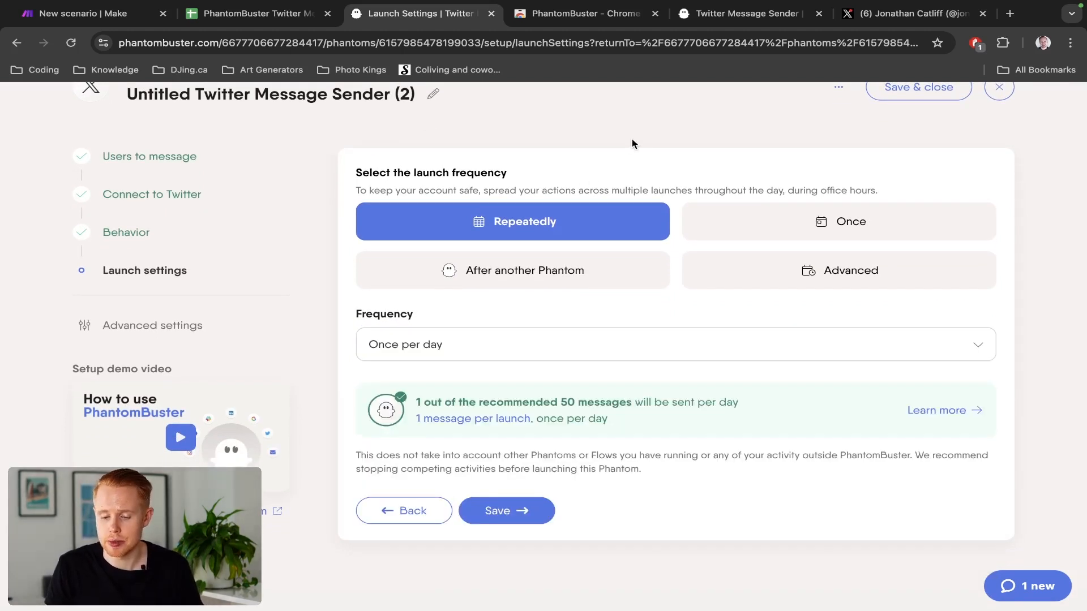
{"action": "left_click", "coordinate": [837, 221]}
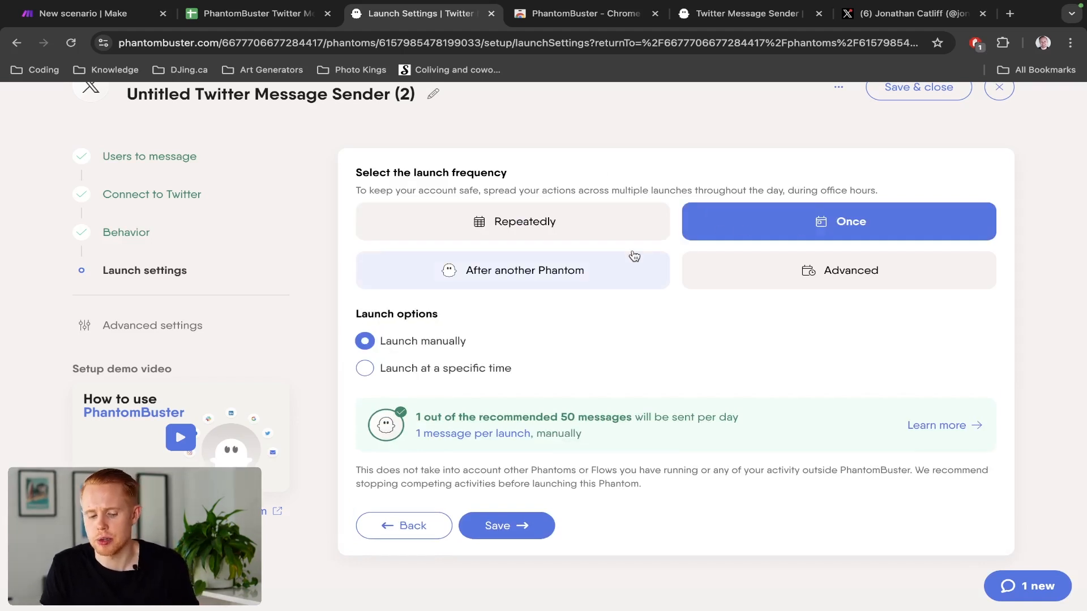
{"action": "mouse_move", "coordinate": [618, 239]}
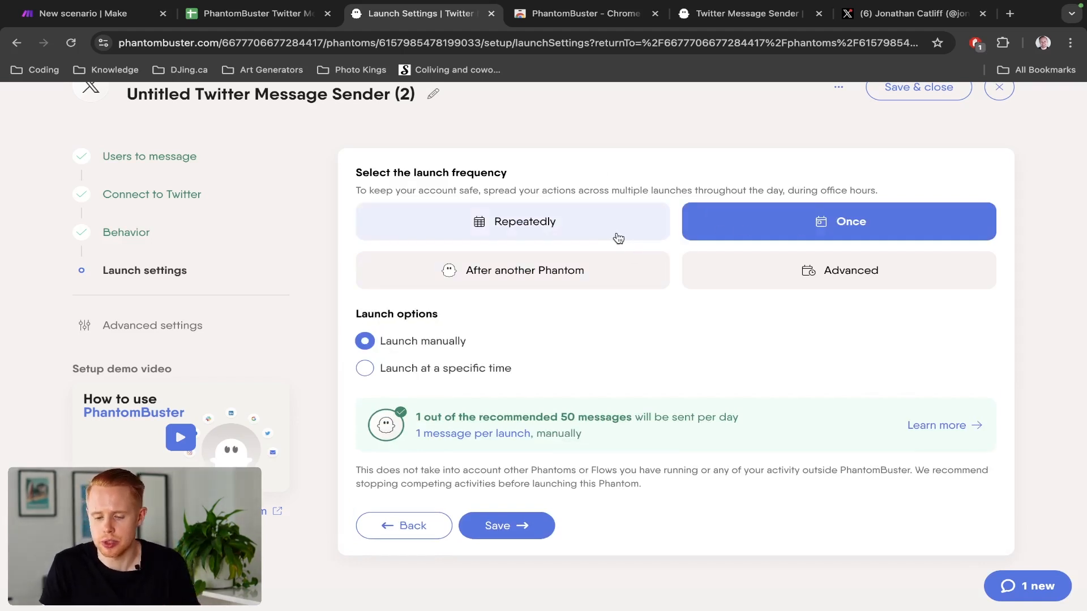
{"action": "left_click", "coordinate": [513, 269]}
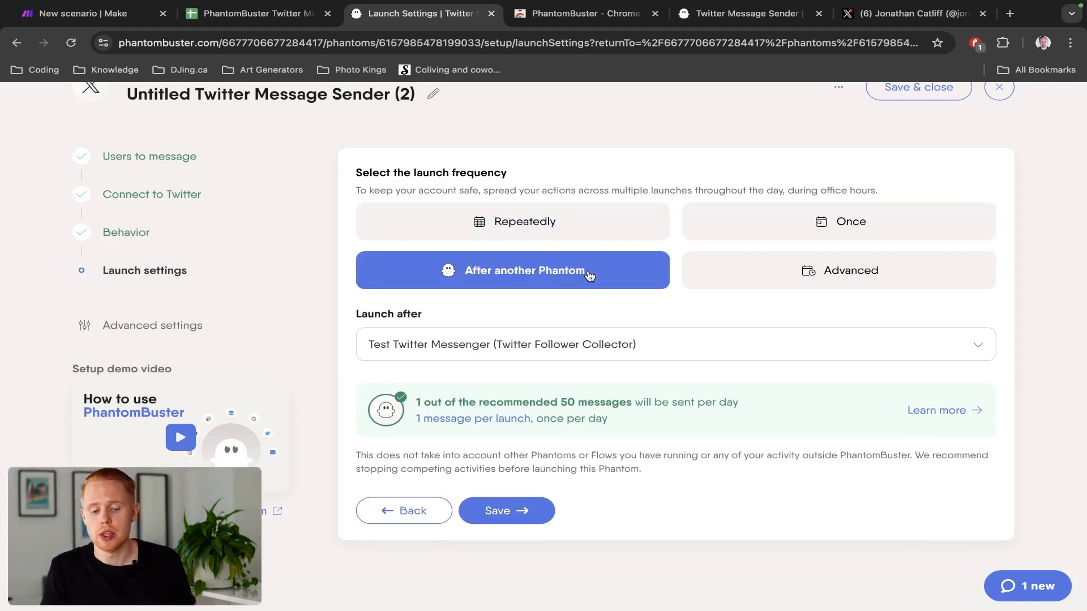
{"action": "mouse_move", "coordinate": [612, 293]}
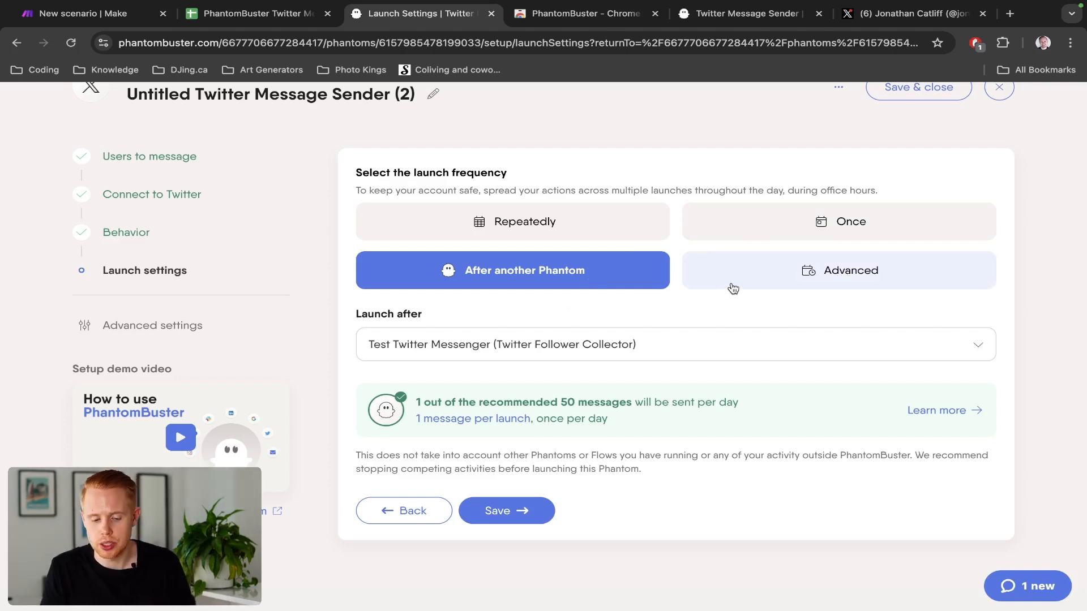
{"action": "left_click", "coordinate": [837, 270]}
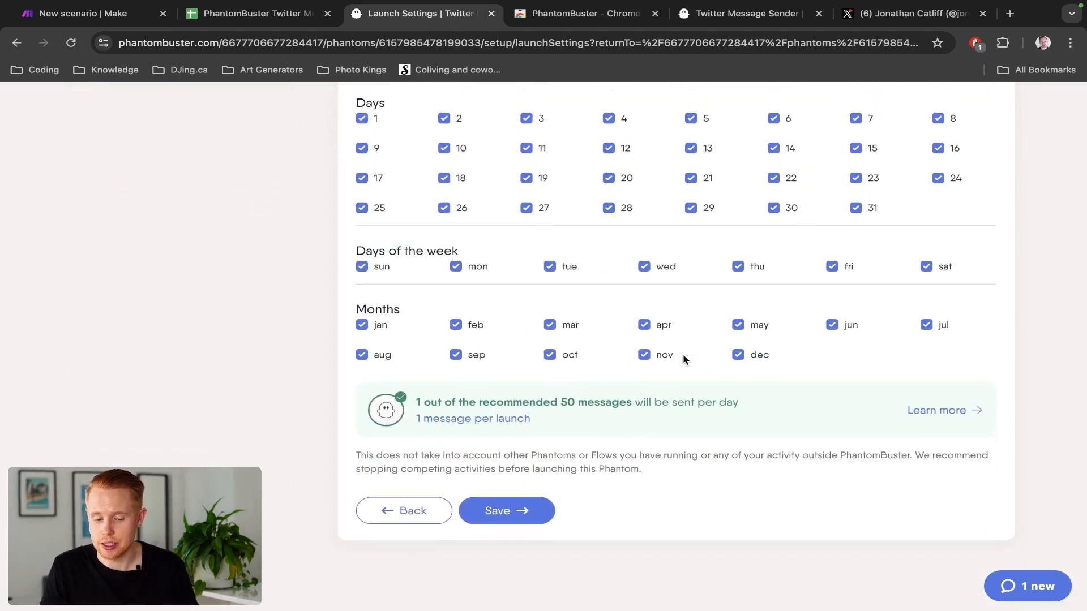
{"action": "scroll", "scroll_direction": "up", "scroll_amount": 3}
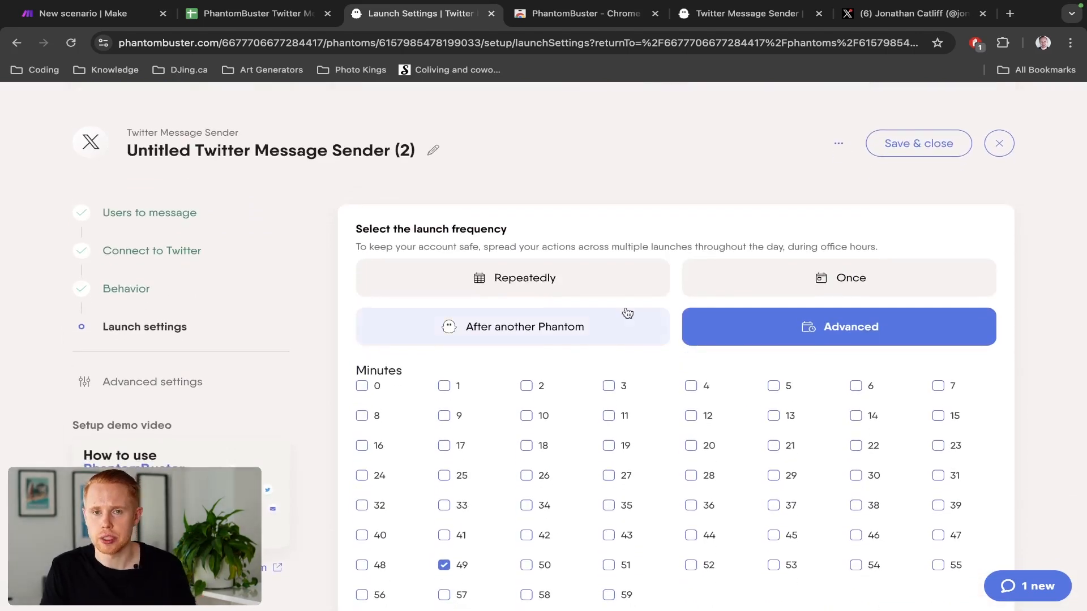
Choose Repeatedly at once per day and save the launch schedule.
{"action": "left_click", "coordinate": [512, 278]}
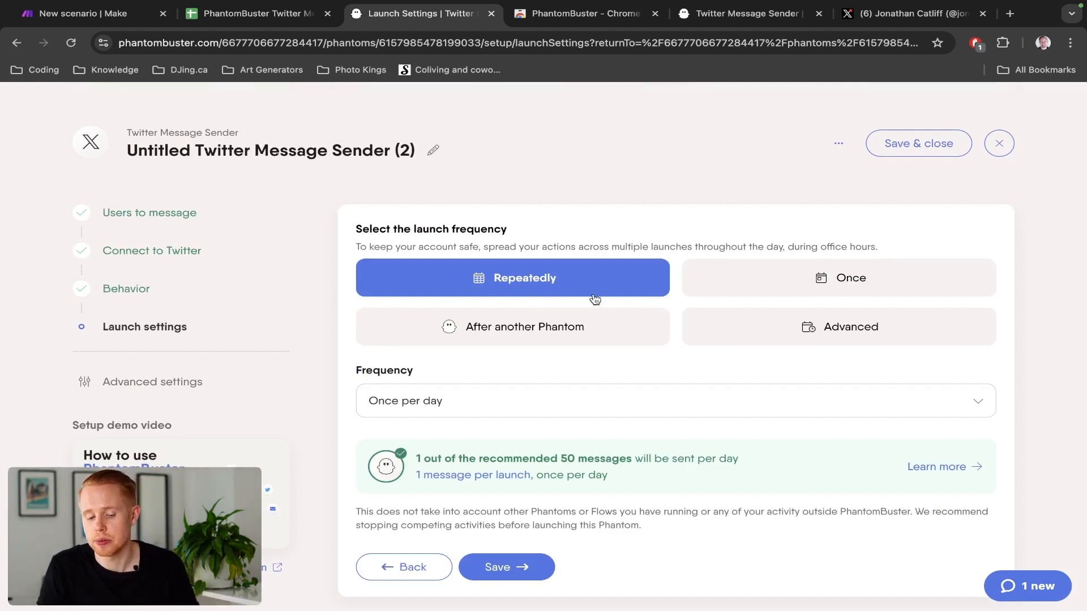
{"action": "left_click", "coordinate": [674, 401]}
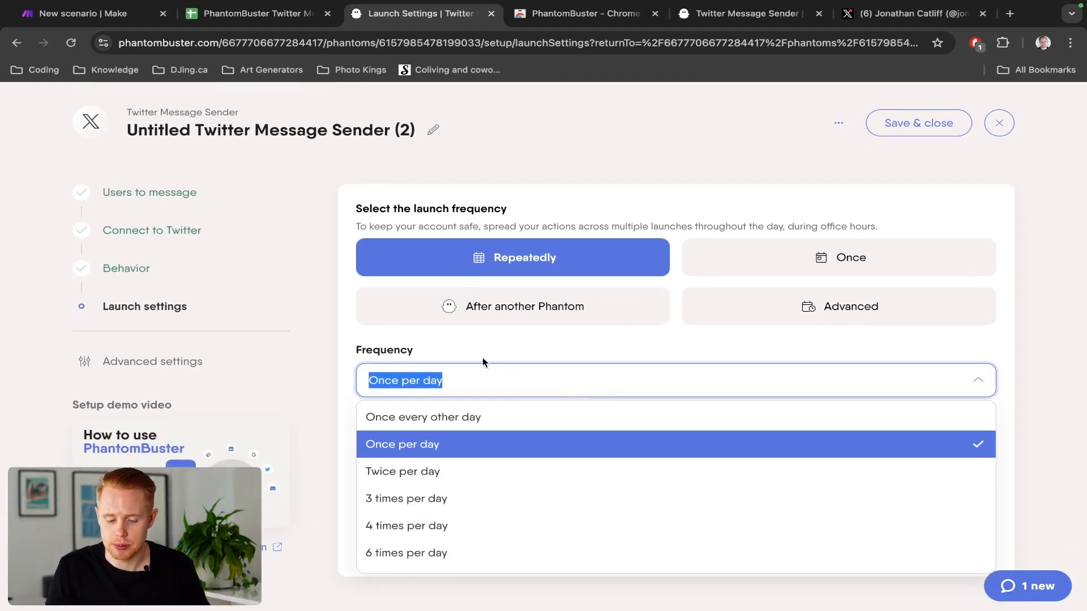
{"action": "left_click", "coordinate": [401, 444]}
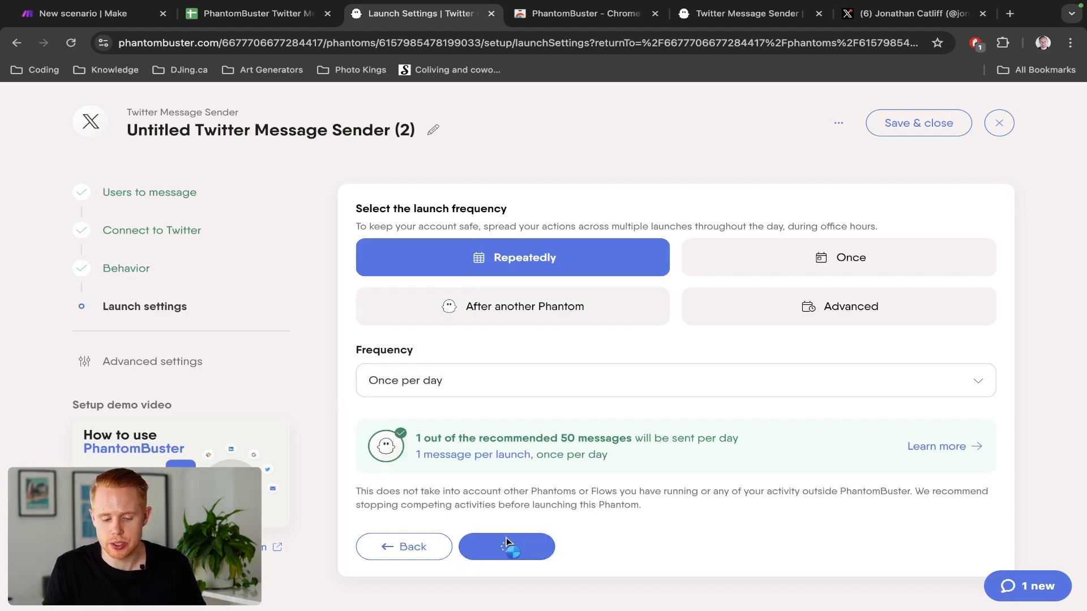
{"action": "left_click", "coordinate": [506, 547]}
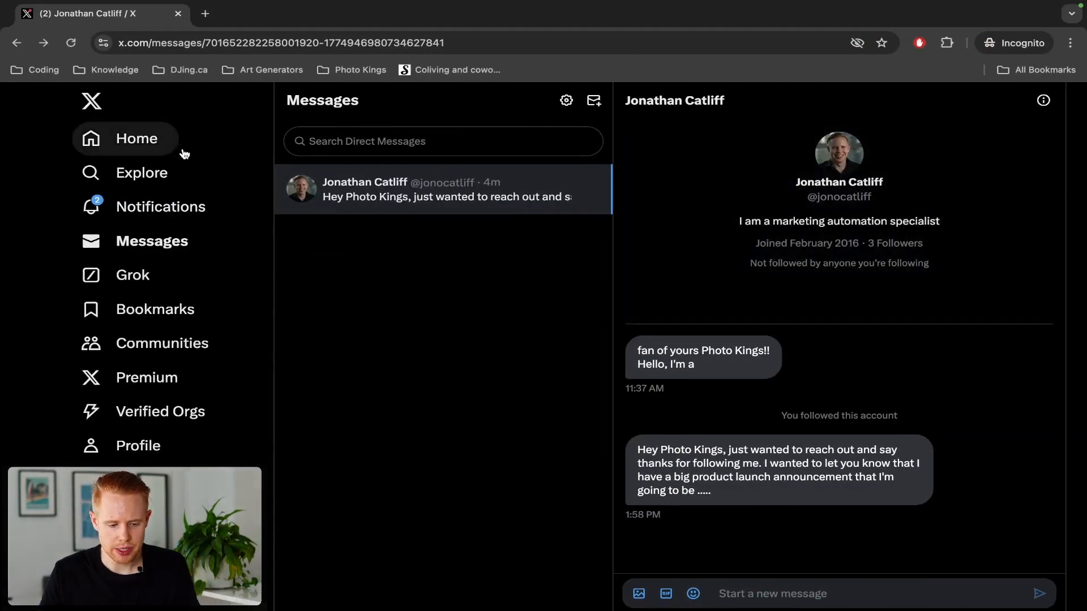
{"action": "mouse_move", "coordinate": [864, 465]}
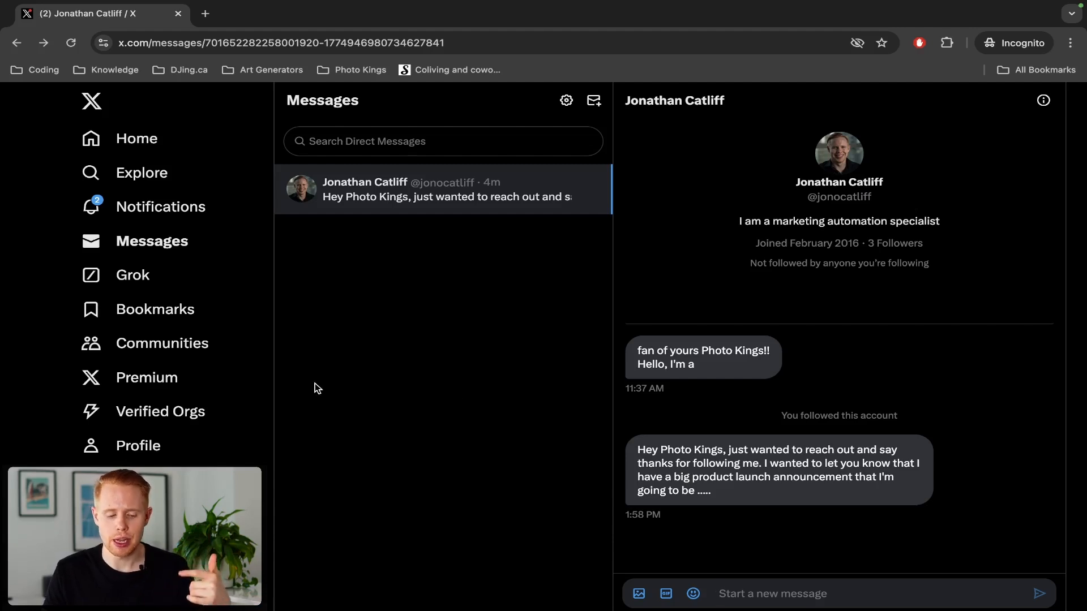
{"action": "mouse_move", "coordinate": [146, 378]}
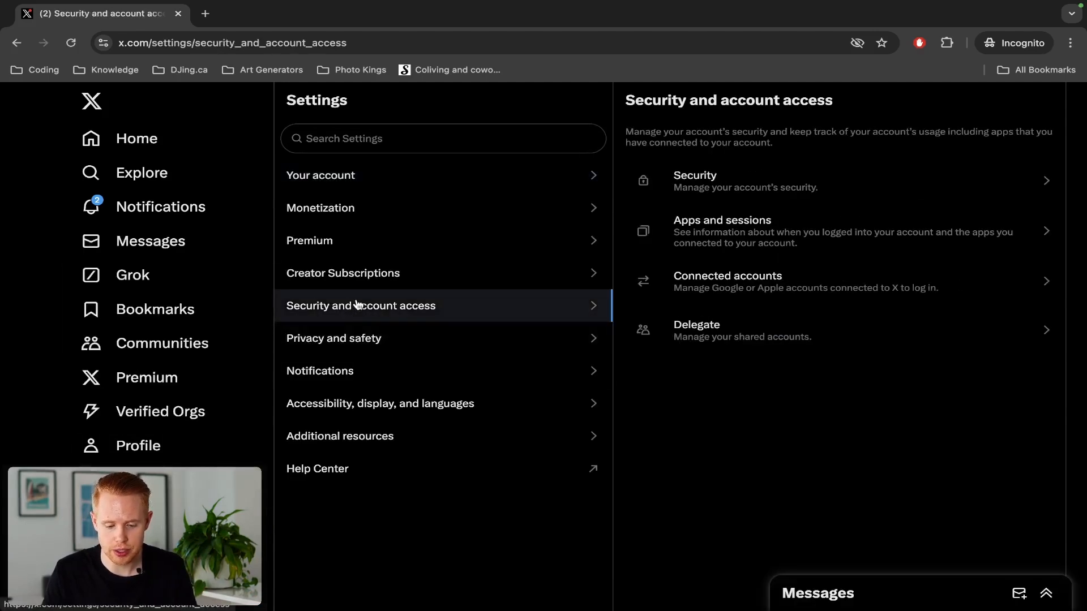
Toggle X's DM requests to No one and back to Everyone, then return to PhantomBuster.
{"action": "left_click", "coordinate": [333, 339]}
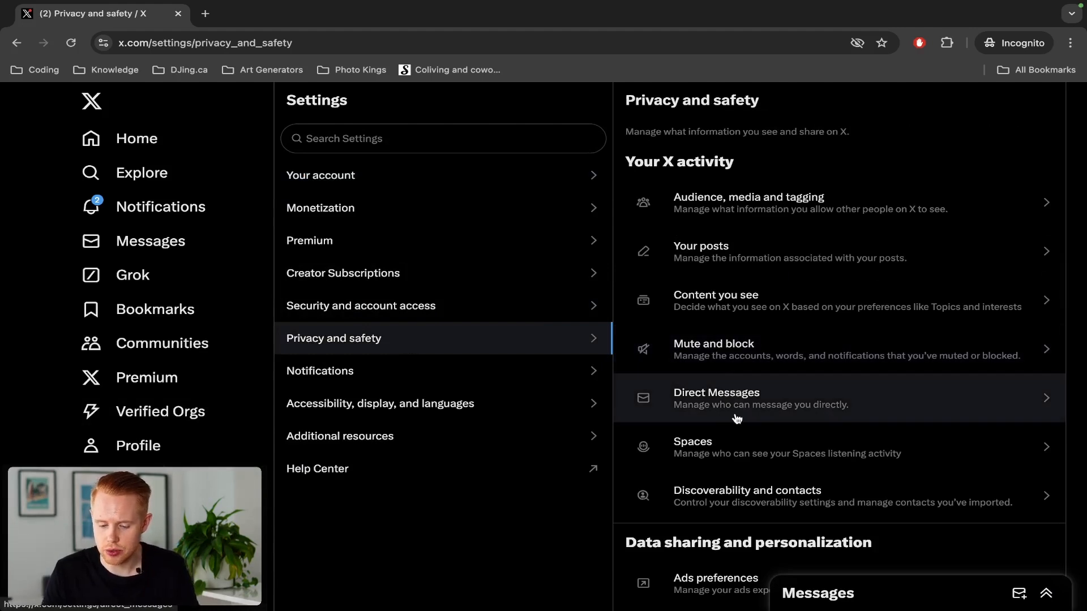
{"action": "left_click", "coordinate": [716, 398]}
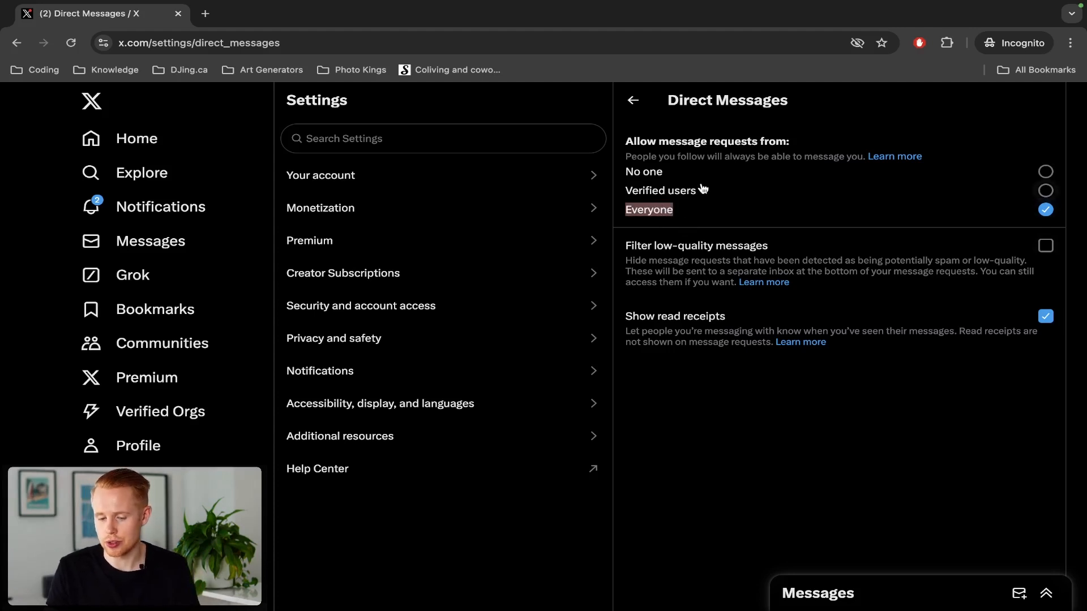
{"action": "left_click", "coordinate": [1046, 171]}
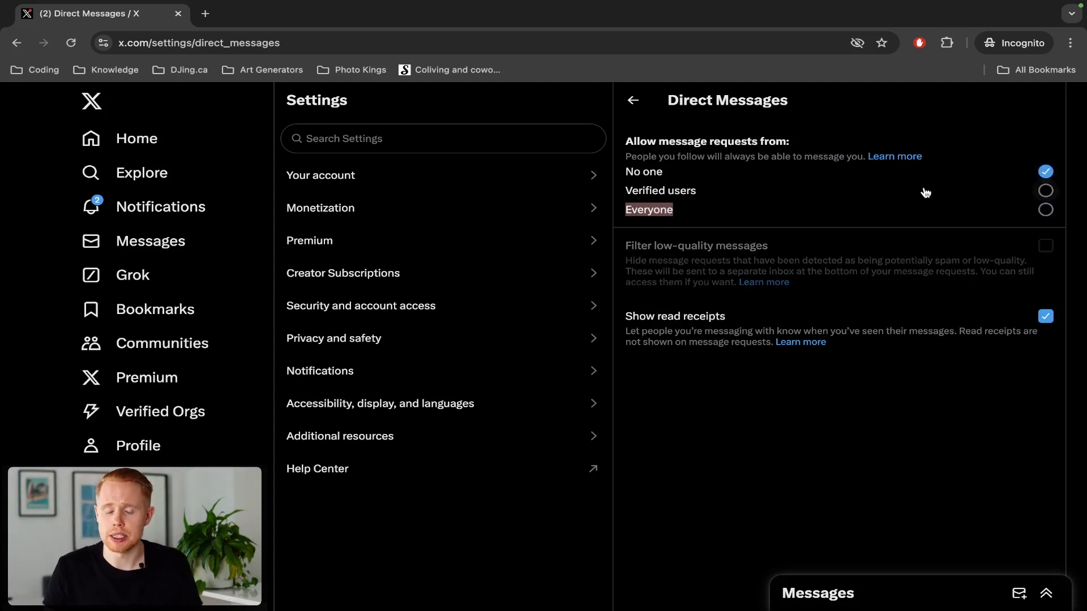
{"action": "mouse_move", "coordinate": [937, 216]}
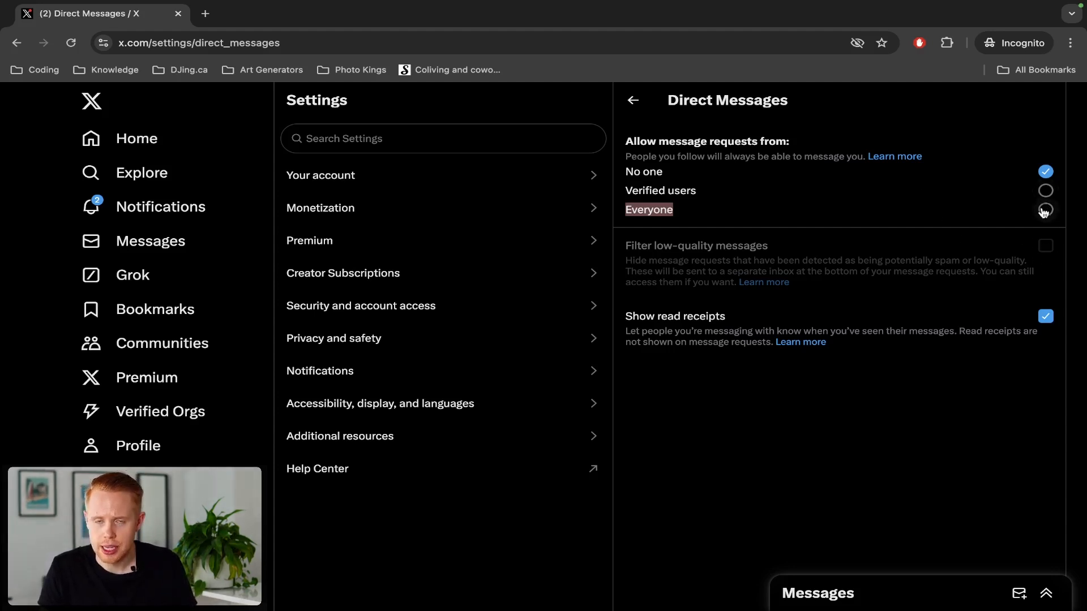
{"action": "left_click", "coordinate": [1046, 209]}
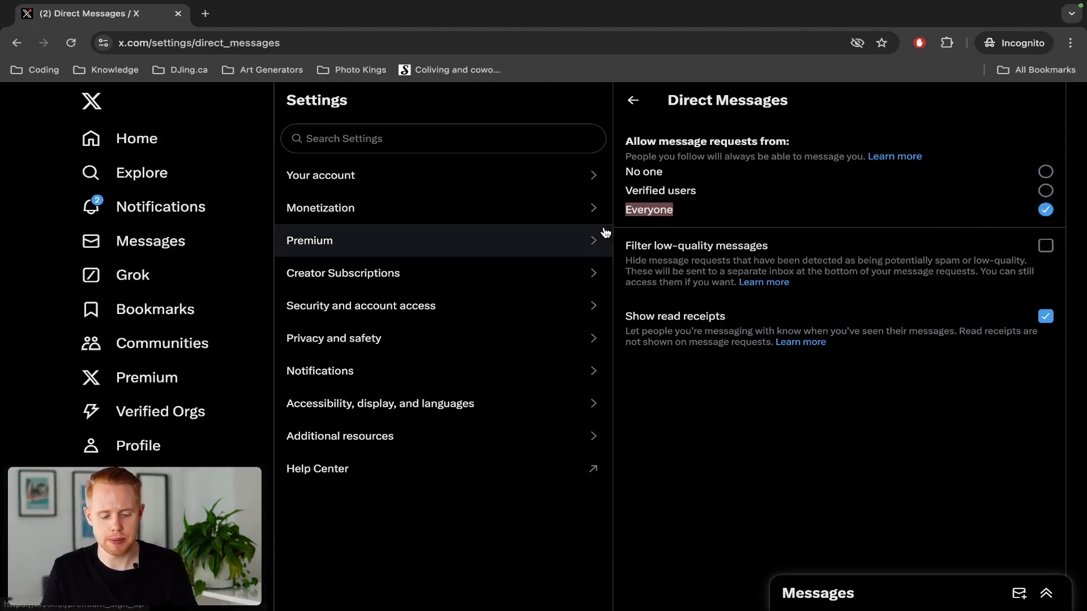
{"action": "left_click", "coordinate": [416, 13]}
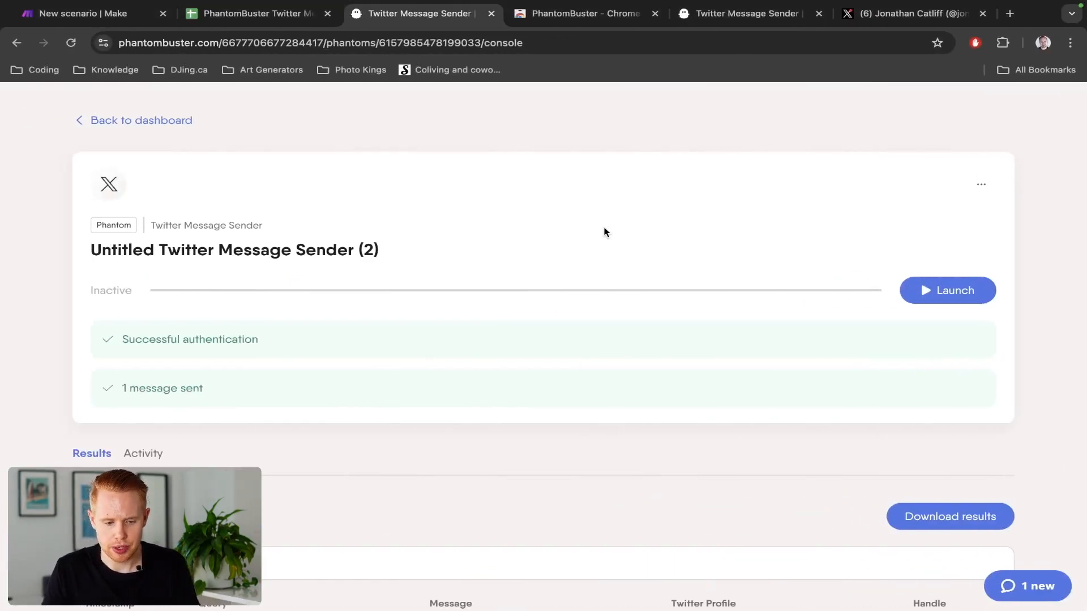
{"action": "left_click", "coordinate": [81, 13]}
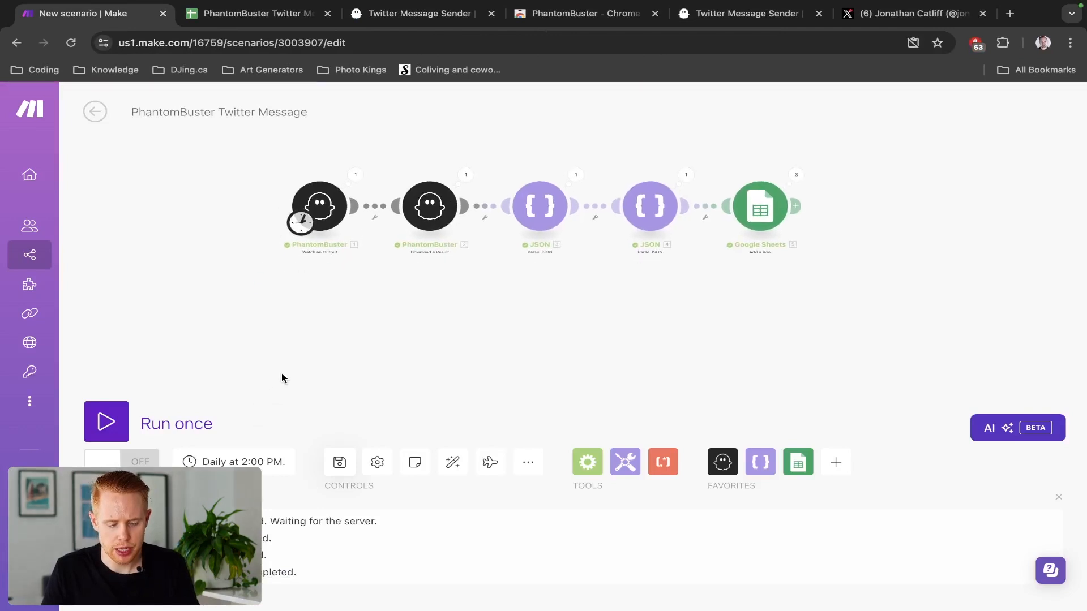
{"action": "left_click", "coordinate": [188, 462]}
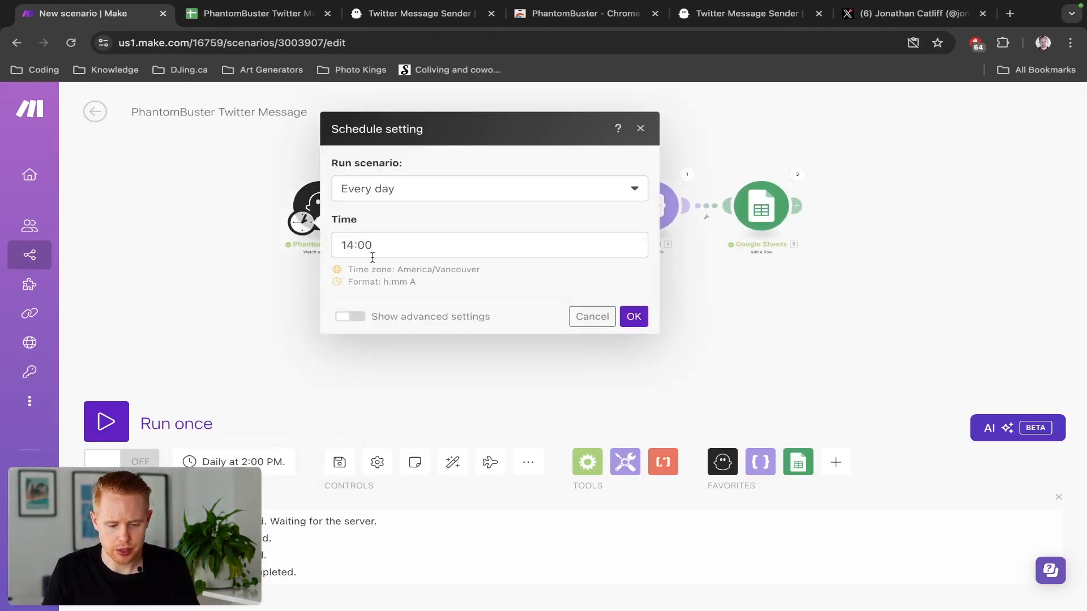
{"action": "mouse_move", "coordinate": [384, 186]}
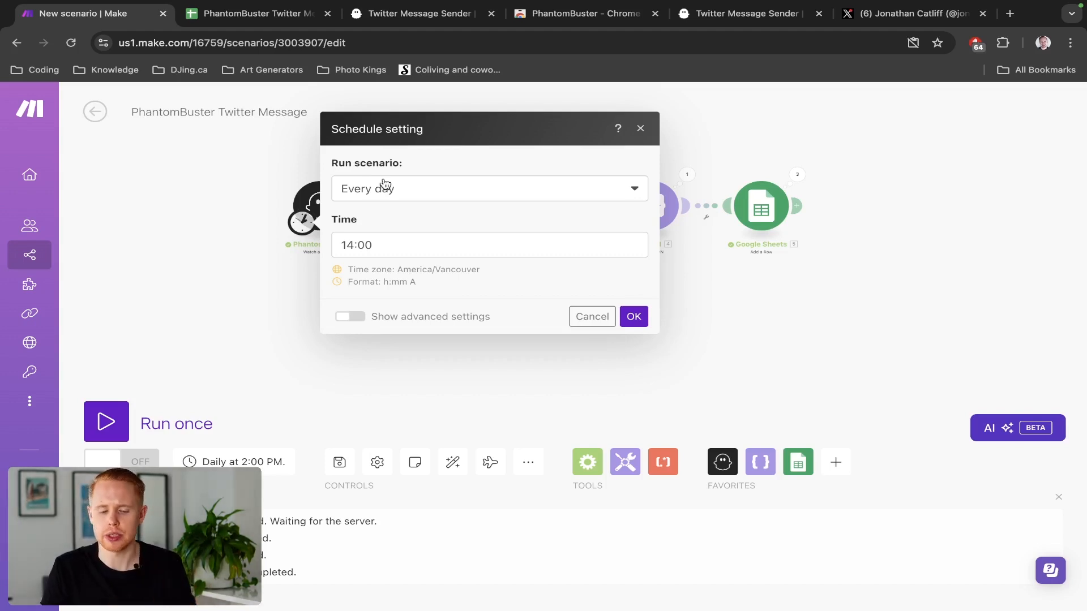
{"action": "left_click", "coordinate": [416, 13]}
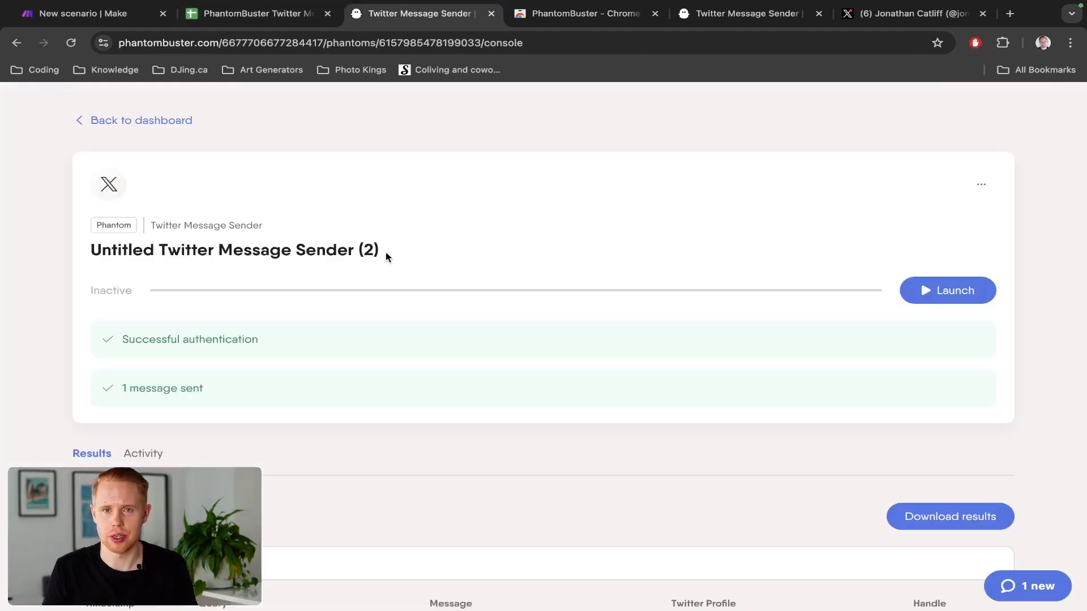